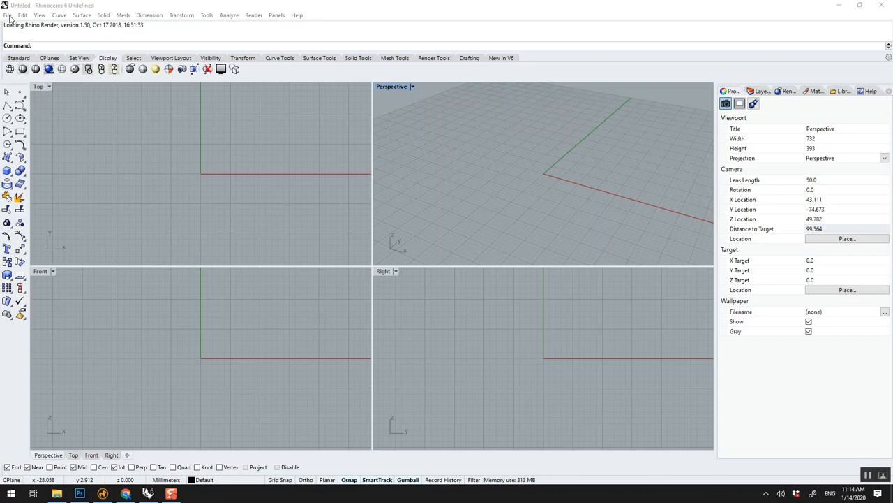
Step: Bring up Save As from the File menu and dismiss it without saving the model
click(9, 14)
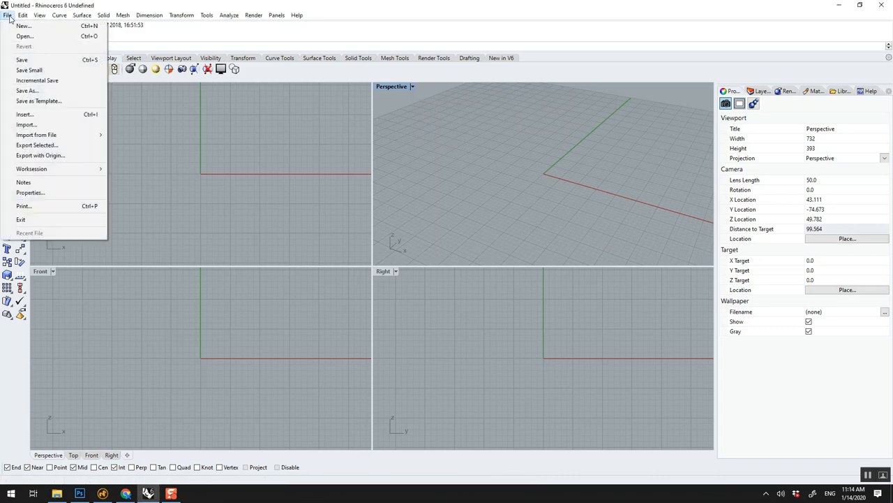
mouse_move(28, 89)
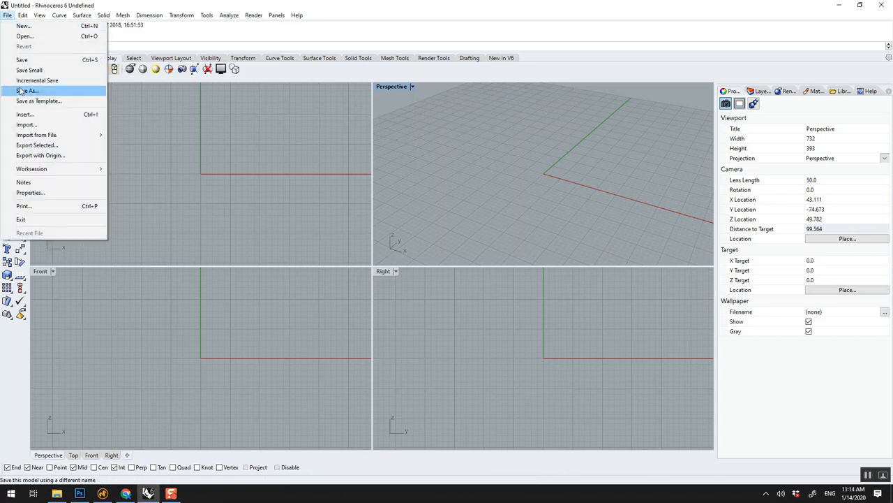
click(28, 91)
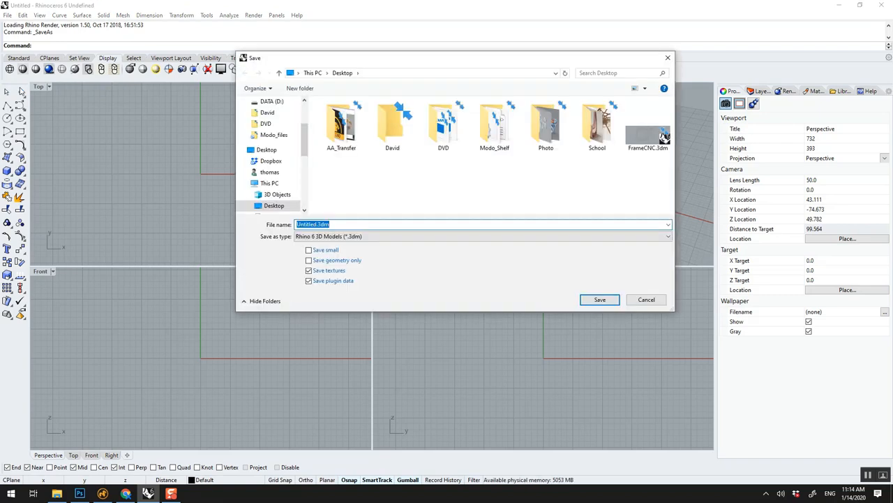
click(667, 236)
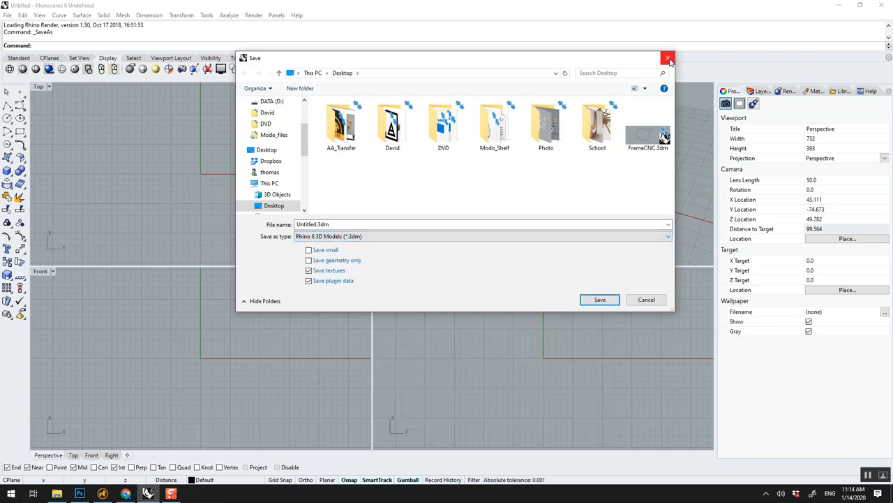
click(665, 59)
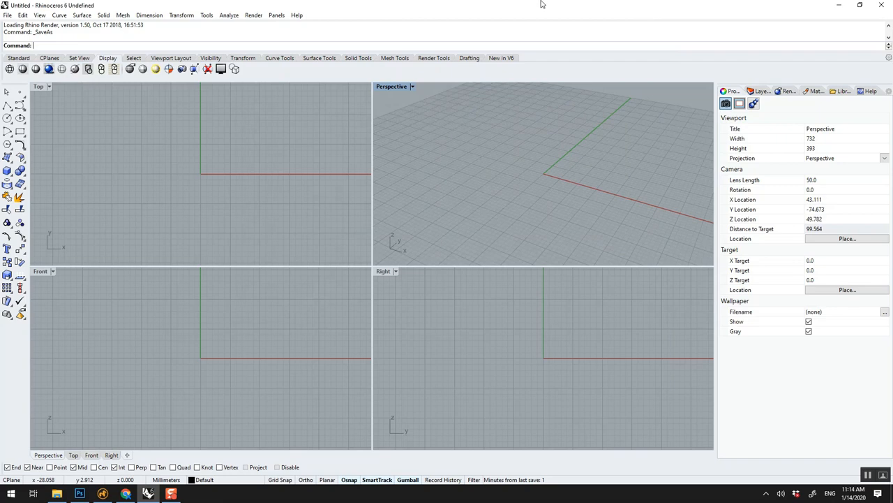
Step: Browse the Edit, Dimension, Transform, File and Solid menus without running a command
click(25, 16)
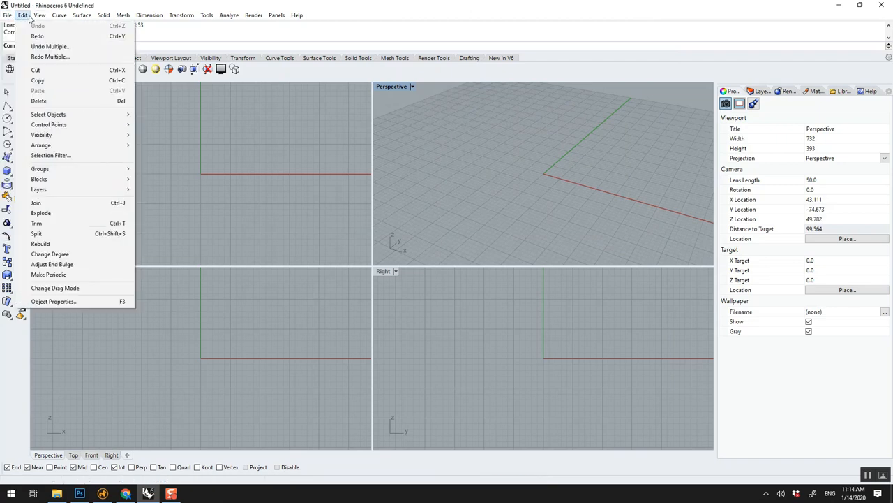
click(150, 14)
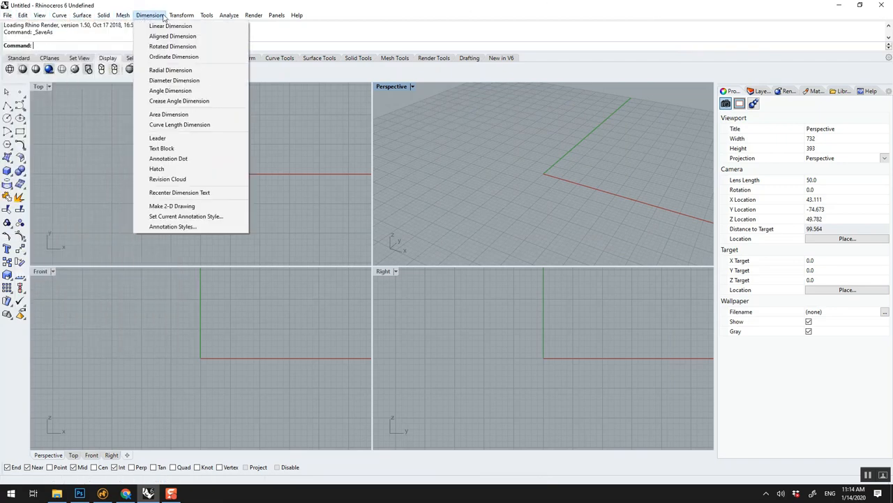
click(184, 14)
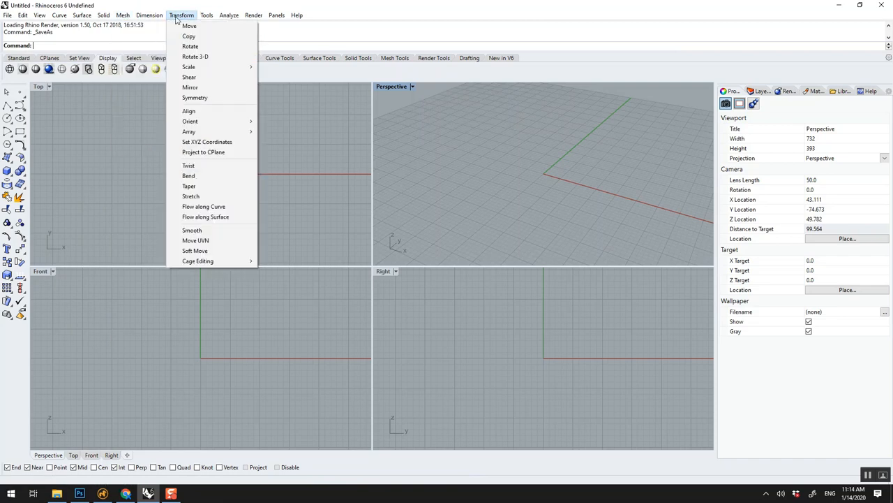
click(229, 14)
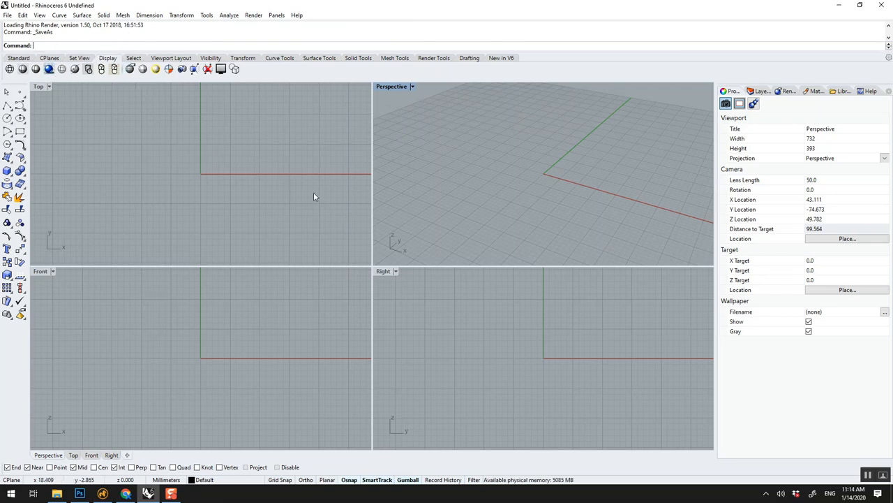
mouse_move(427, 214)
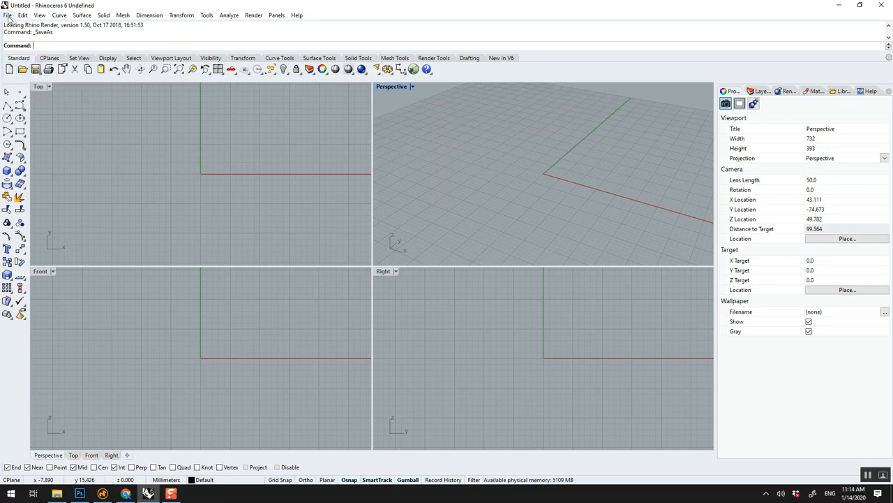
click(8, 14)
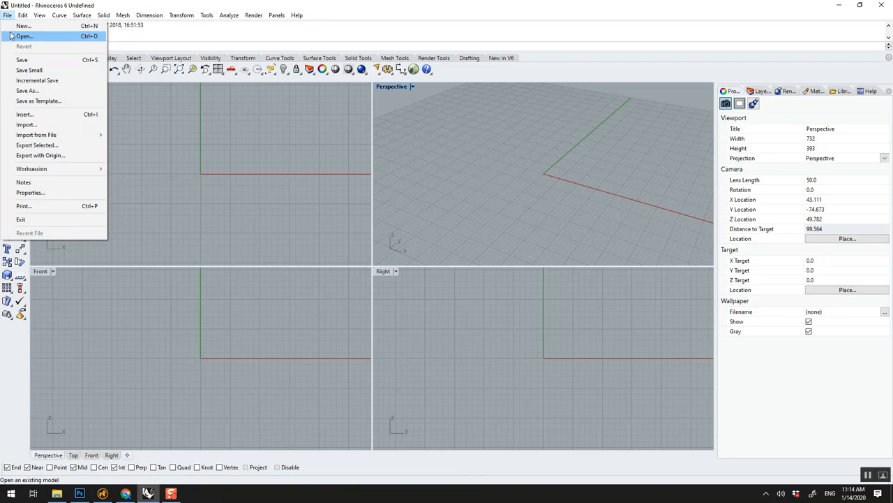
click(29, 89)
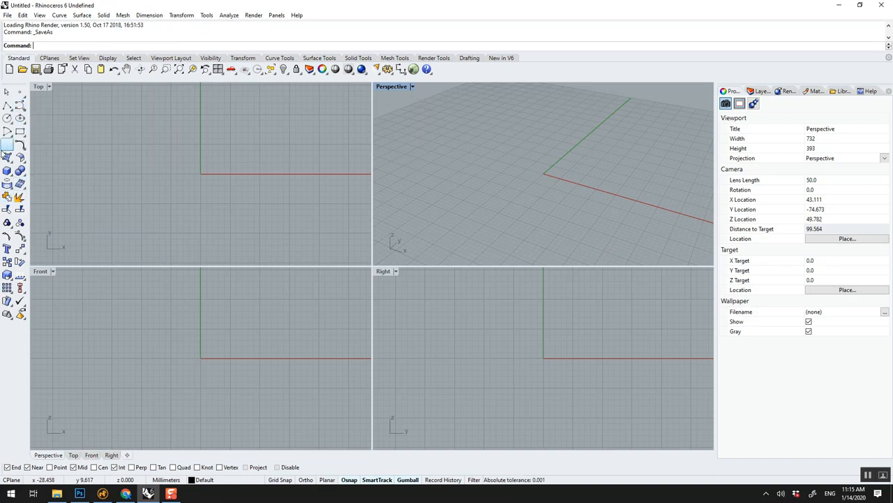
mouse_move(9, 145)
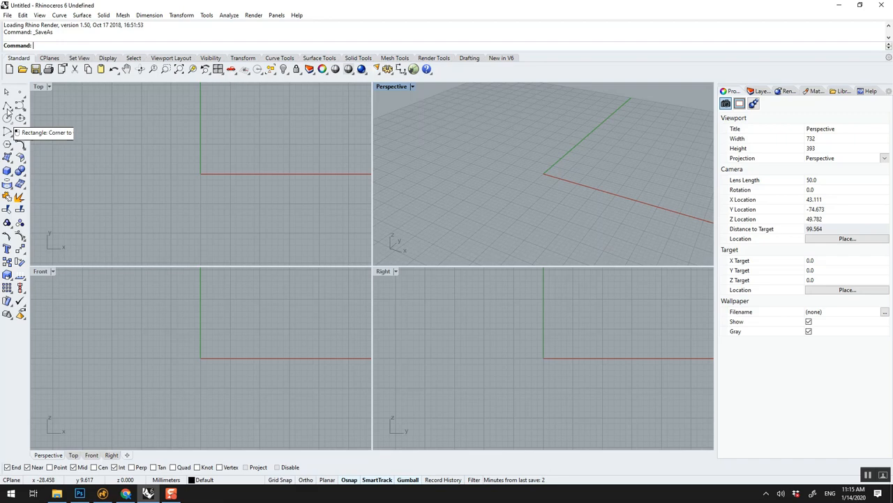
mouse_move(22, 112)
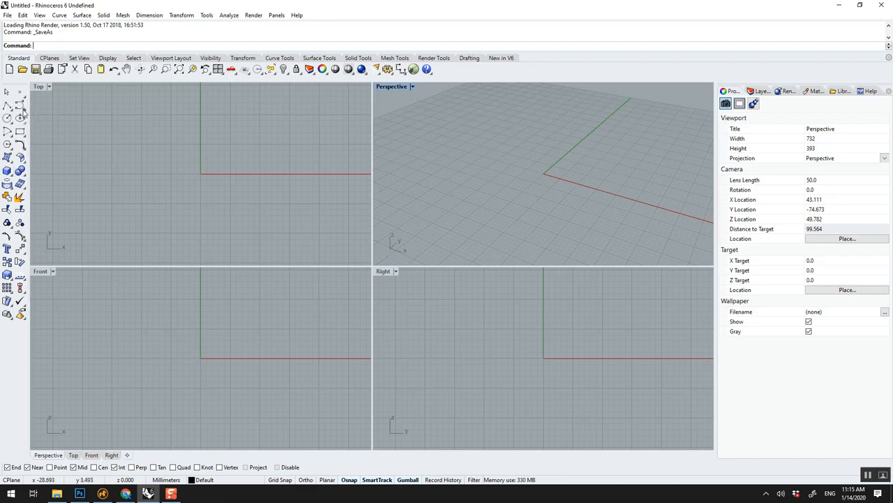
mouse_move(7, 173)
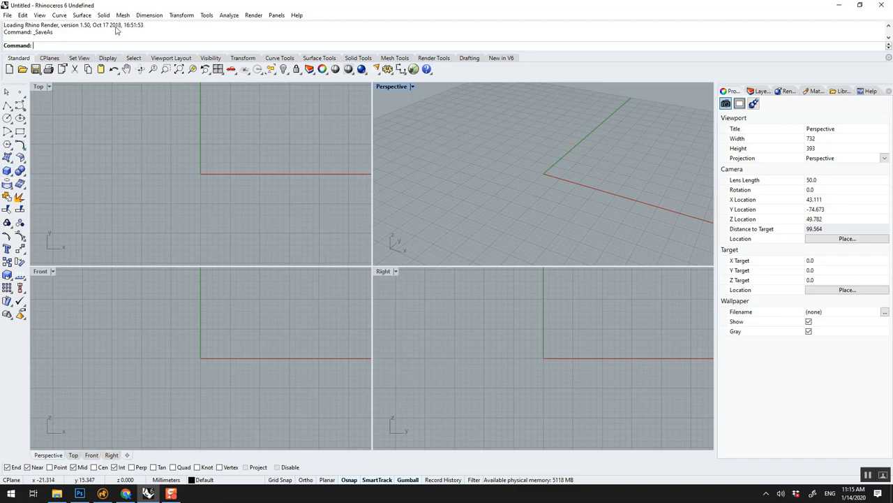
click(103, 14)
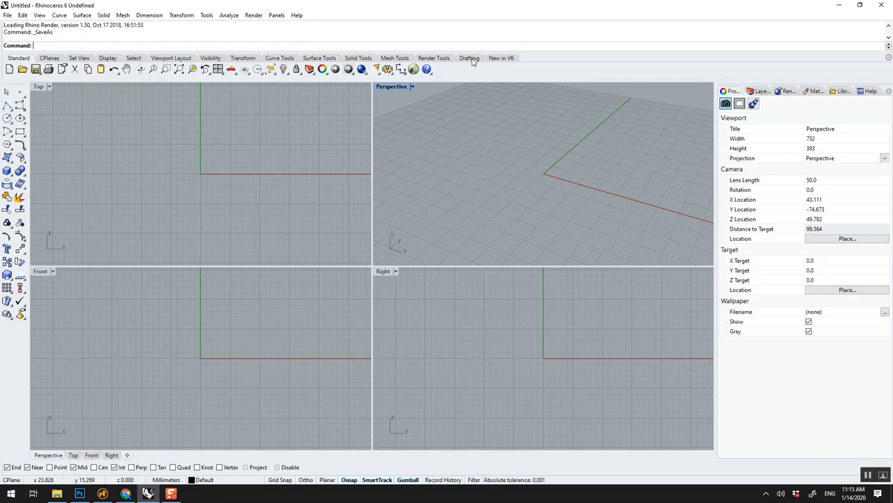
Step: Show and close the Popup toolbar, then switch the side panel from Layers to Rendering with Rhino Render
right_click(469, 67)
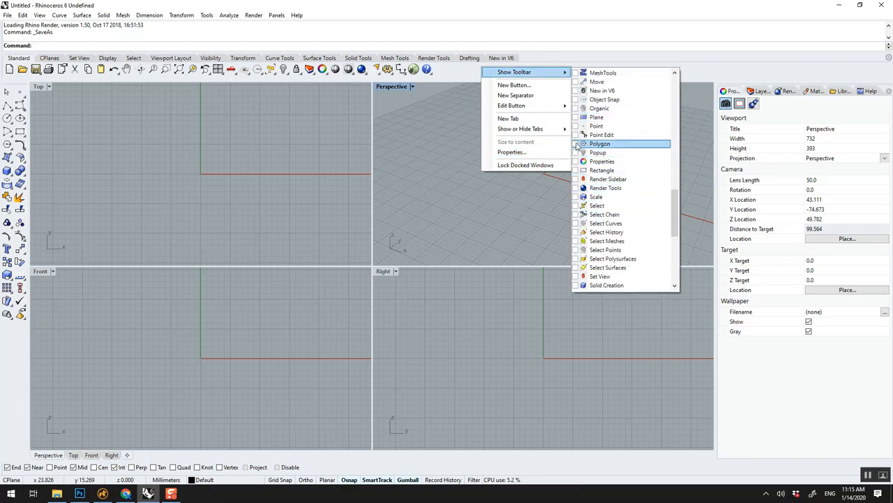
click(597, 152)
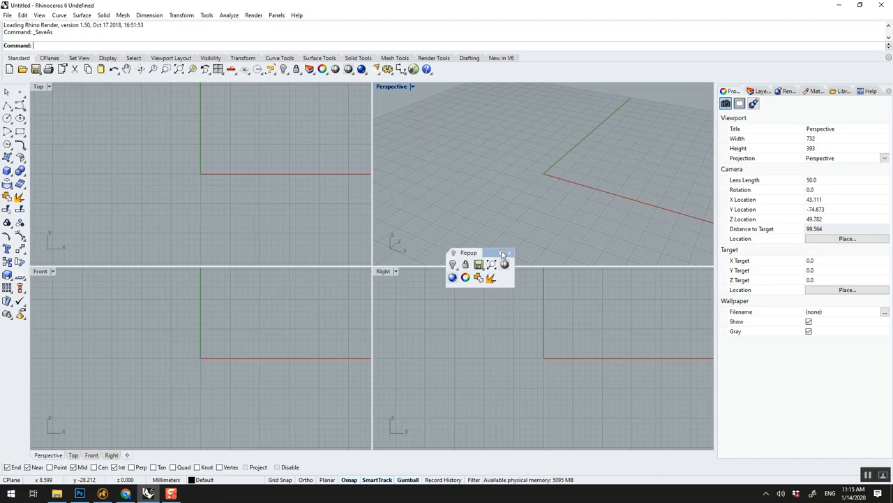
click(505, 253)
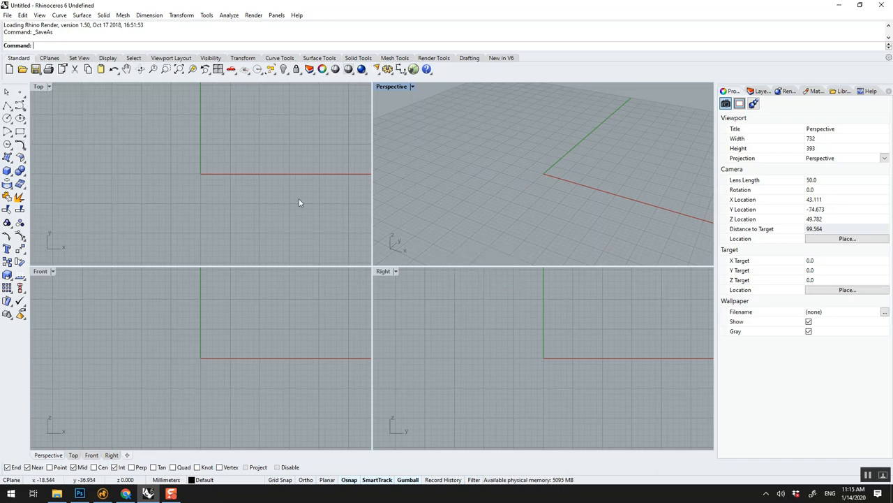
mouse_move(534, 184)
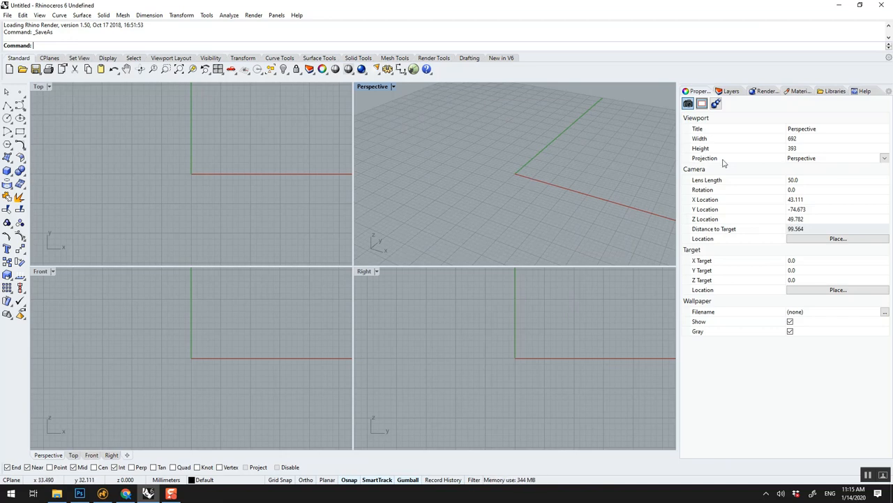
mouse_move(782, 248)
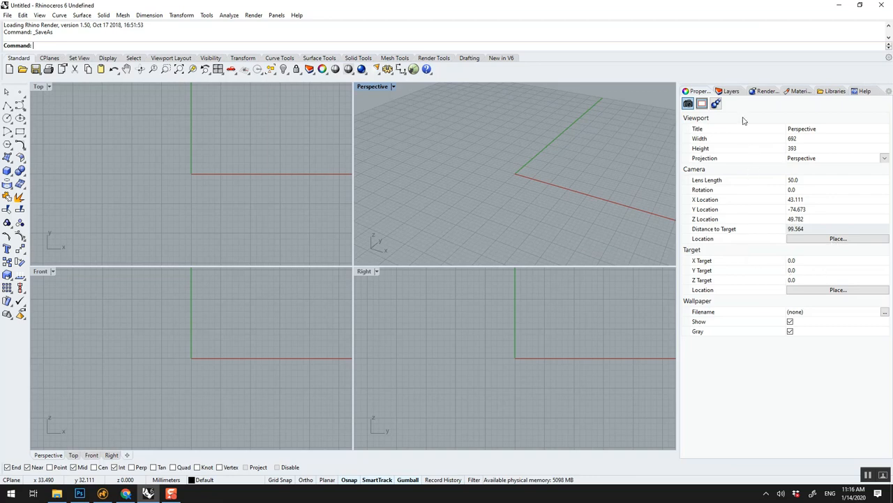
click(728, 91)
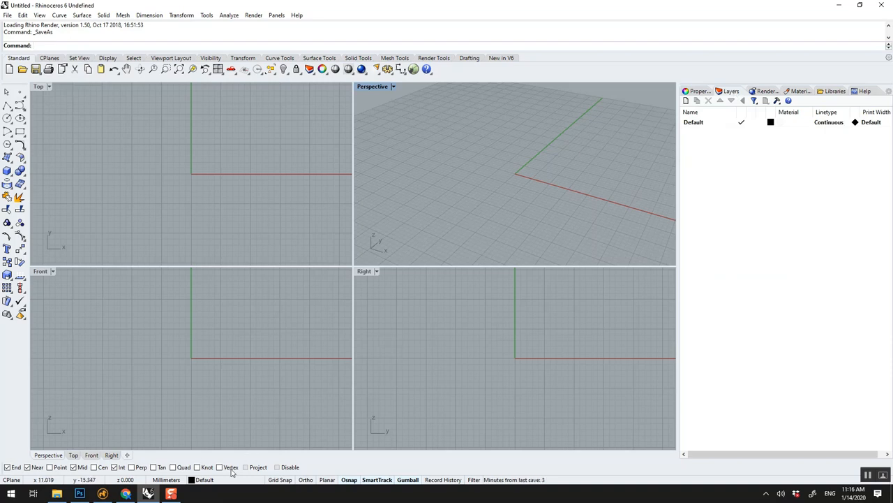
mouse_move(843, 212)
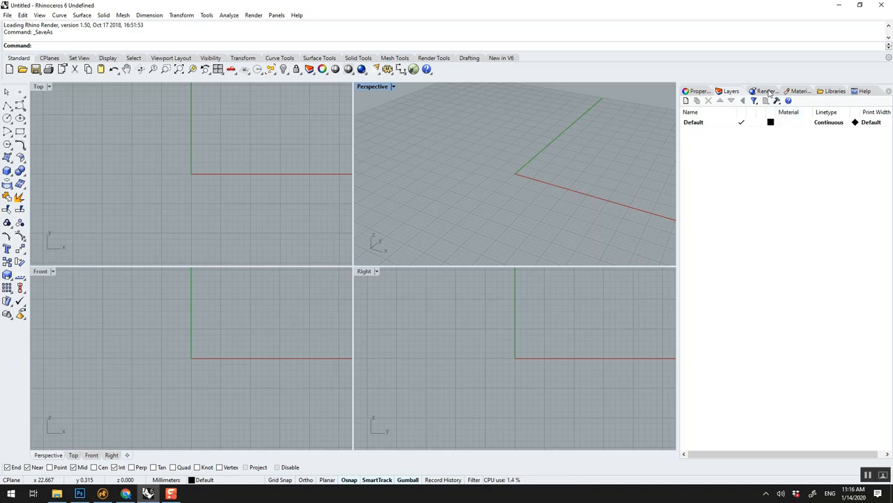
click(763, 91)
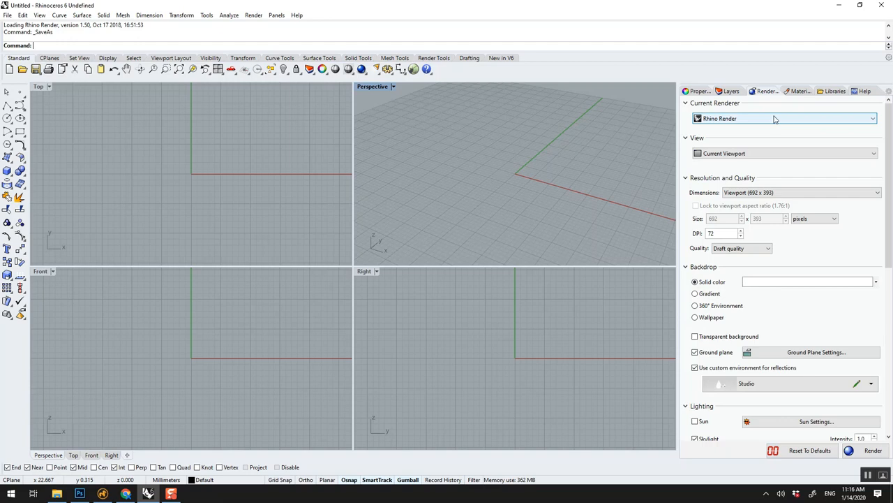
mouse_move(558, 95)
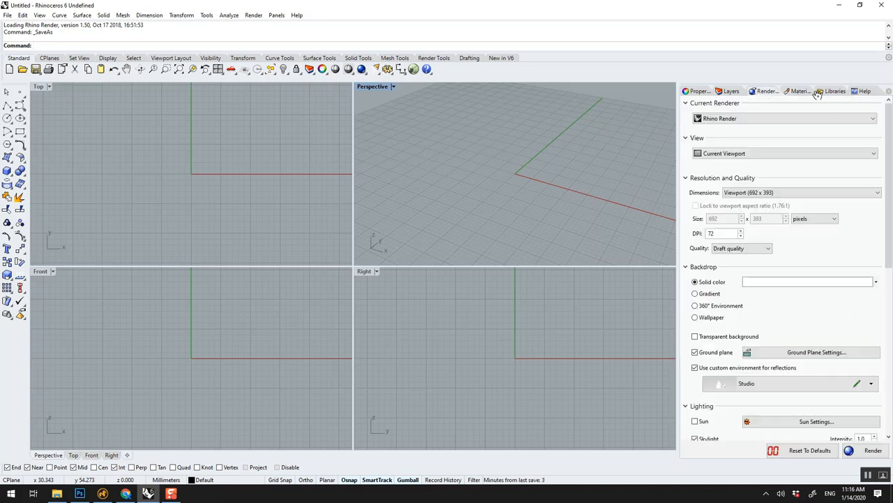
Step: Browse the polished metal material library, then show the Box command help in the side panel
click(835, 90)
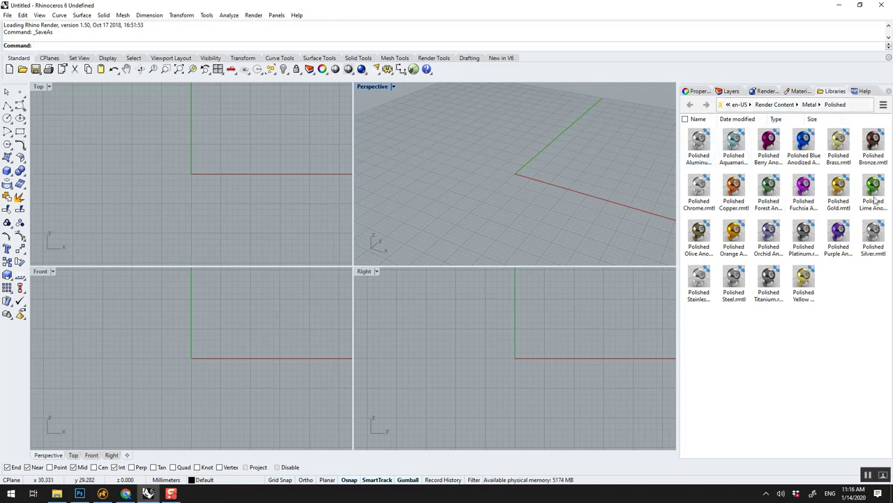
click(867, 91)
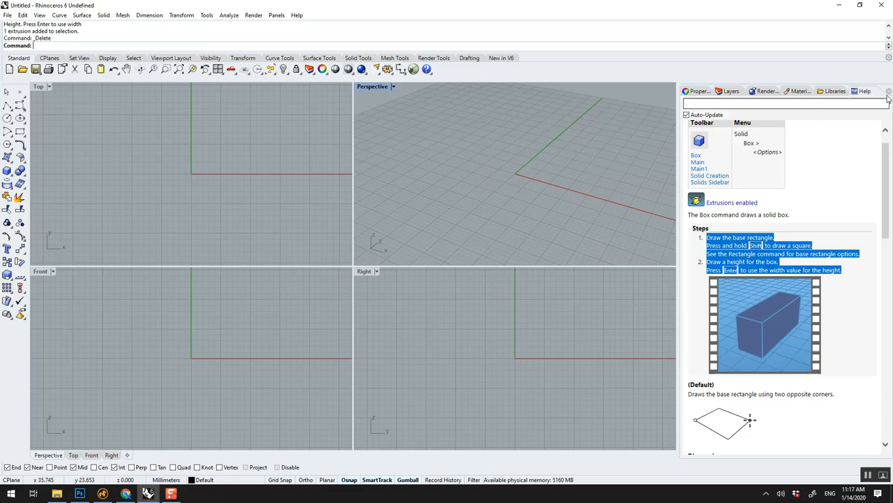
click(888, 97)
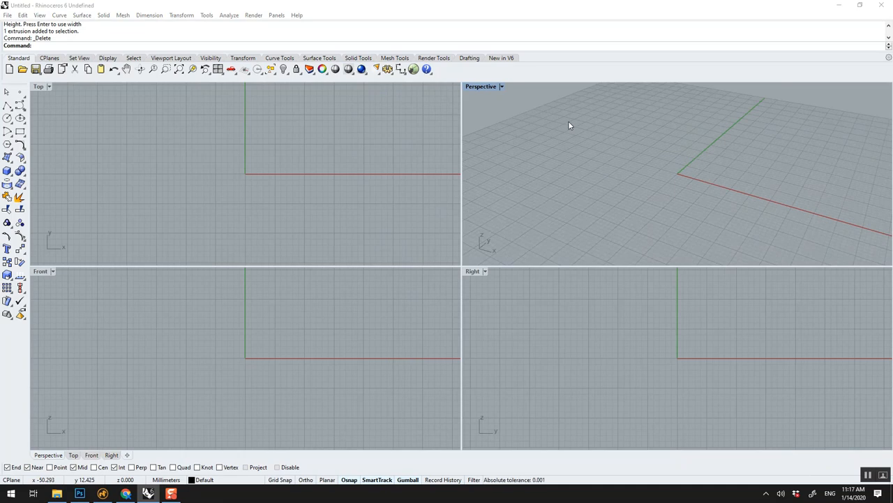
mouse_move(280, 20)
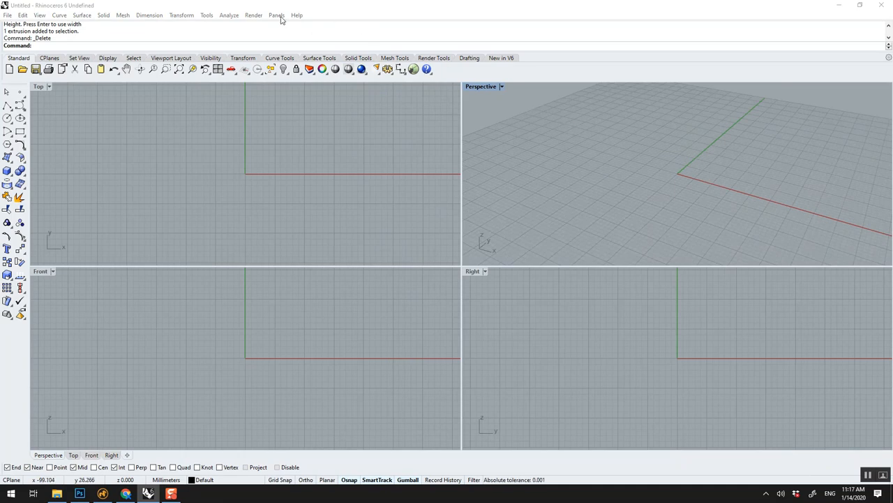
click(280, 14)
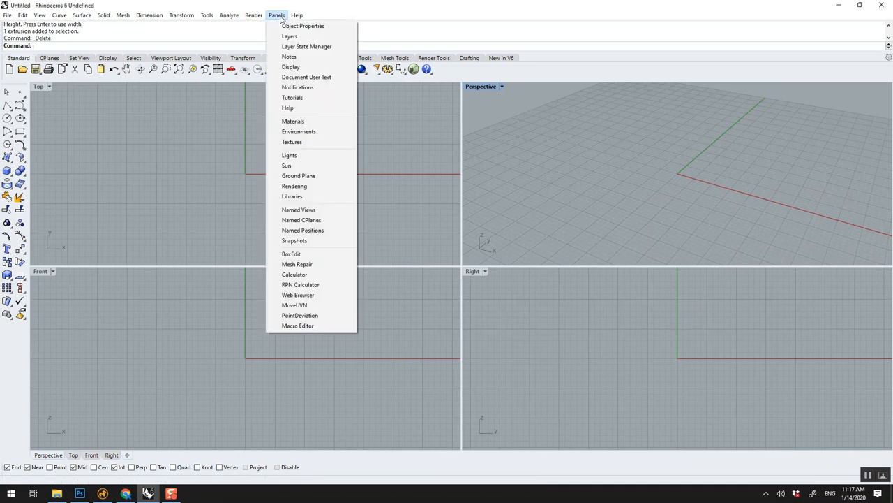
mouse_move(304, 98)
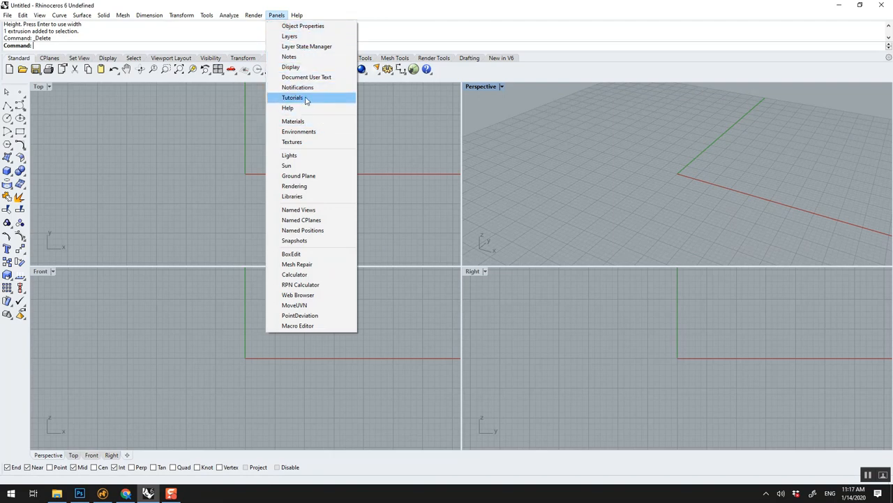
click(293, 97)
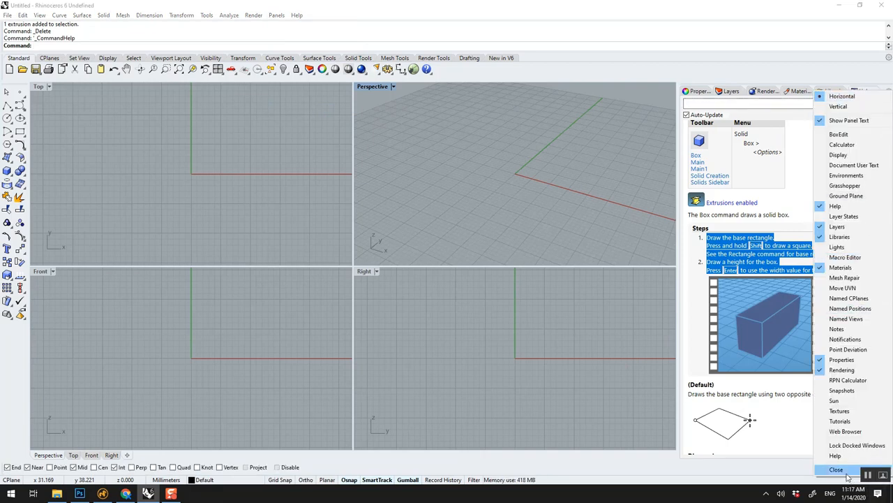
click(833, 469)
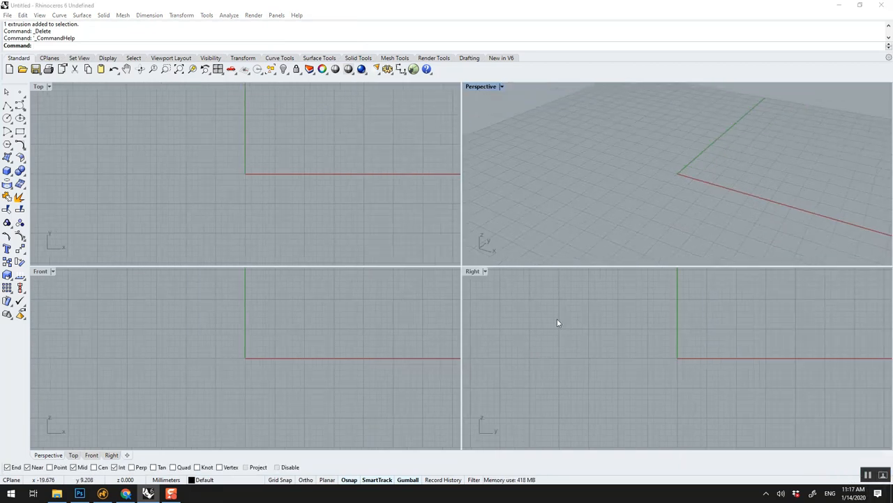
mouse_move(346, 462)
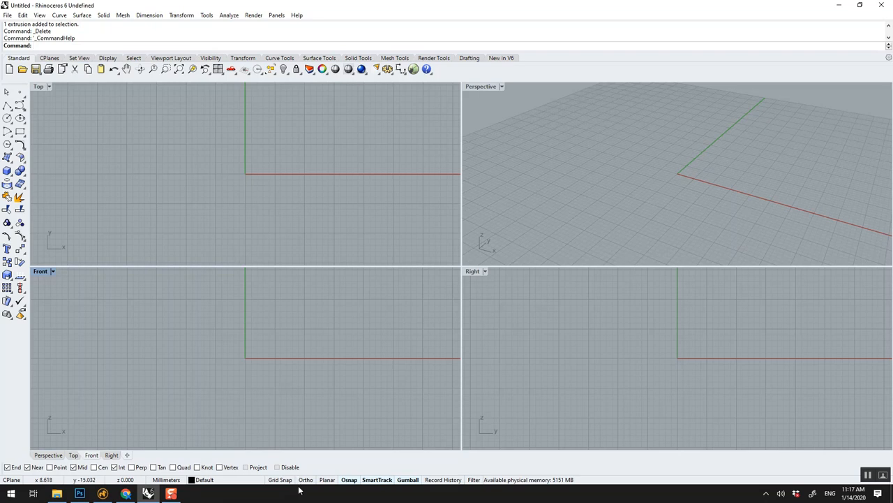
mouse_move(314, 442)
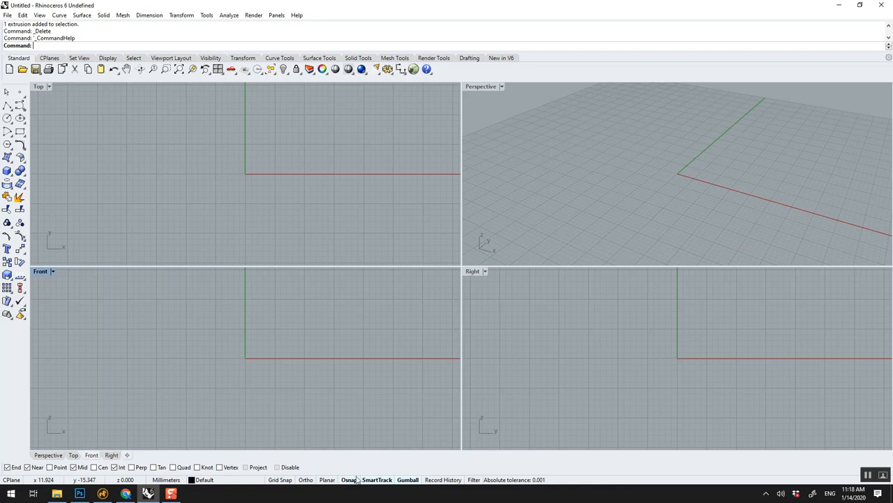
mouse_move(363, 364)
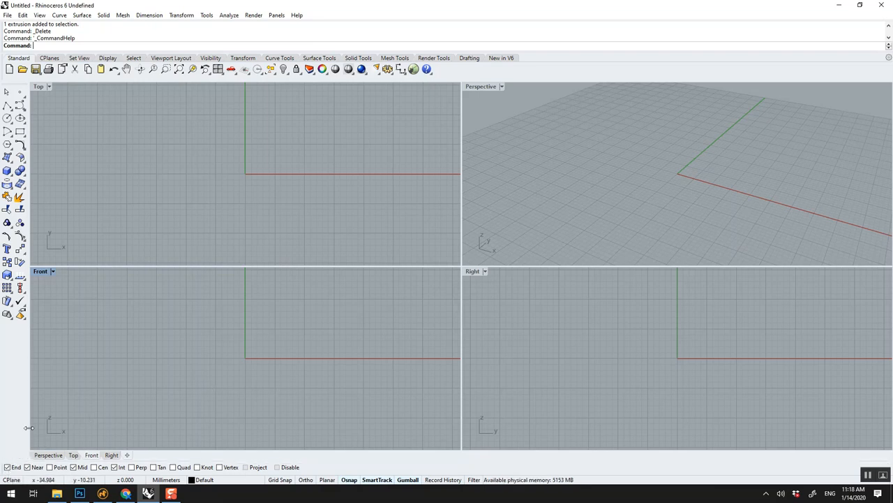
mouse_move(279, 353)
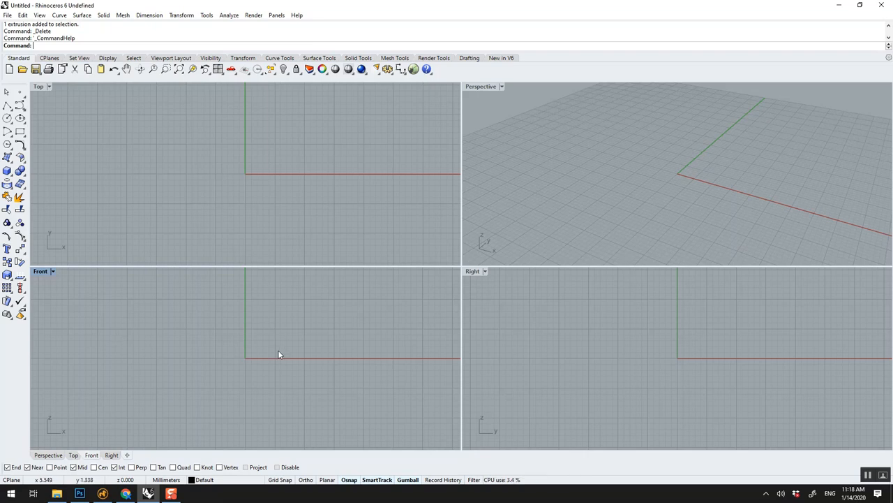
mouse_move(104, 455)
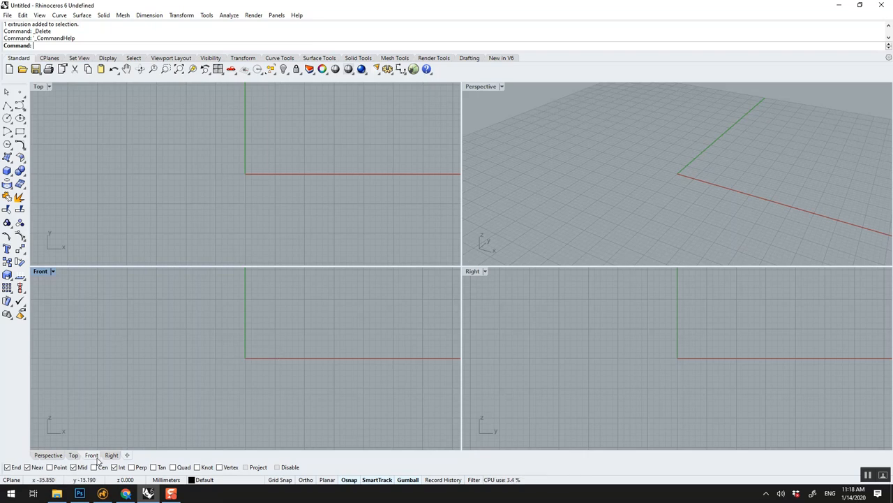
mouse_move(114, 467)
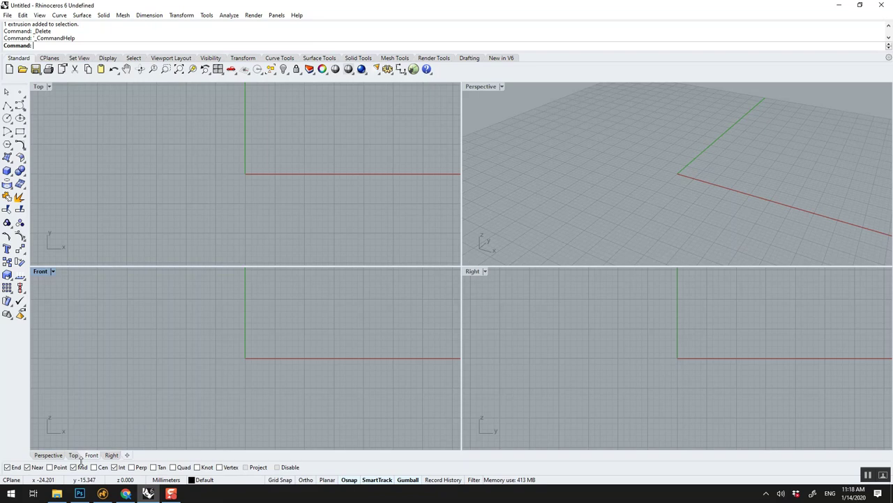
mouse_move(265, 444)
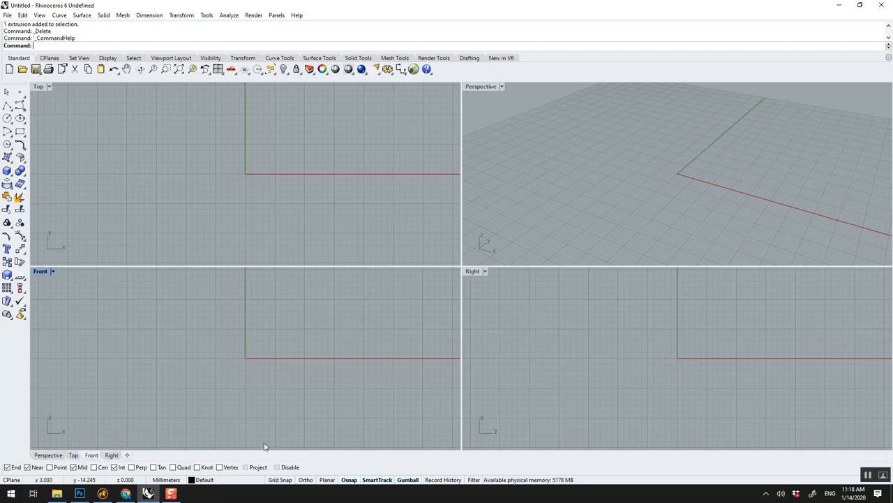
mouse_move(201, 452)
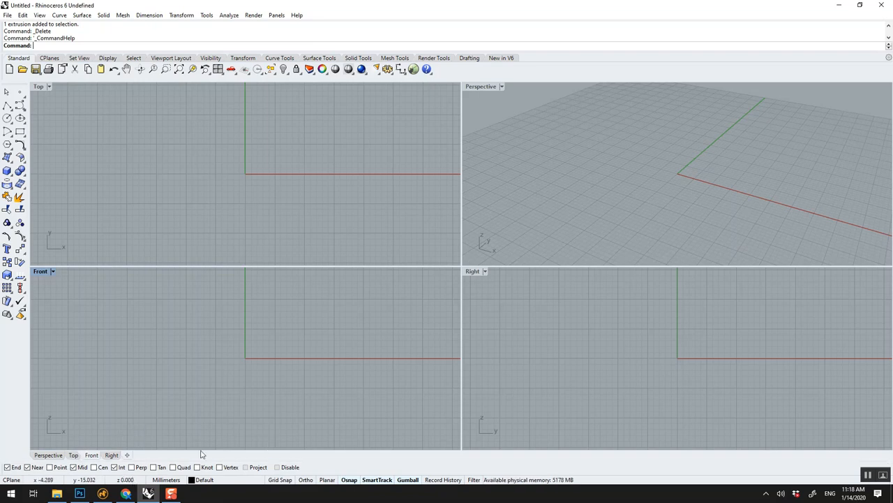
mouse_move(201, 365)
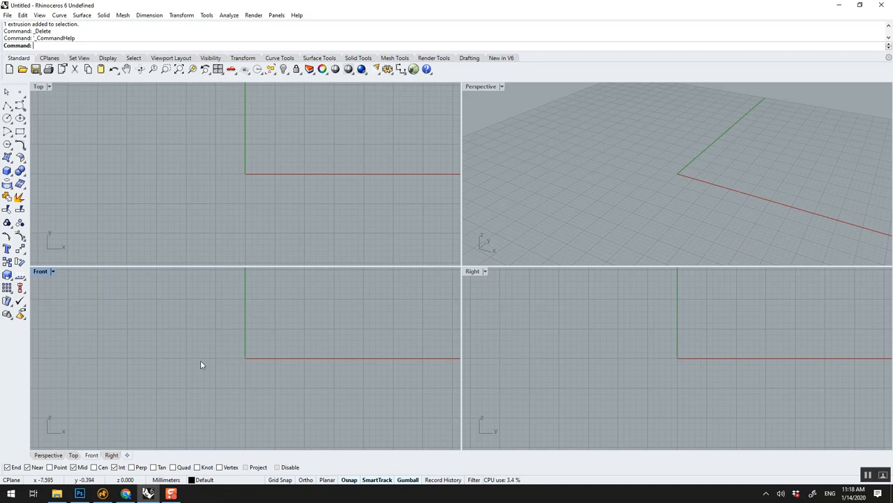
mouse_move(180, 458)
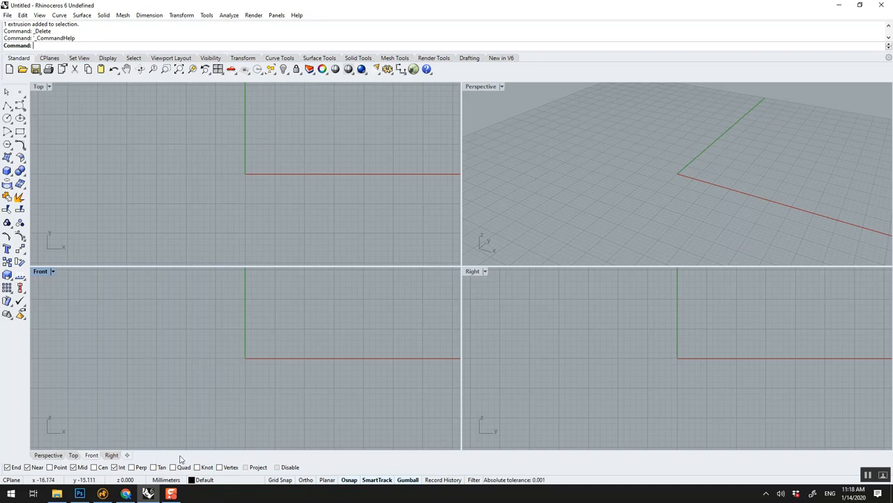
mouse_move(257, 329)
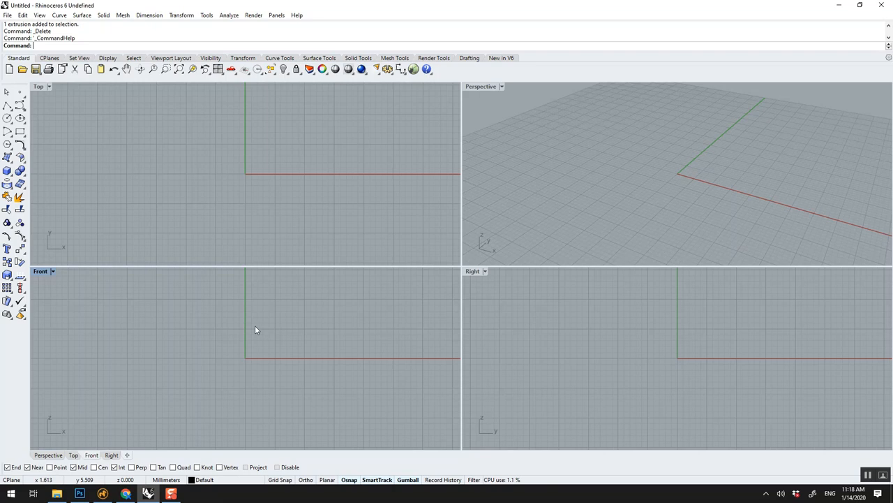
text(Undo)
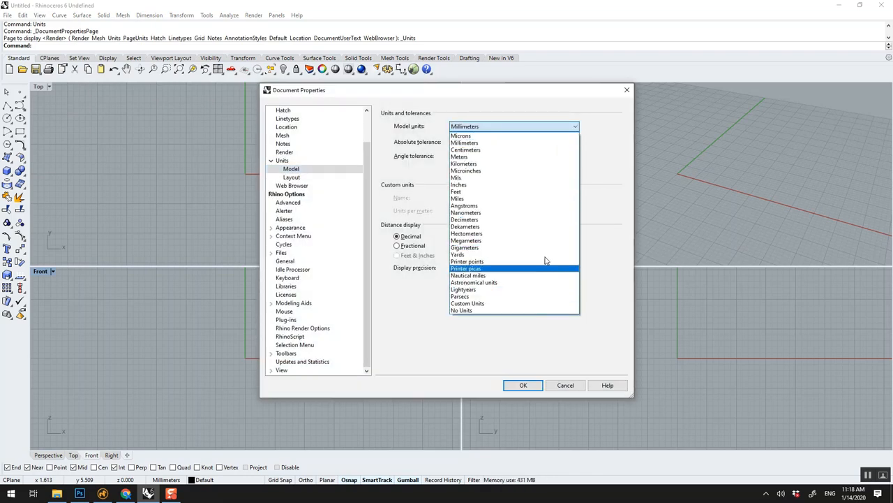
mouse_move(533, 149)
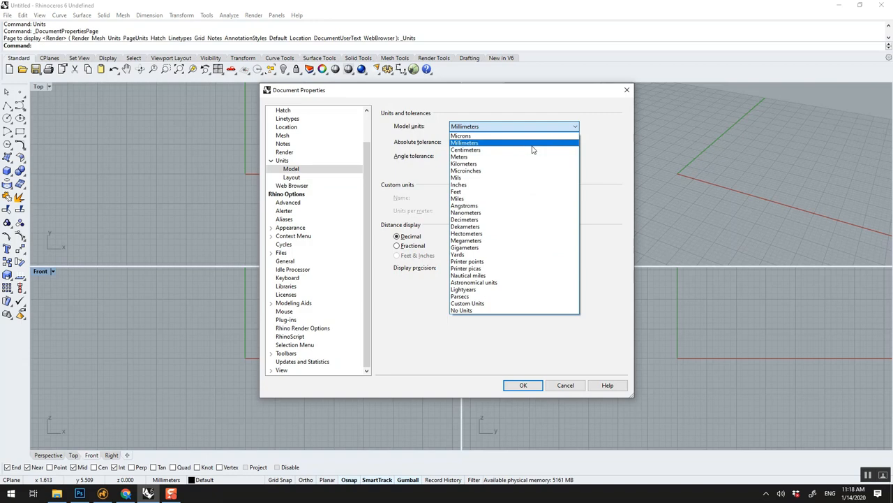
mouse_move(717, 162)
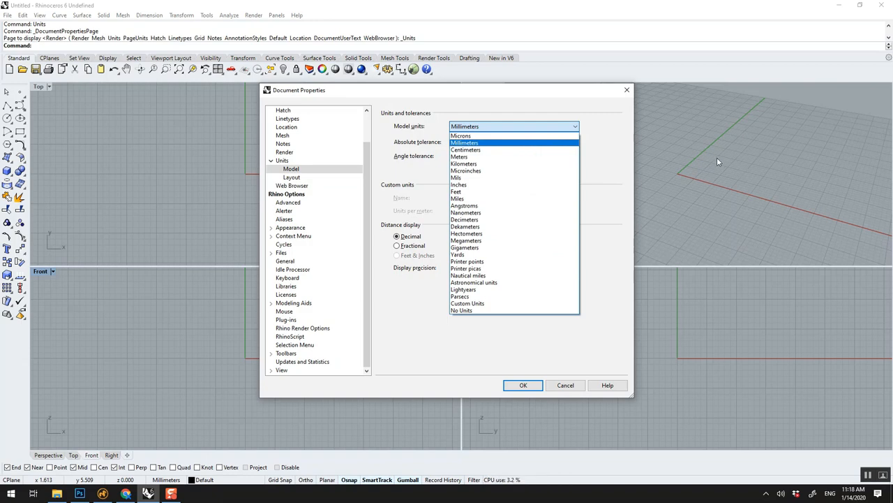
click(464, 143)
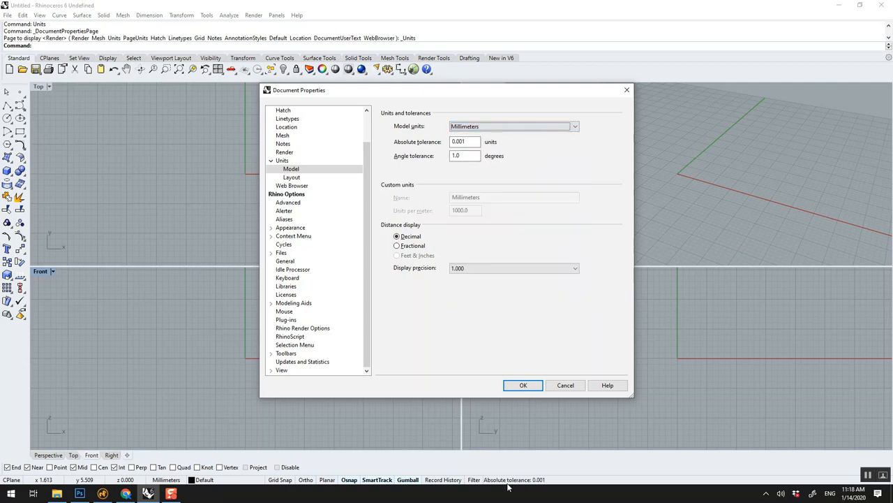
click(522, 385)
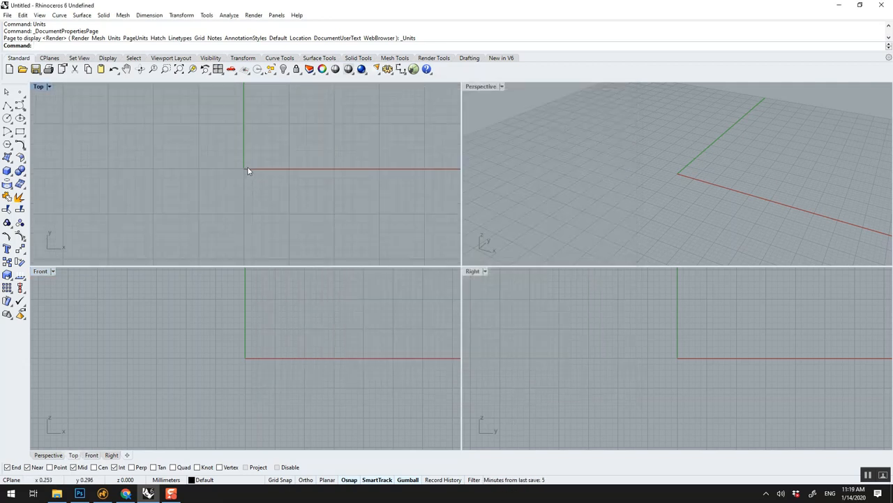
mouse_move(332, 173)
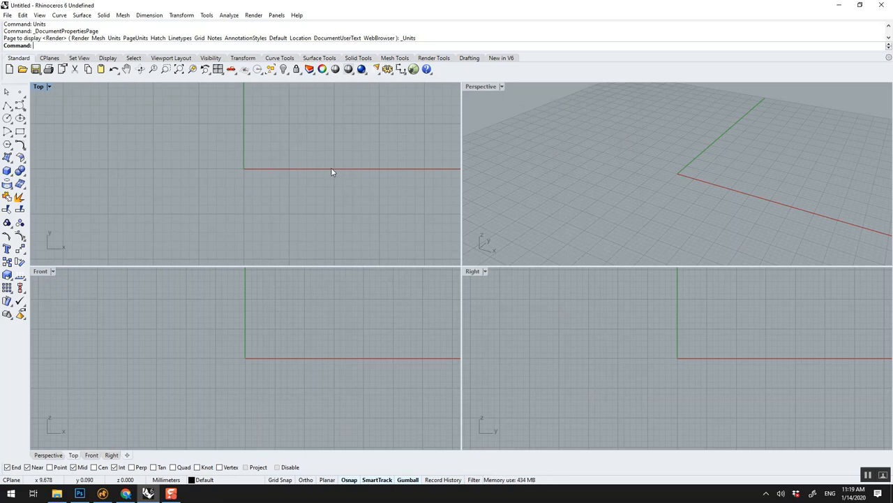
mouse_move(349, 173)
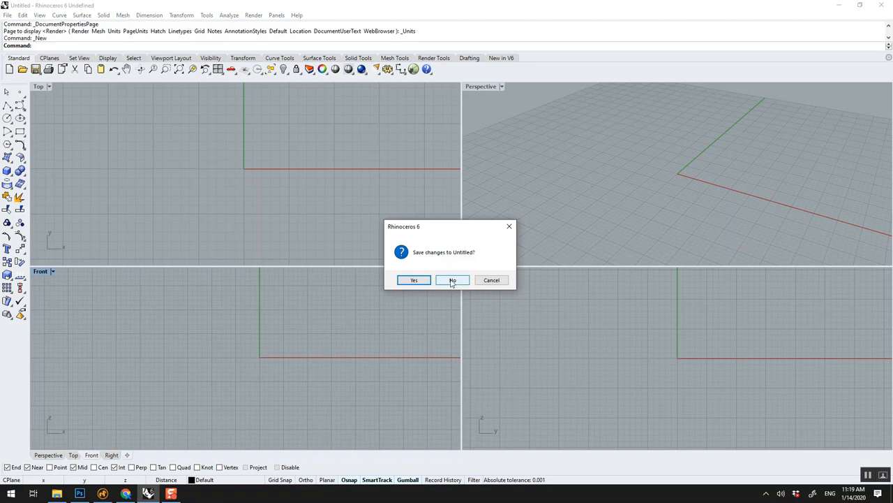
Step: Discard the untitled model and start a new one from Small Objects - Millimeters.3dm after browsing other templates
click(452, 280)
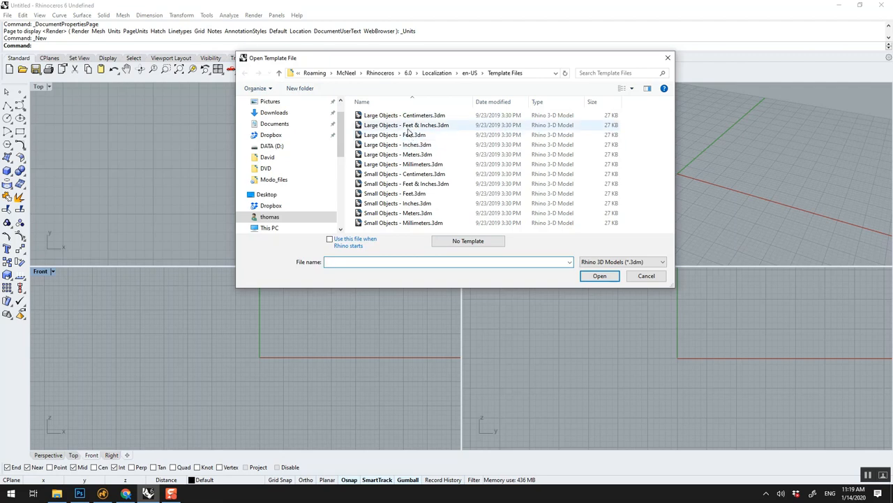
click(393, 193)
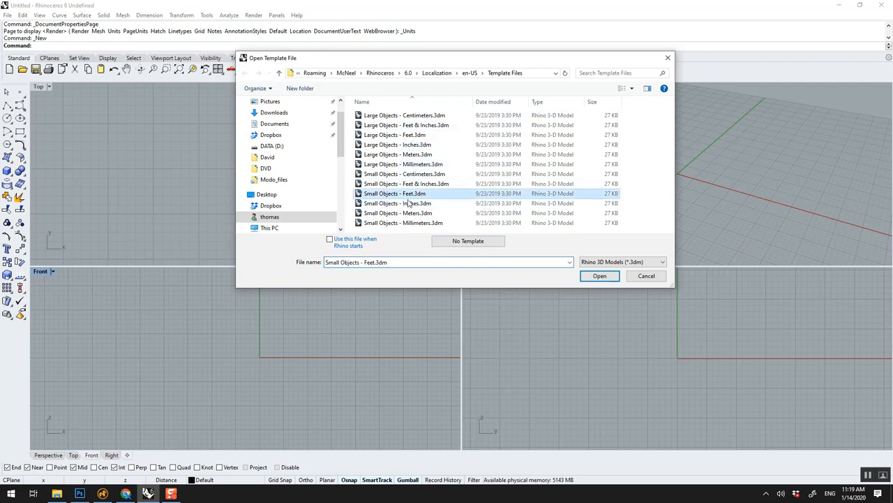
click(397, 204)
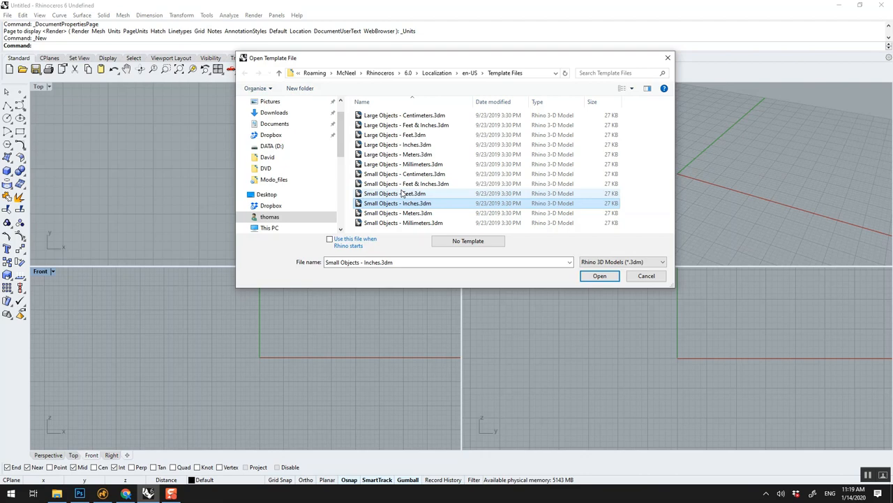
mouse_move(384, 188)
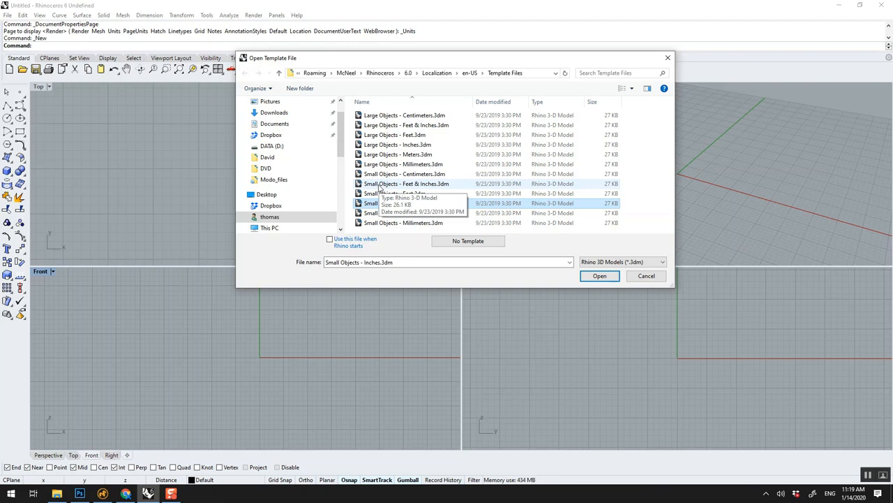
click(407, 182)
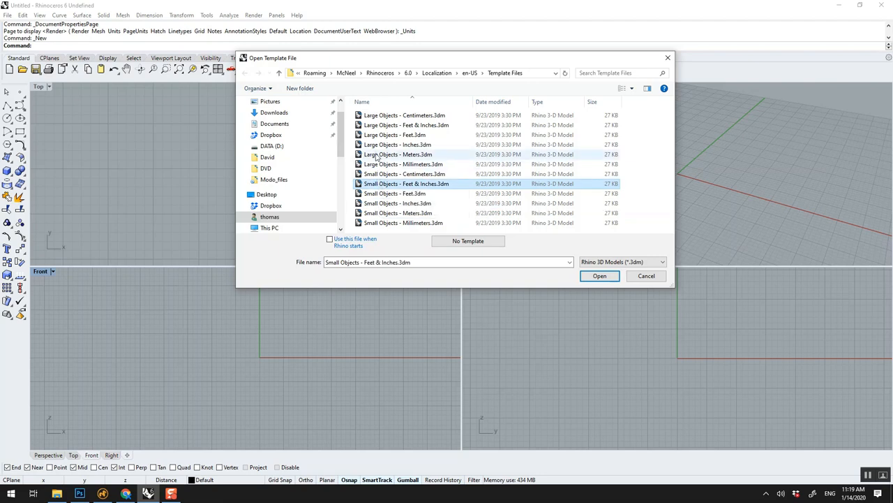
click(399, 134)
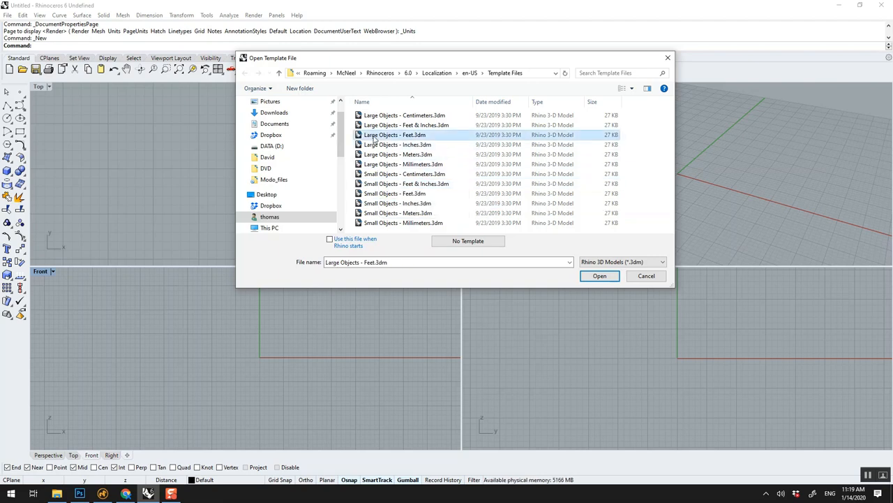
click(403, 224)
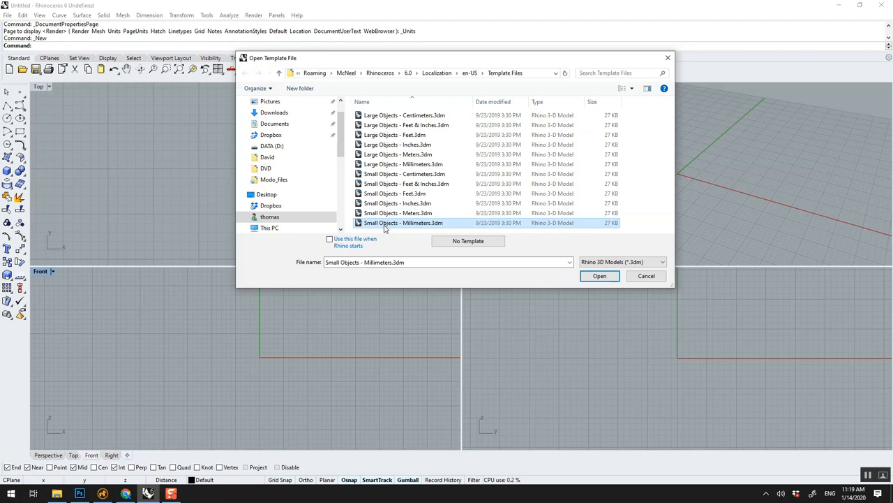
click(600, 276)
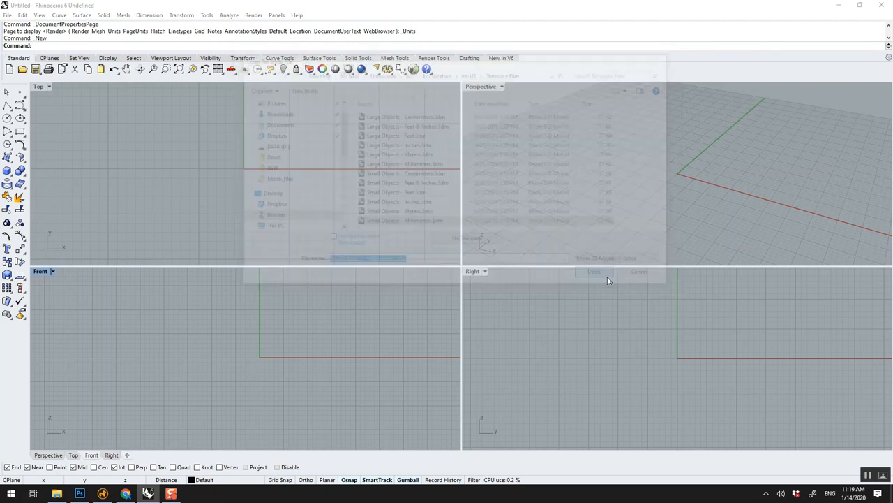
click(595, 271)
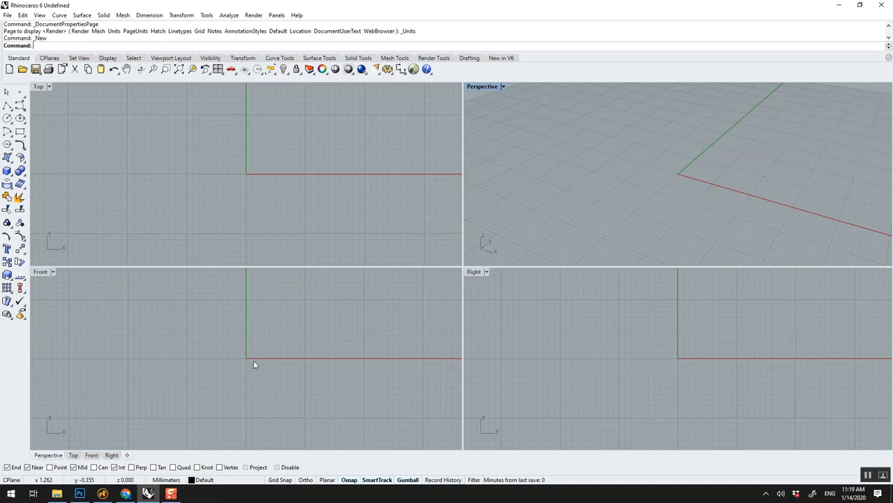
mouse_move(286, 305)
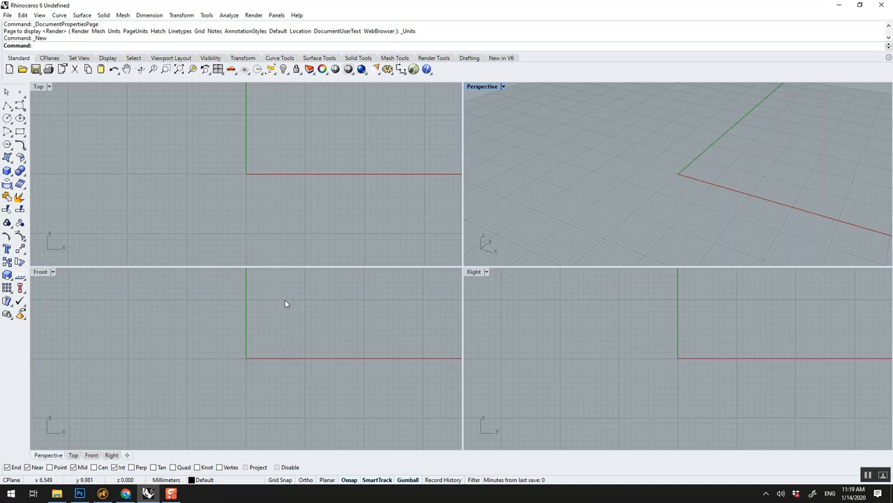
mouse_move(709, 215)
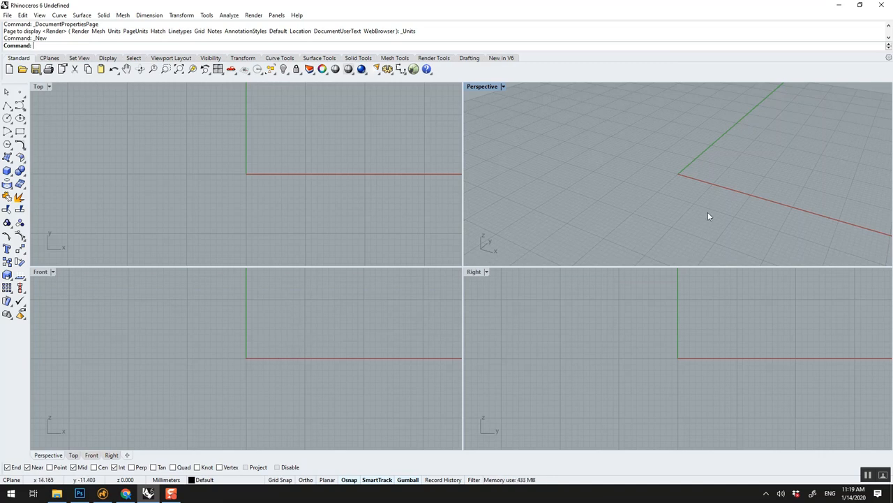
mouse_move(693, 173)
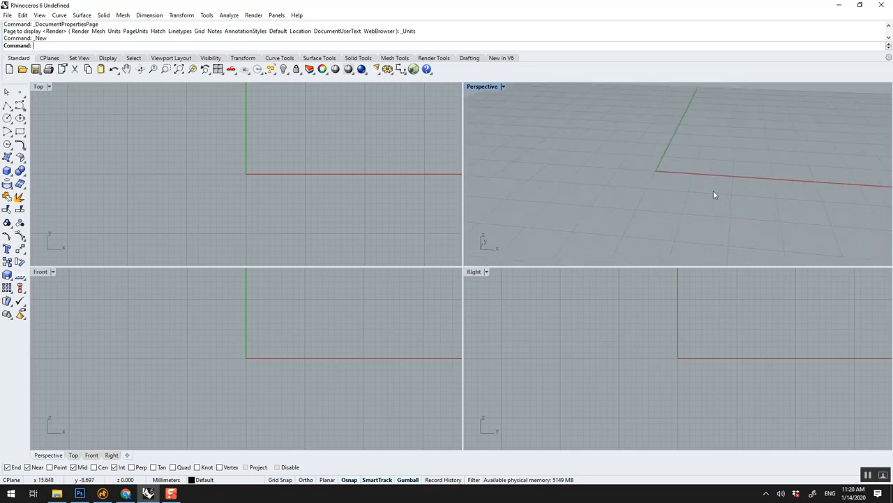
mouse_move(701, 168)
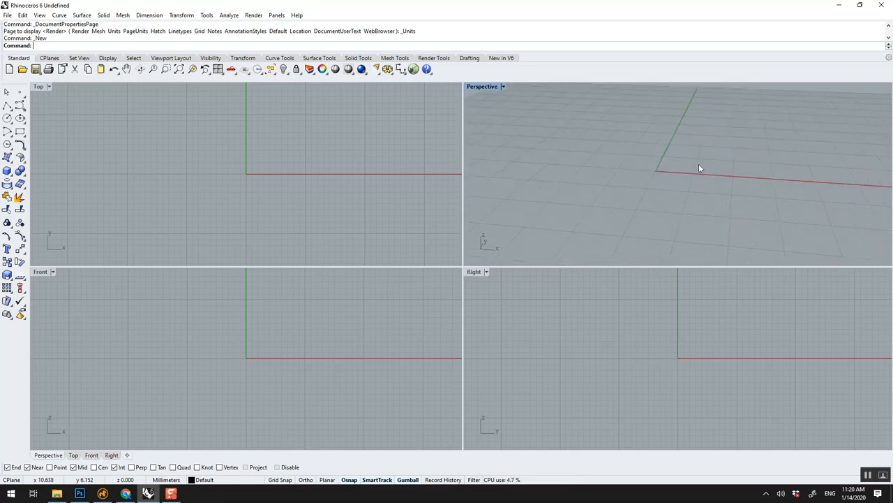
drag(701, 167, 634, 187)
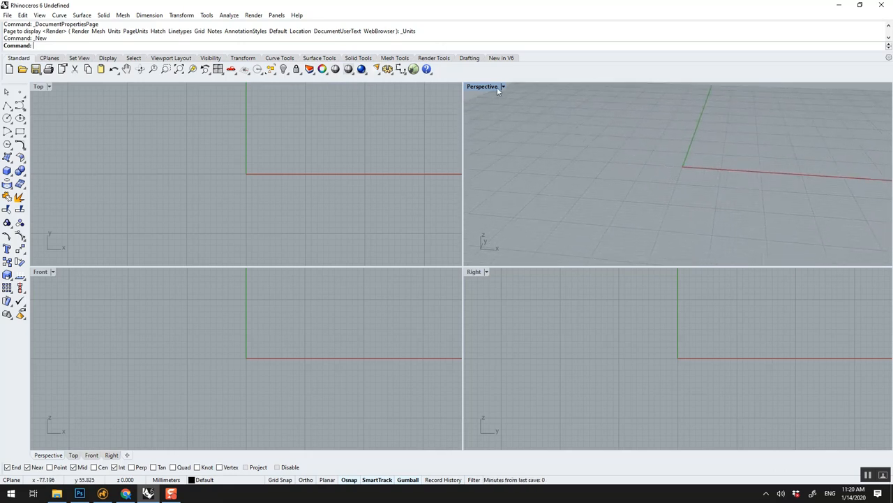
double_click(482, 86)
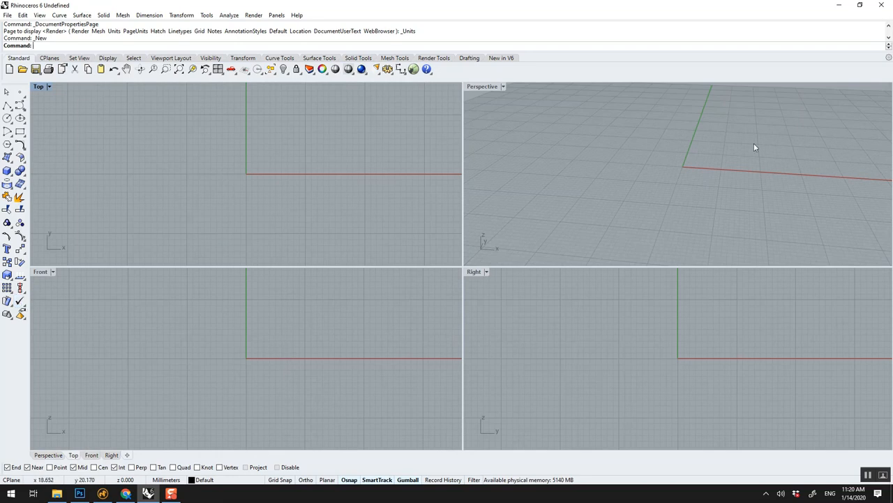
mouse_move(707, 163)
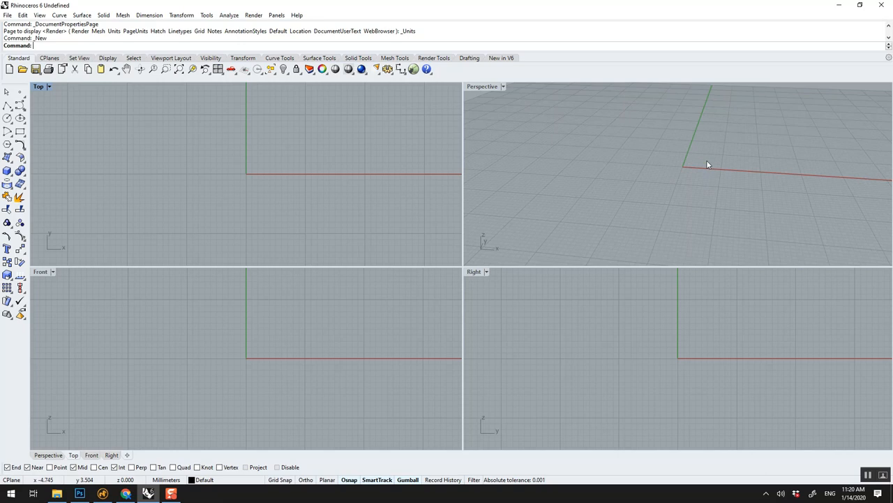
mouse_move(165, 195)
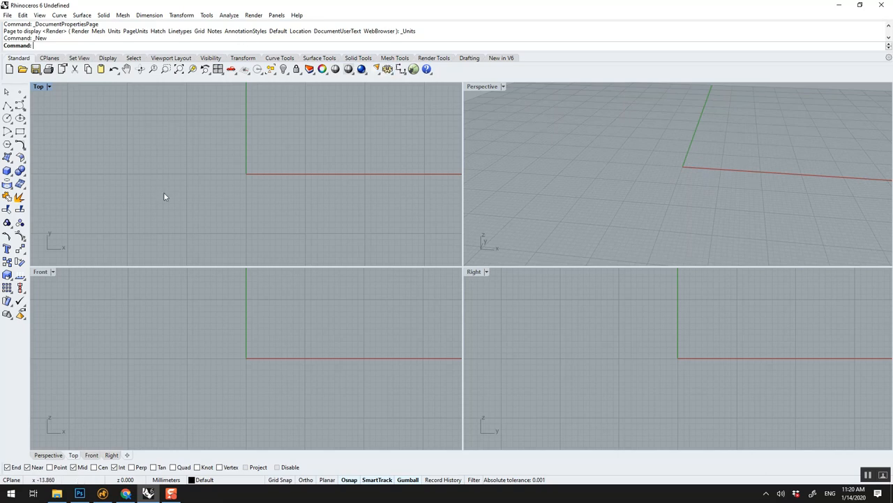
mouse_move(357, 211)
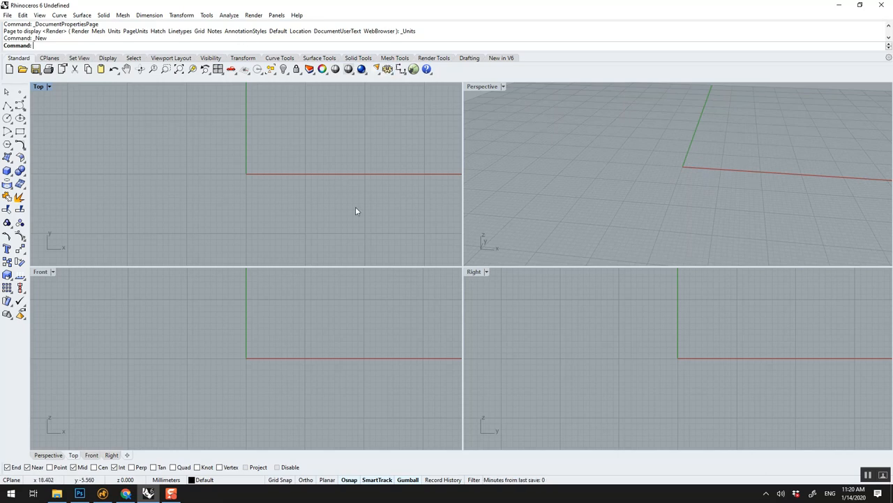
mouse_move(318, 173)
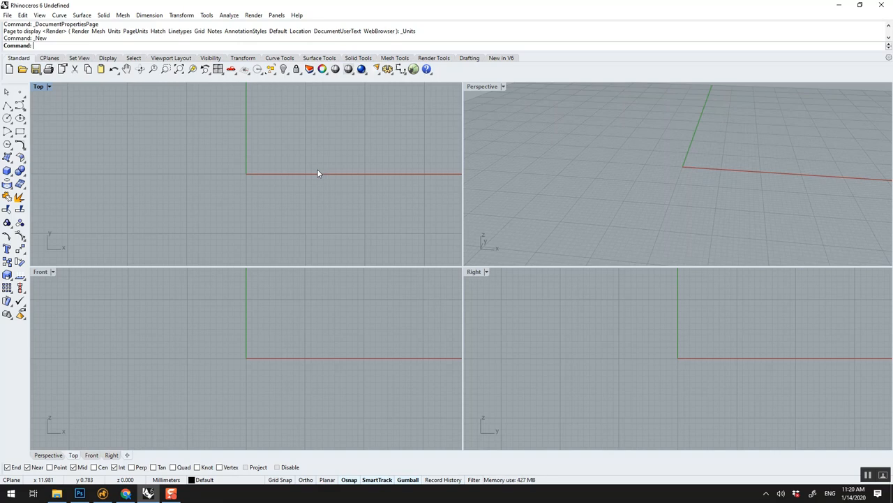
mouse_move(251, 330)
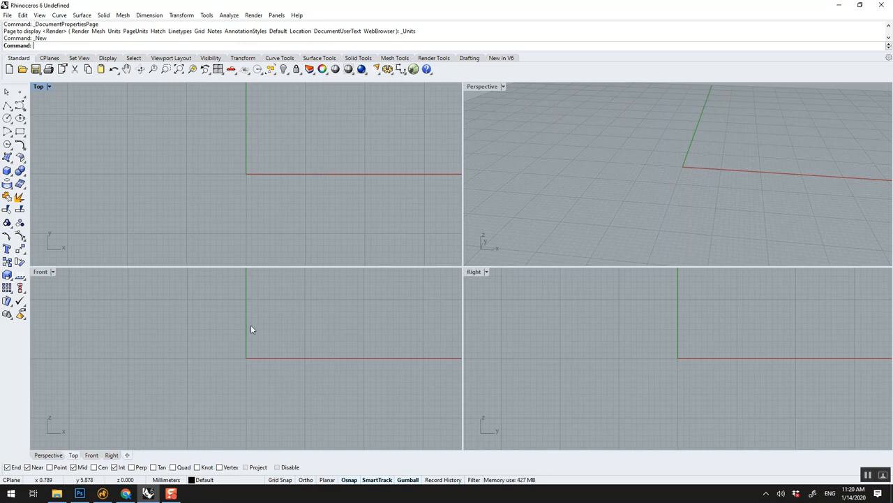
mouse_move(372, 343)
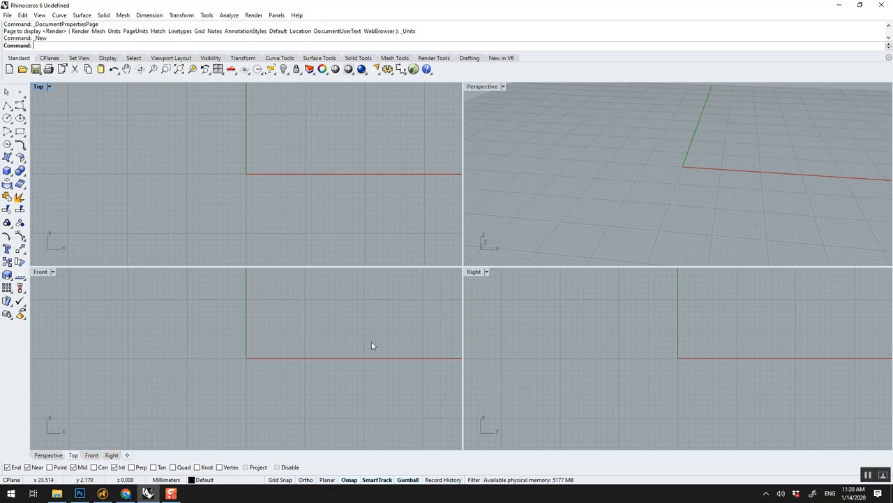
mouse_move(652, 358)
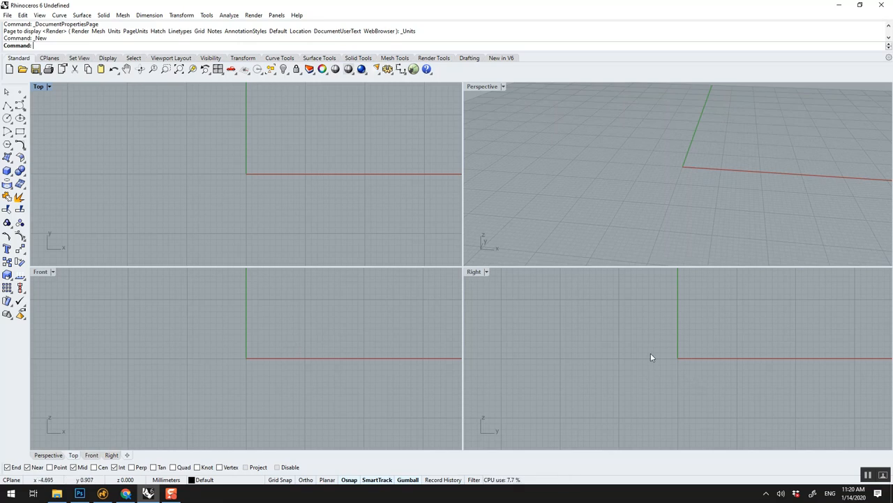
mouse_move(480, 95)
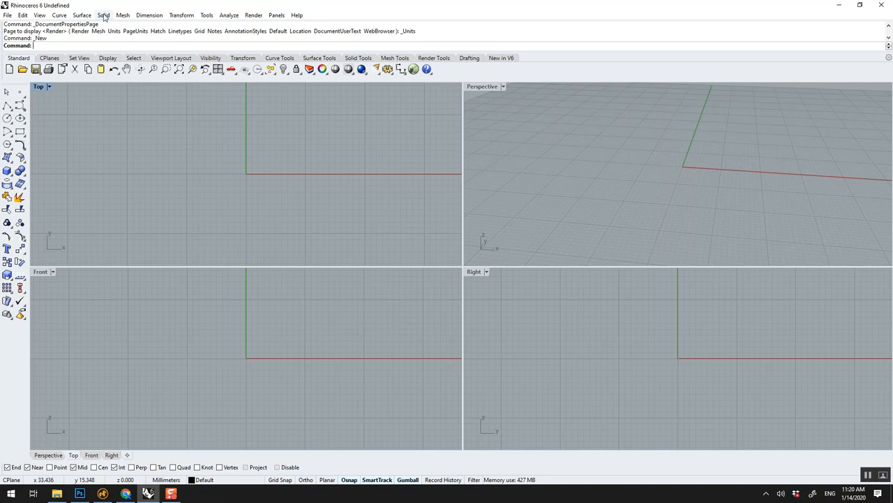
Step: Start a Corner to Corner, Height box from the Solid menu to make a long rectangular solid
click(103, 12)
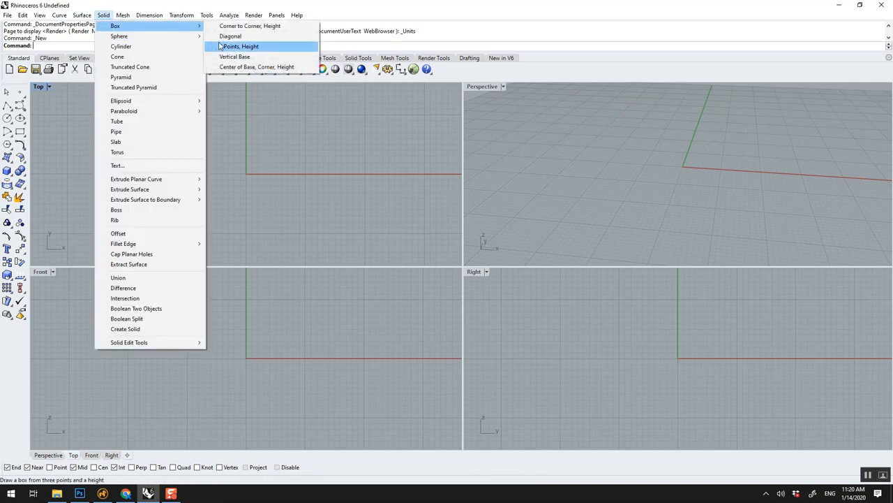
mouse_move(249, 25)
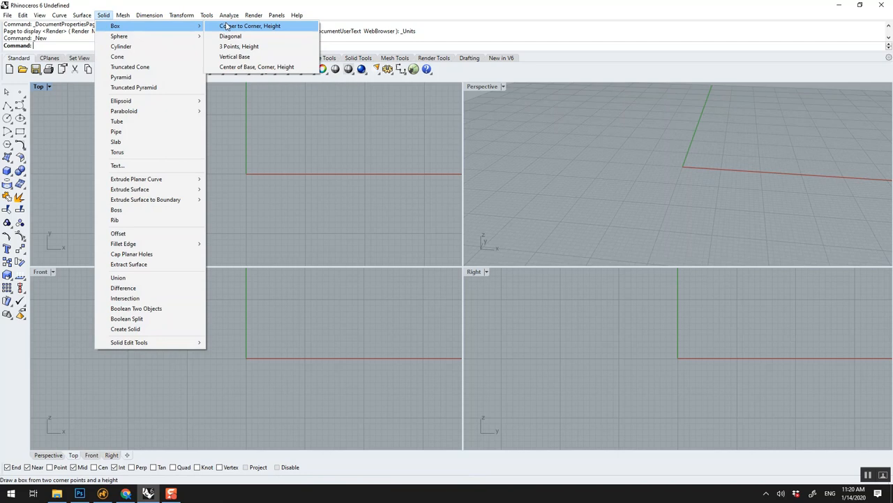
mouse_move(262, 31)
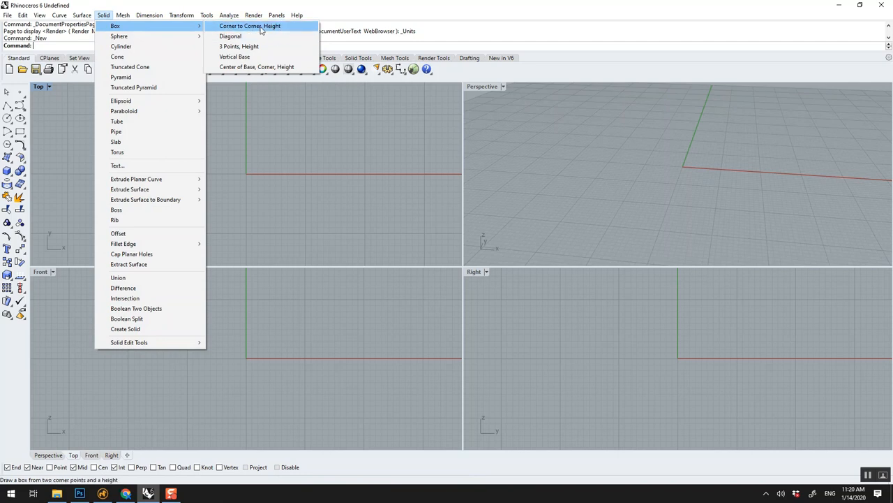
click(257, 25)
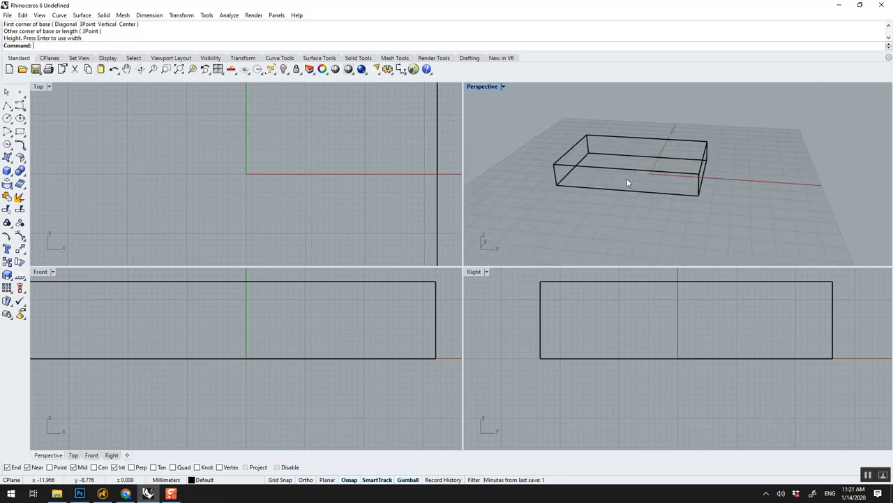
click(628, 179)
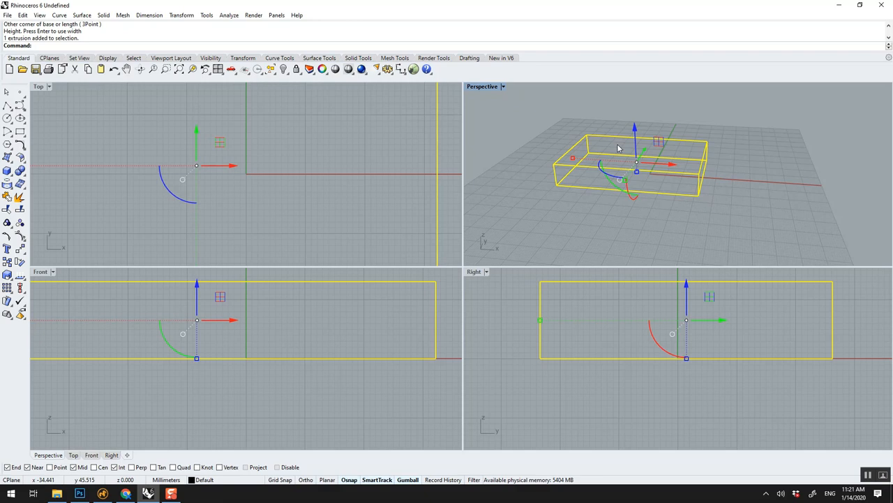
mouse_move(562, 131)
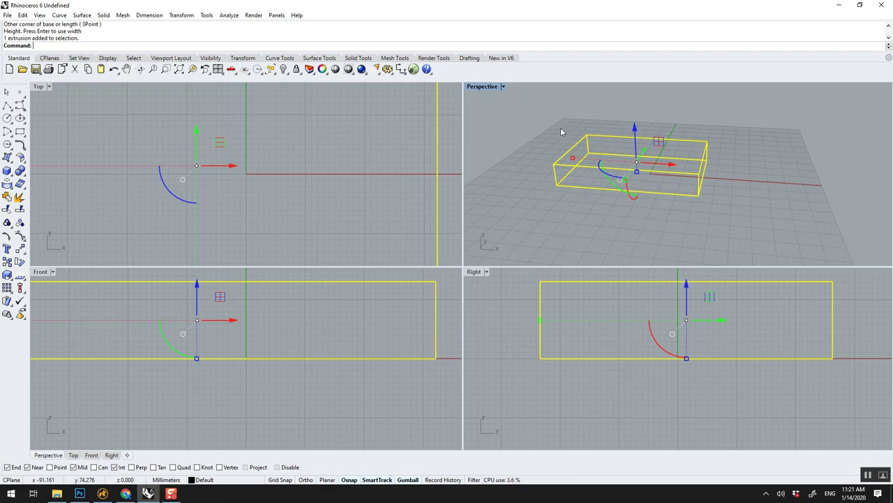
key(Delete)
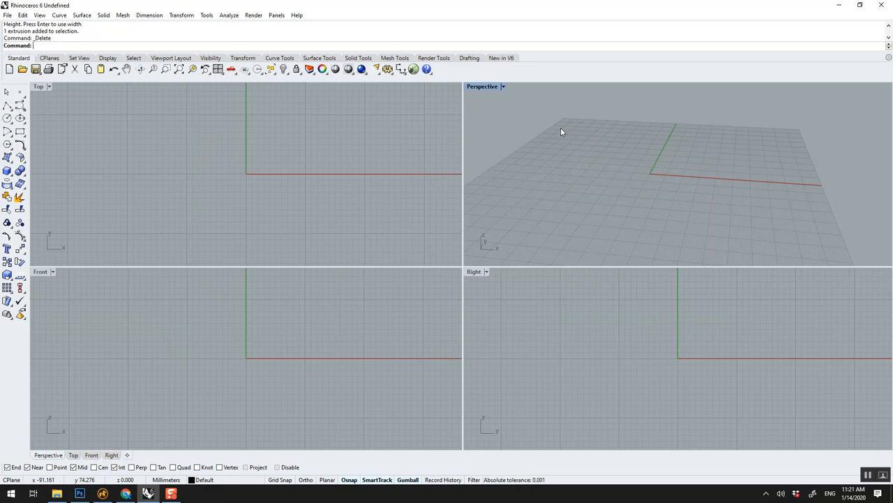
key(Ctrl+z)
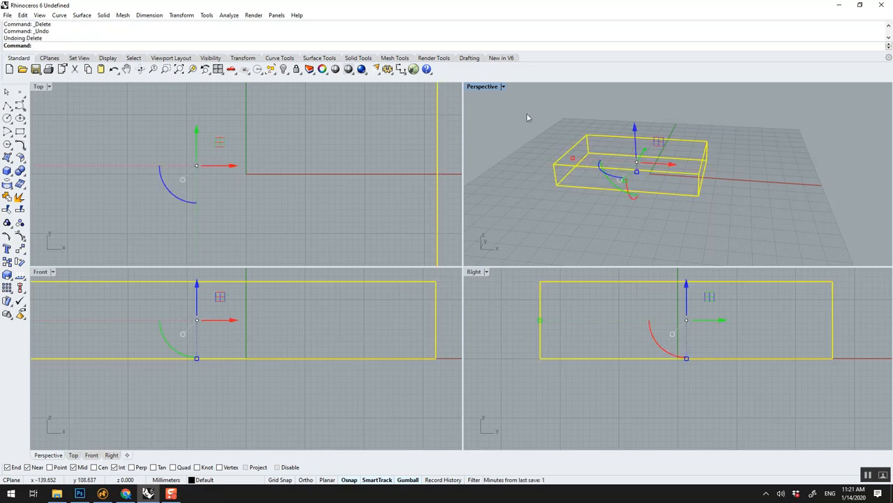
Step: Switch the Perspective viewport from wireframe to Shaded display
click(504, 86)
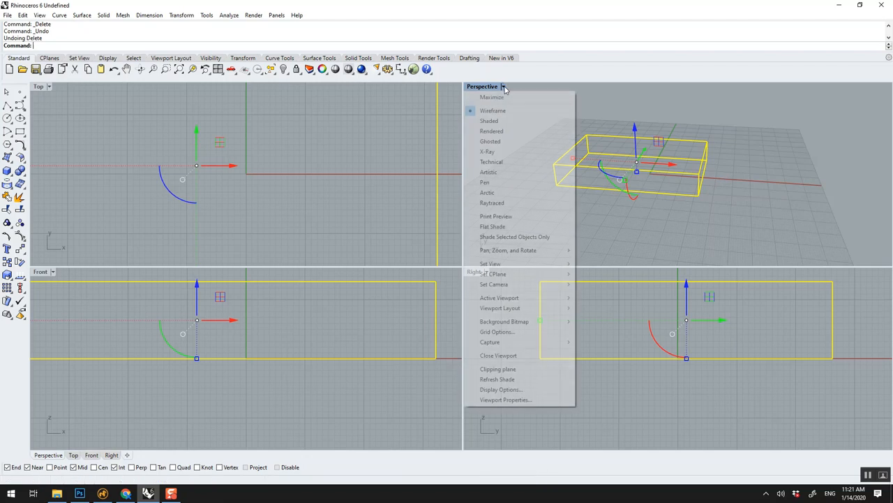
mouse_move(506, 110)
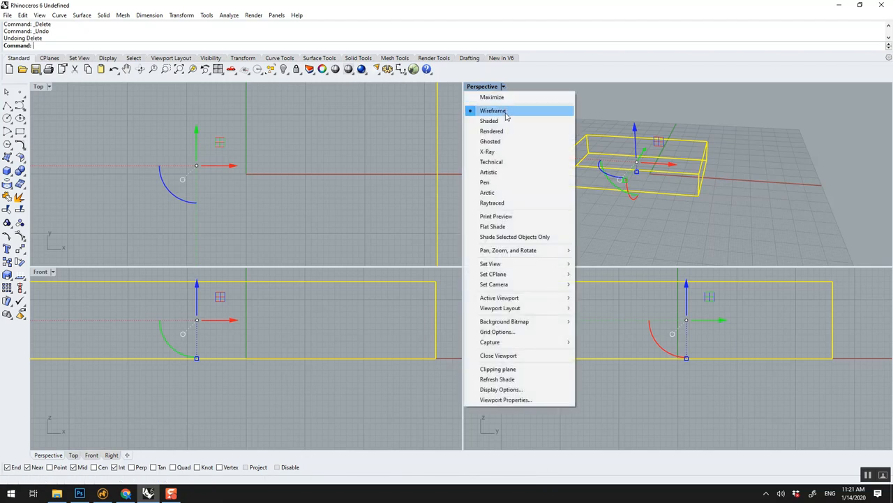
click(488, 120)
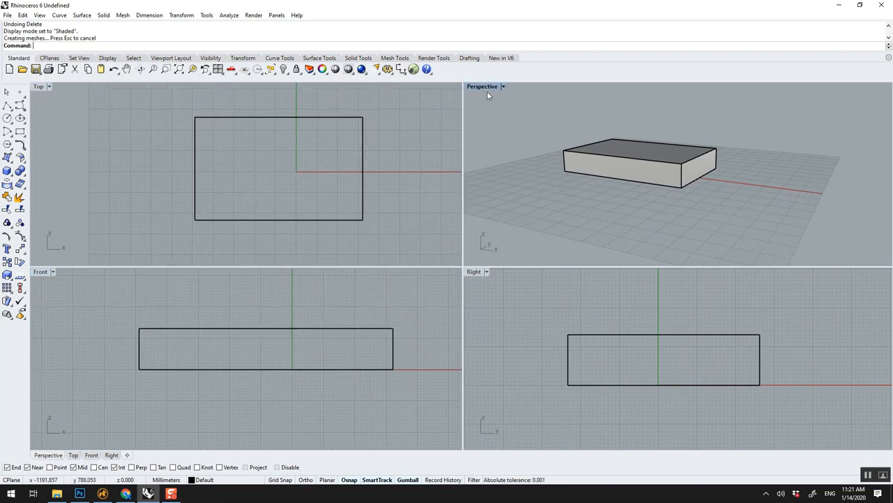
Step: Maximize the Perspective view, drag the box along the red axis, then begin an exact upward gumball move
double_click(482, 87)
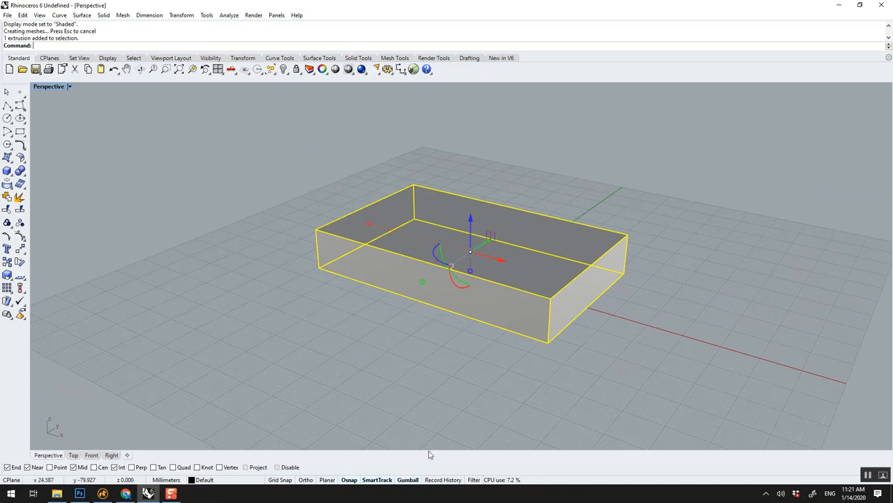
mouse_move(477, 218)
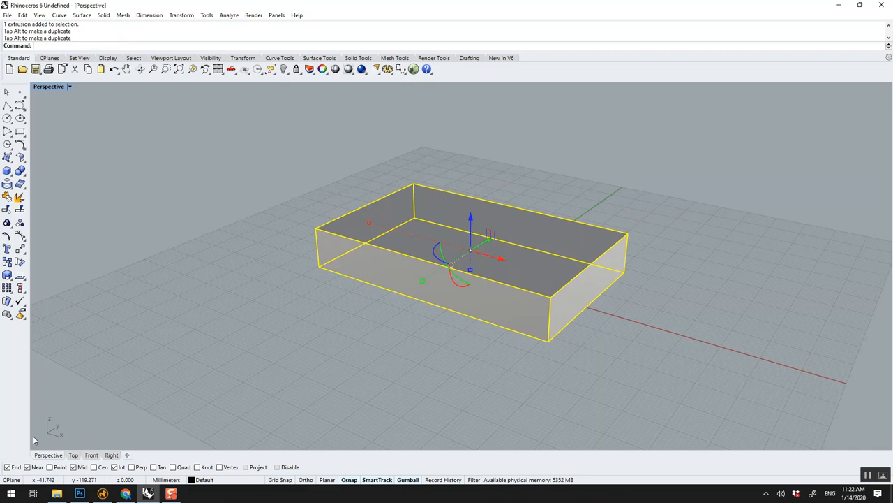
mouse_move(100, 315)
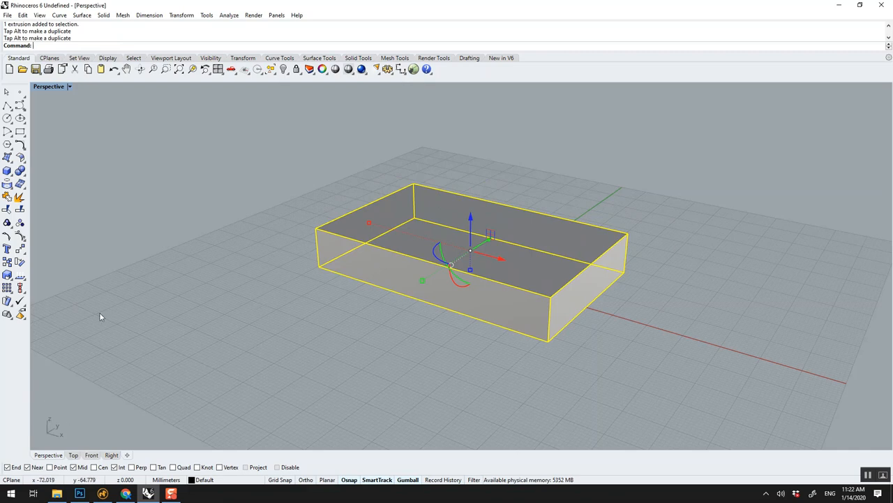
mouse_move(382, 338)
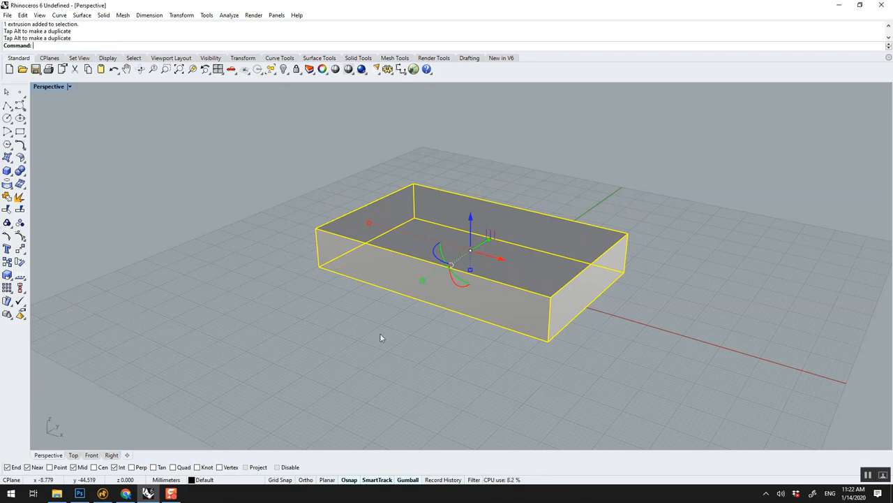
mouse_move(627, 198)
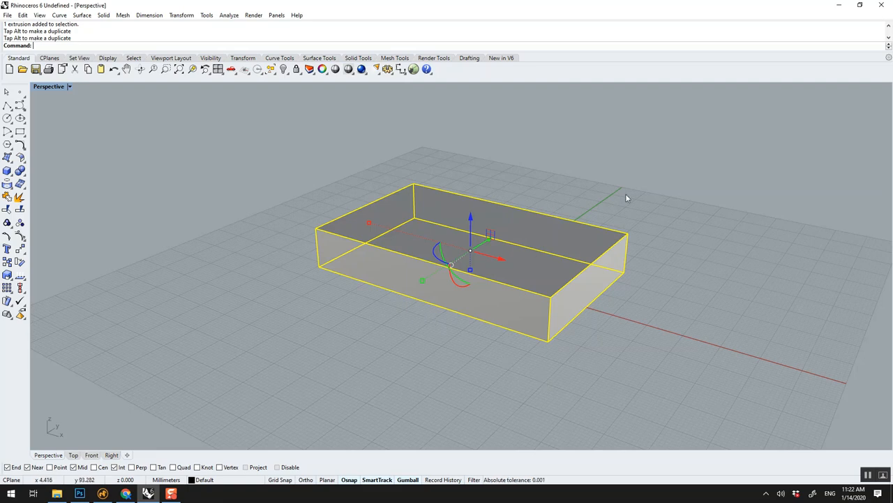
mouse_move(571, 282)
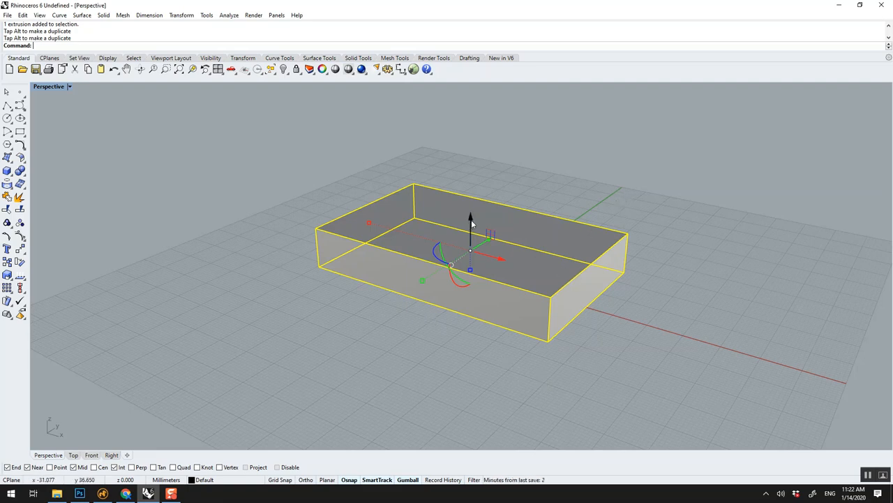
mouse_move(495, 258)
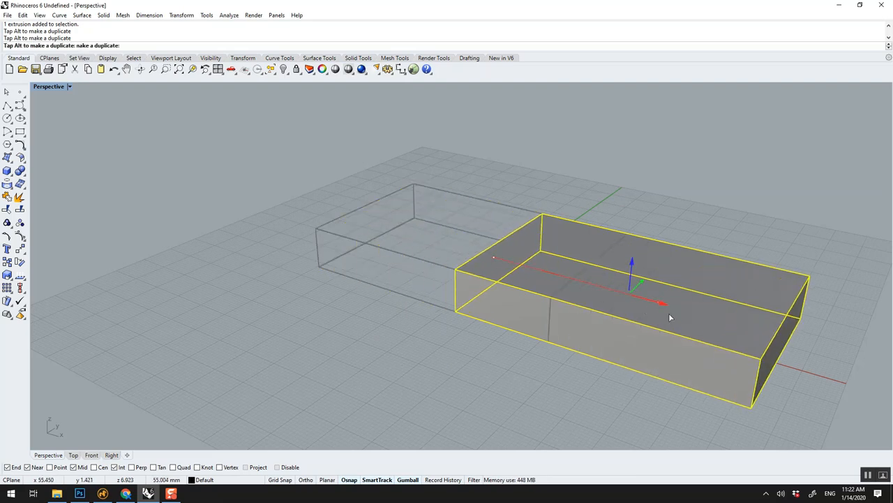
drag(662, 303, 501, 264)
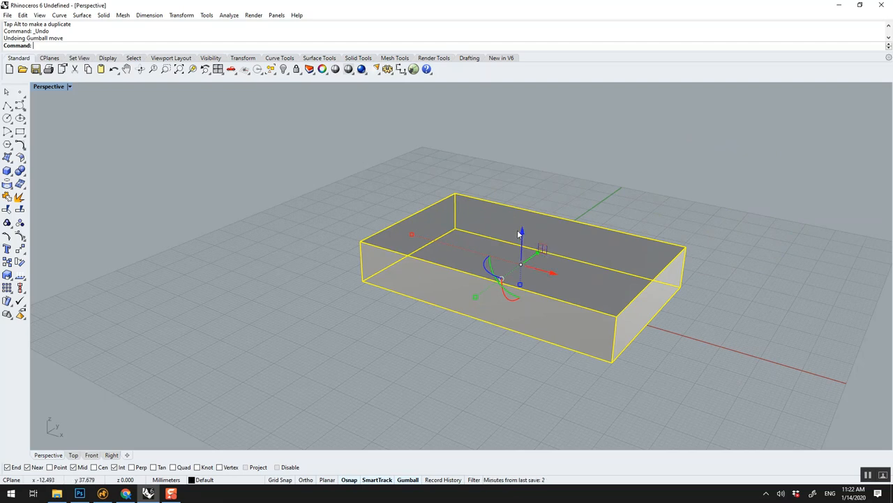
drag(522, 232, 546, 111)
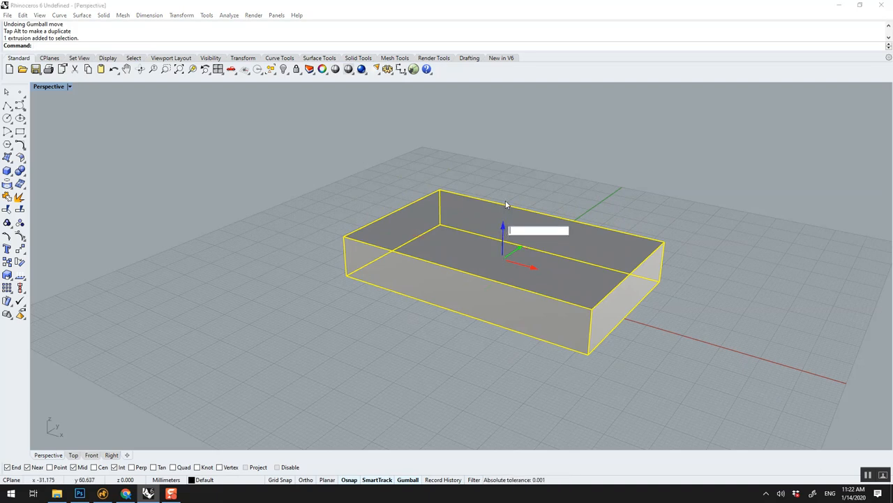
text(10)
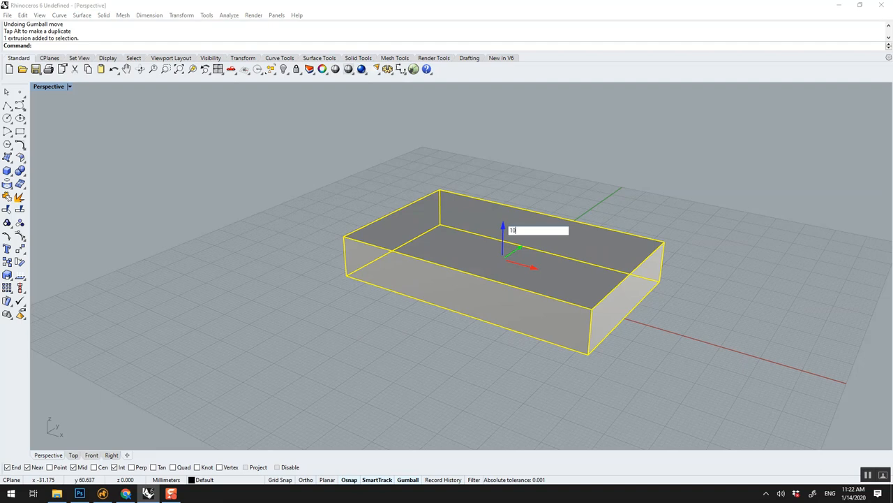
key(Enter)
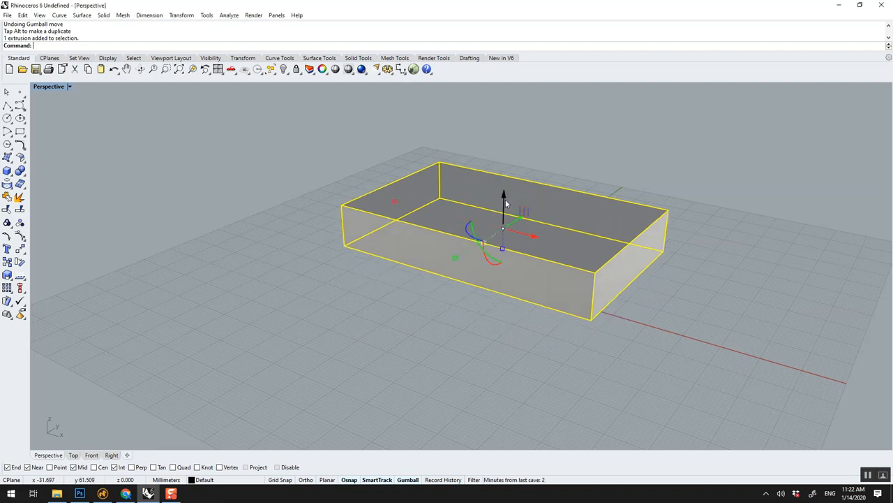
key(ctrl+z)
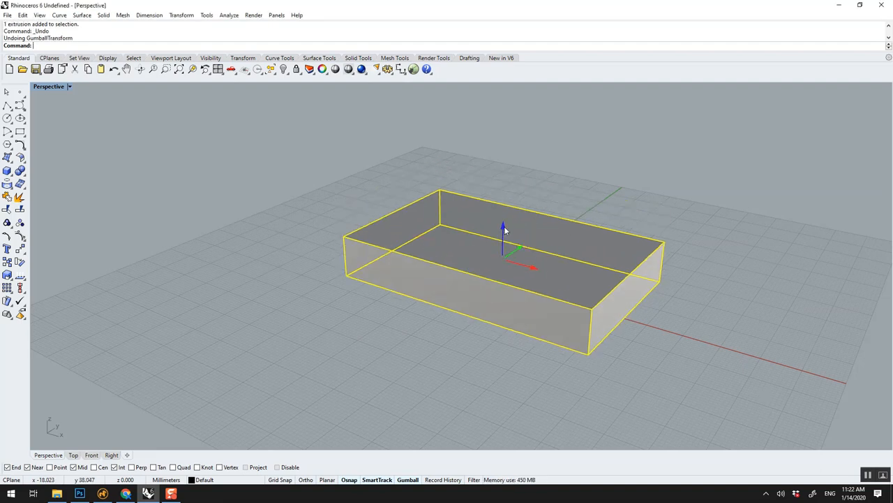
click(503, 229)
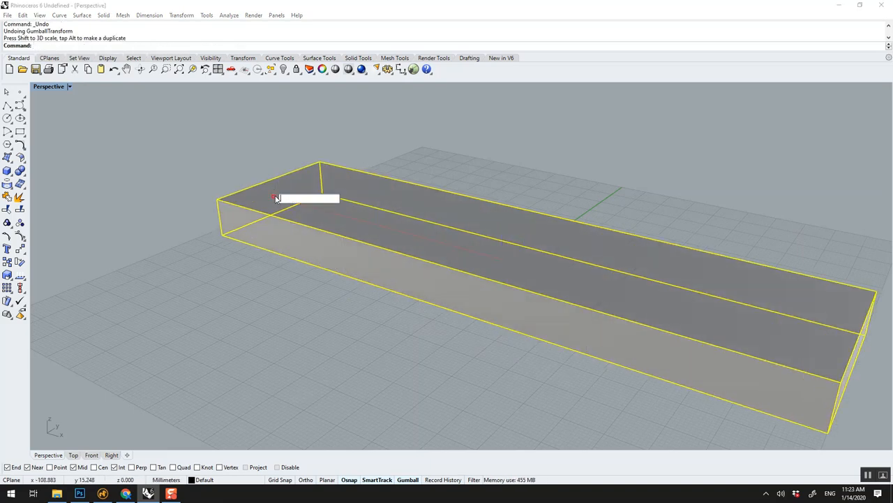
text(0.2)
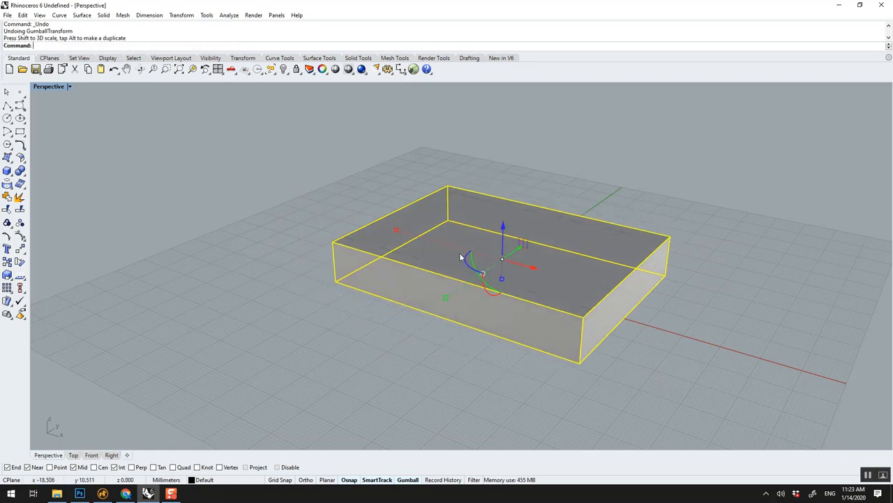
mouse_move(555, 212)
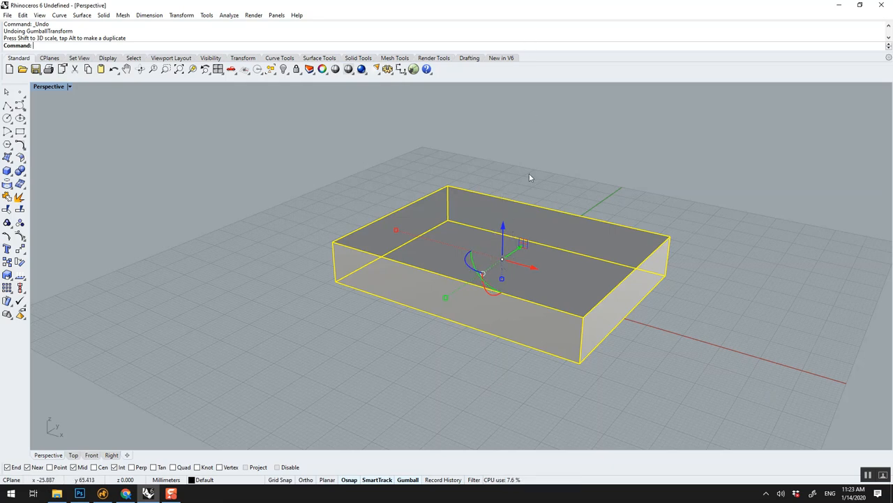
mouse_move(464, 276)
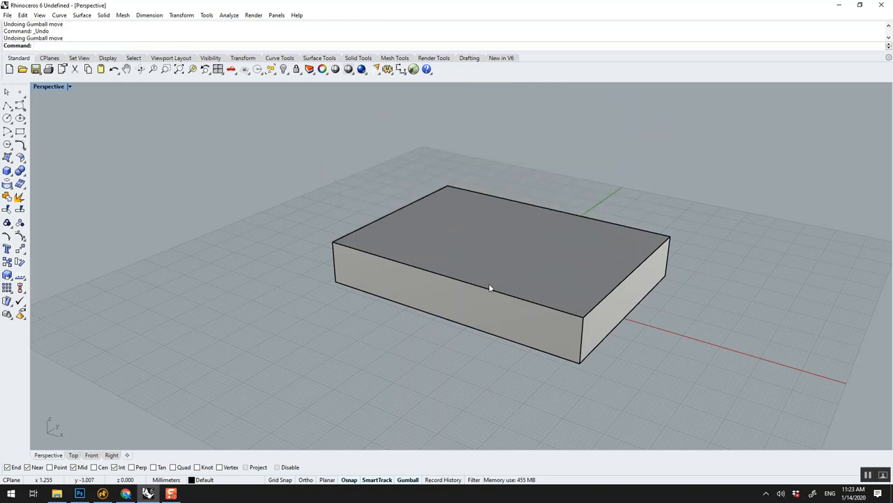
Step: Select and delete the box, leaving the grid empty, and browse the solid shape commands
click(491, 287)
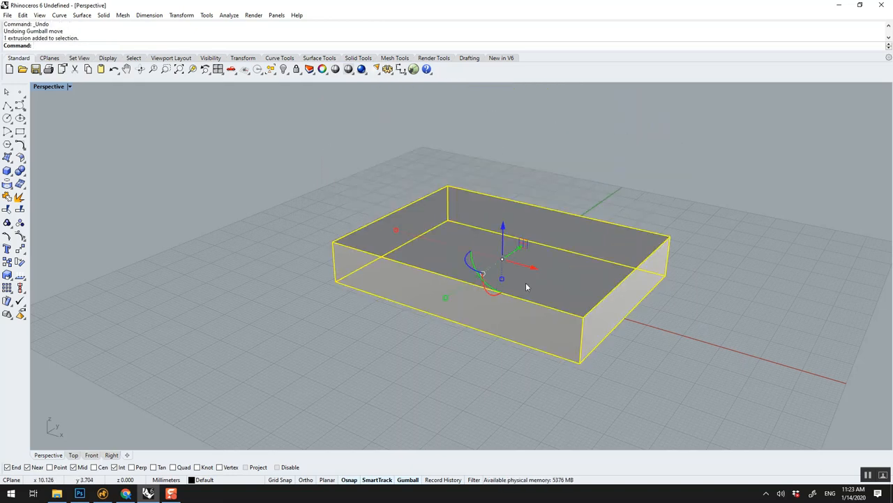
mouse_move(519, 288)
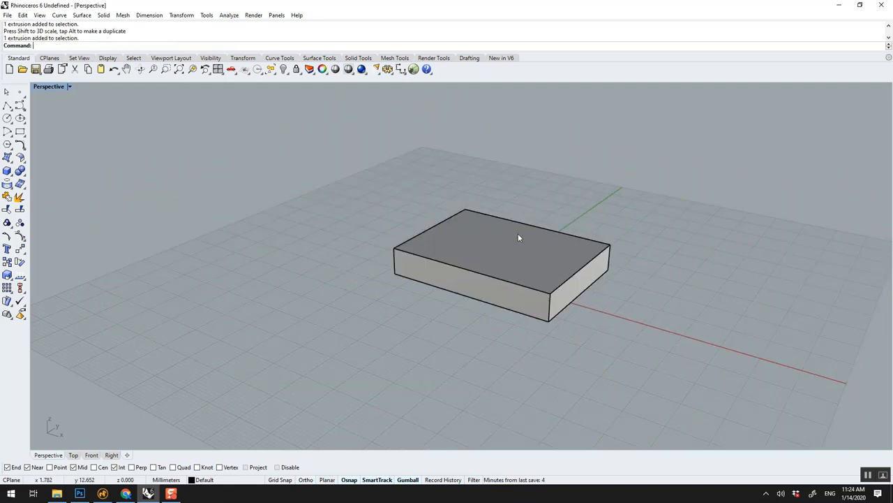
key(Delete)
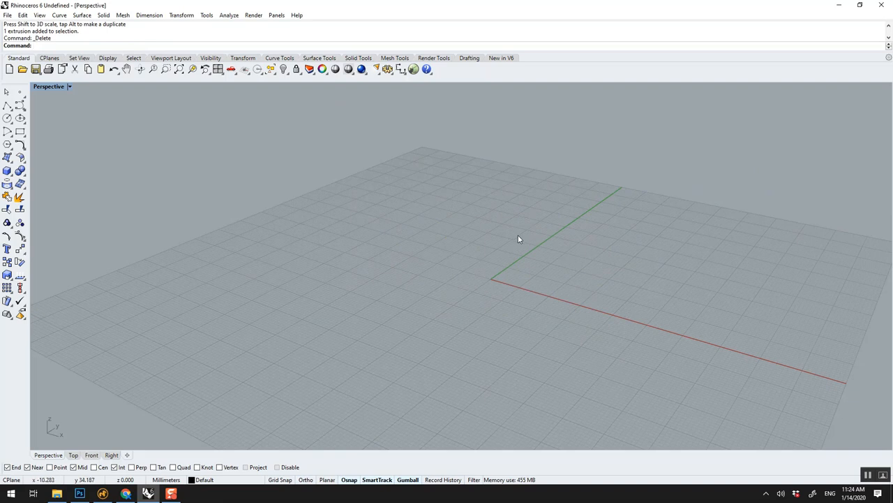
click(124, 15)
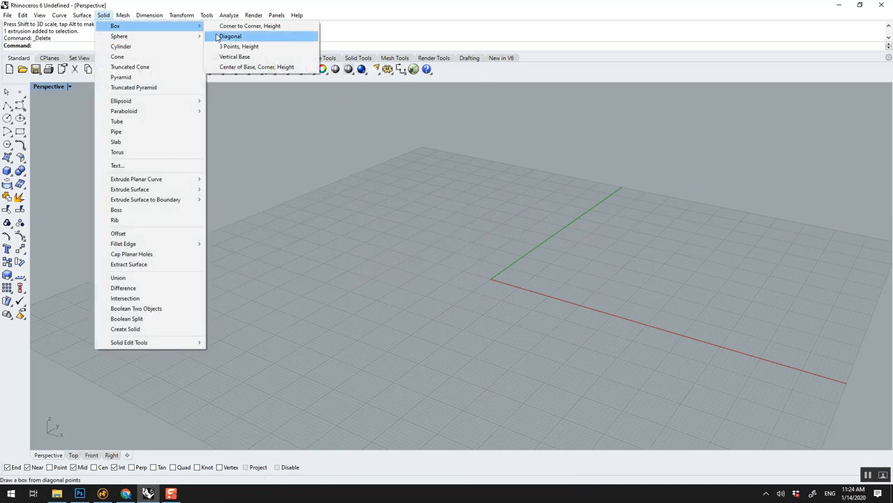
Step: Delete the thin slab and browse corner-to-corner box and other solid creation options
click(229, 36)
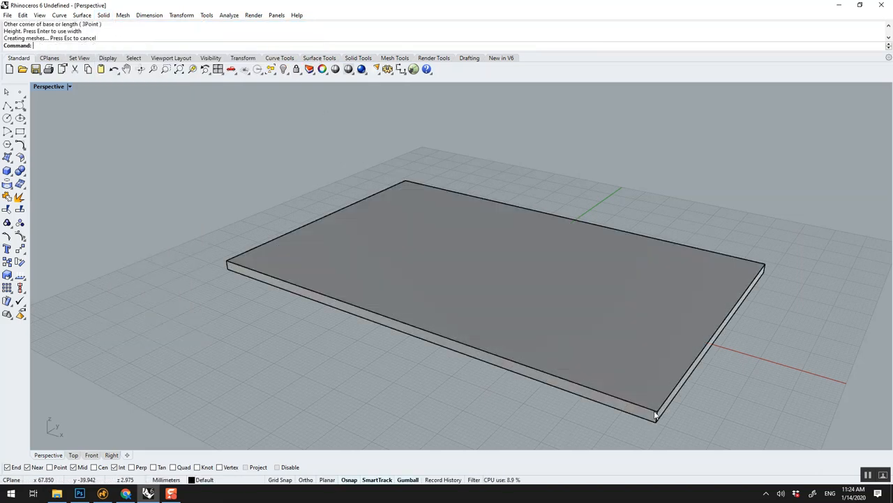
key(Delete)
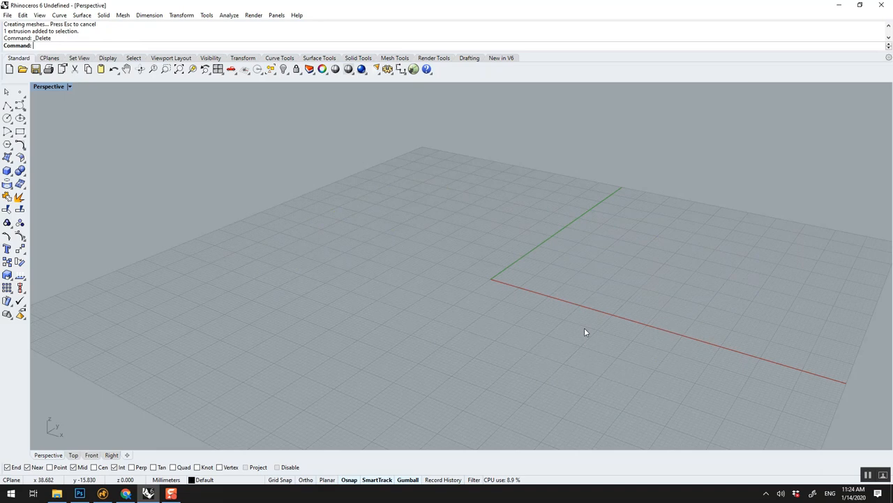
mouse_move(9, 175)
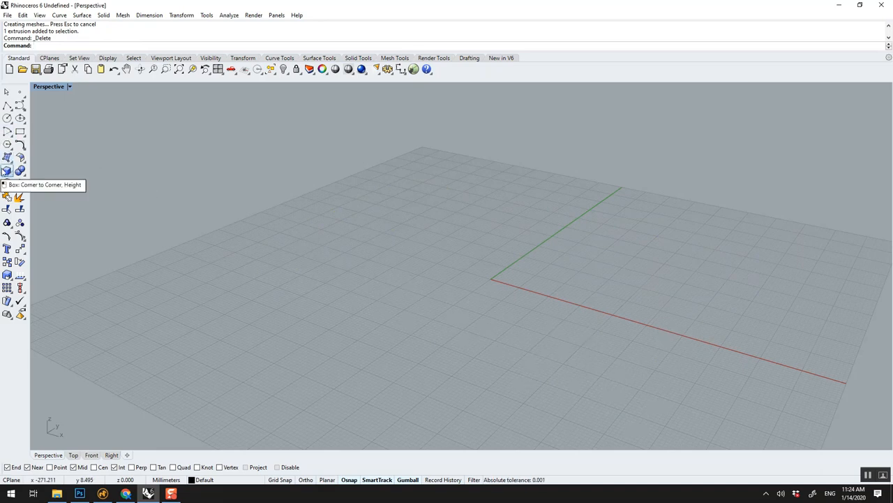
click(9, 173)
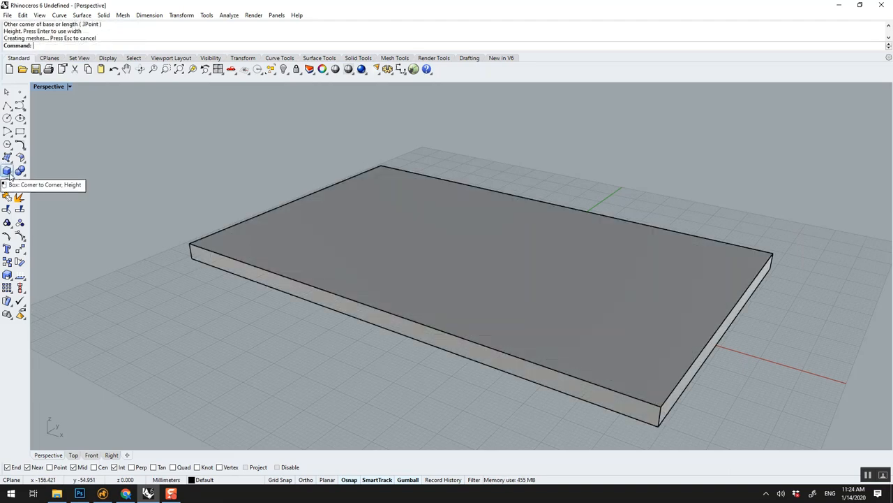
click(8, 170)
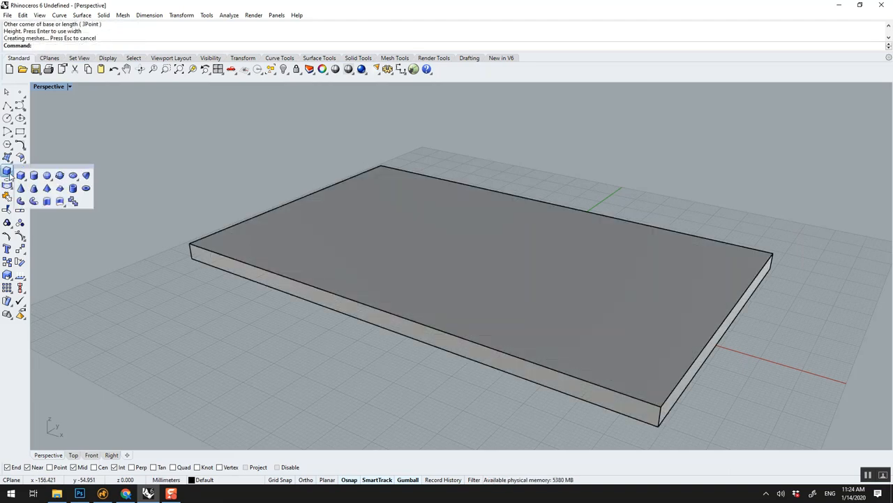
mouse_move(33, 173)
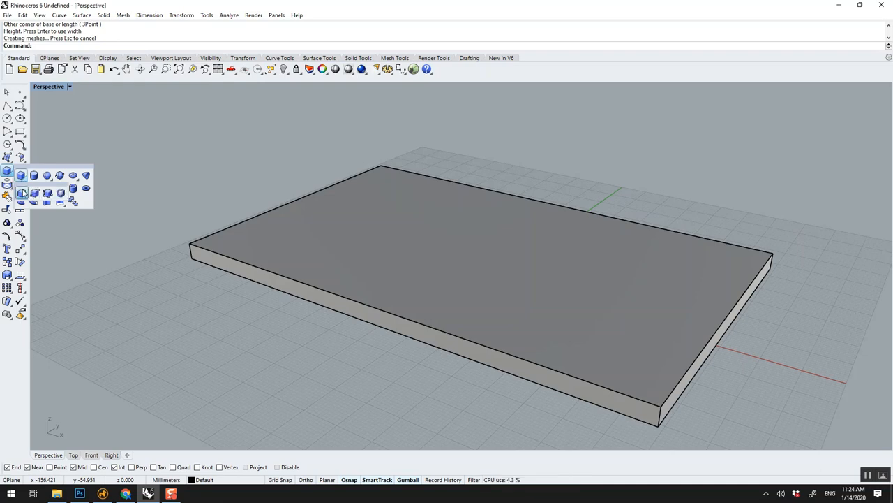
click(109, 16)
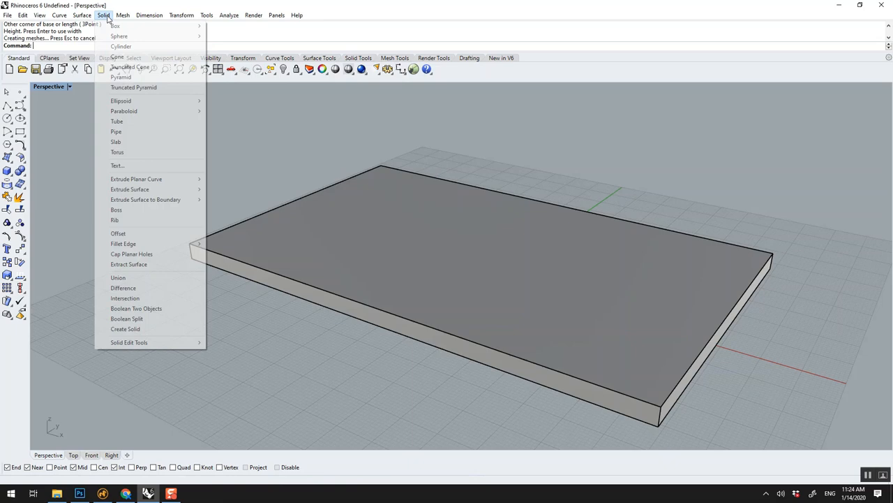
mouse_move(125, 25)
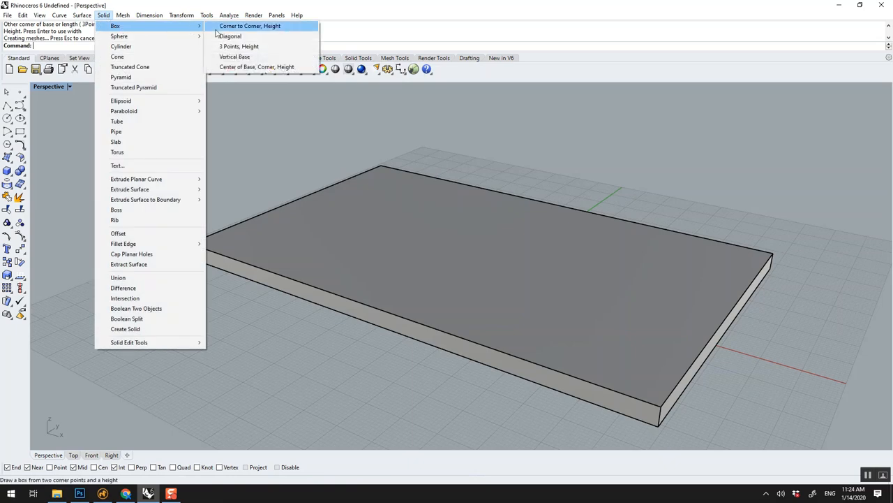
mouse_move(237, 36)
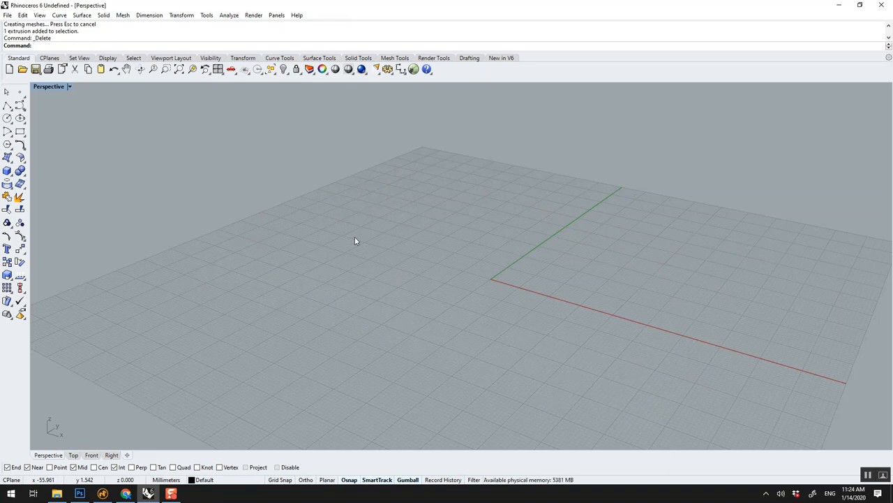
Step: Run Box with the Center option, place the base centre near the origin, then delete the slab
text(Box)
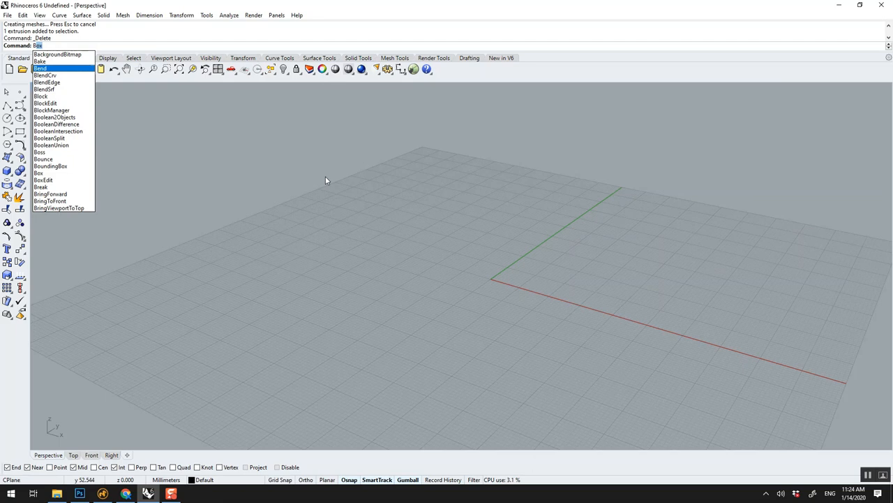
mouse_move(317, 206)
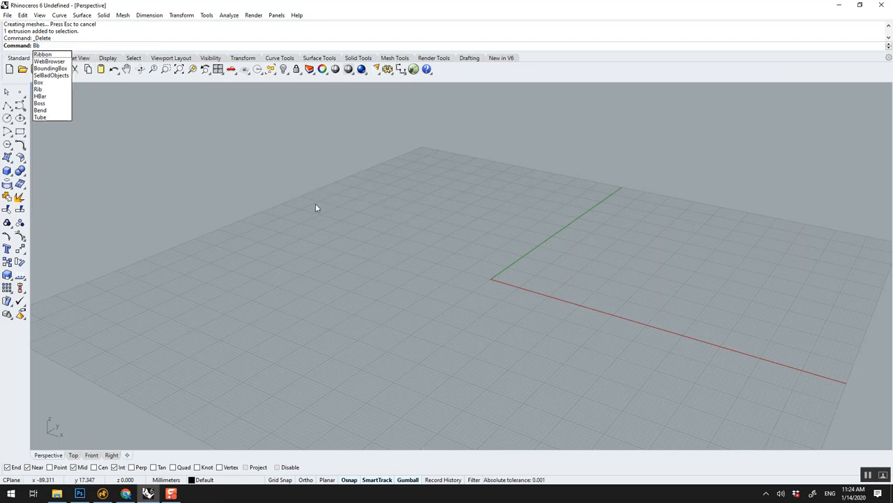
click(39, 83)
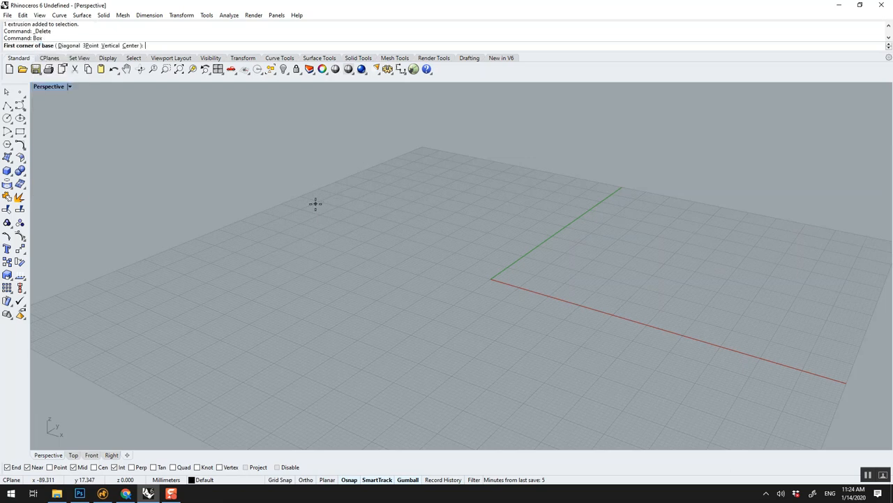
mouse_move(229, 86)
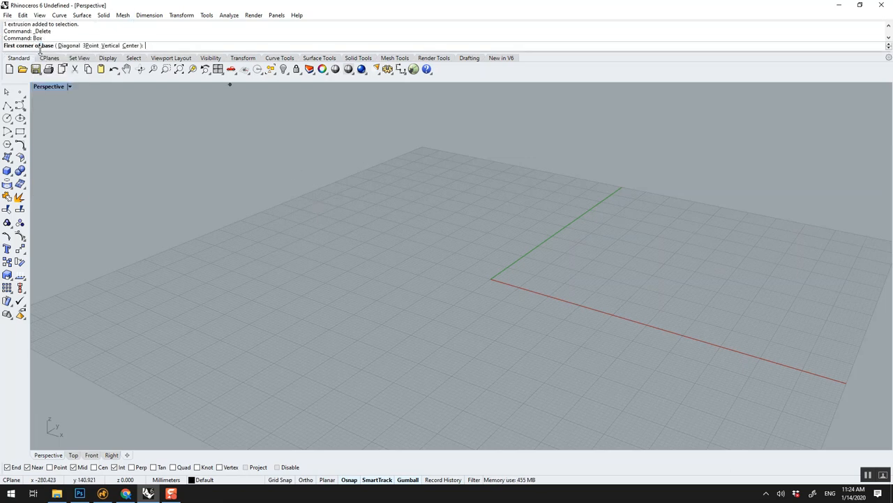
mouse_move(345, 250)
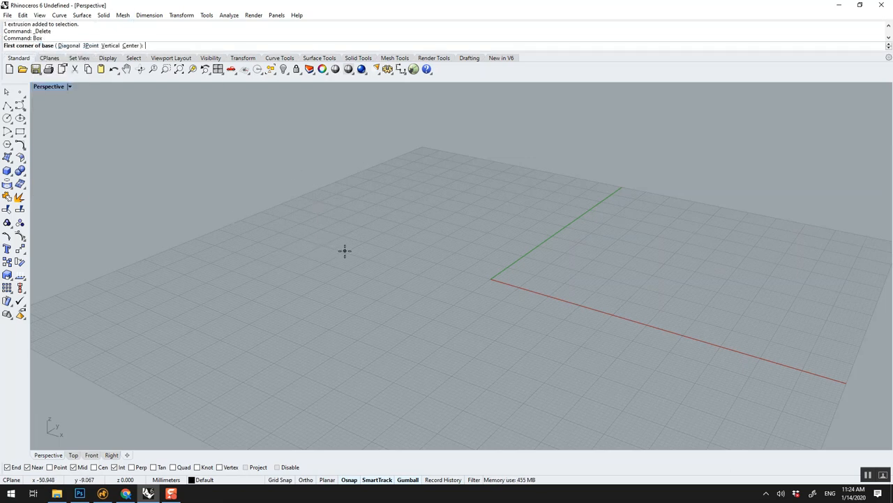
mouse_move(374, 183)
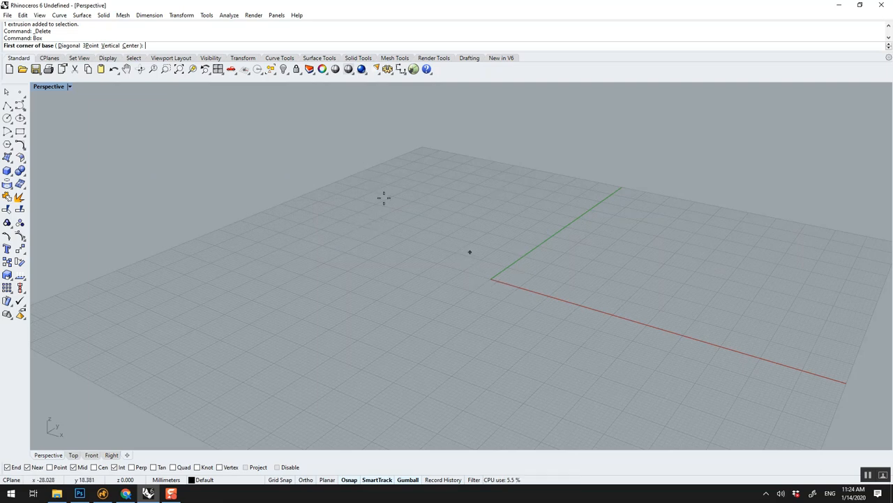
click(139, 42)
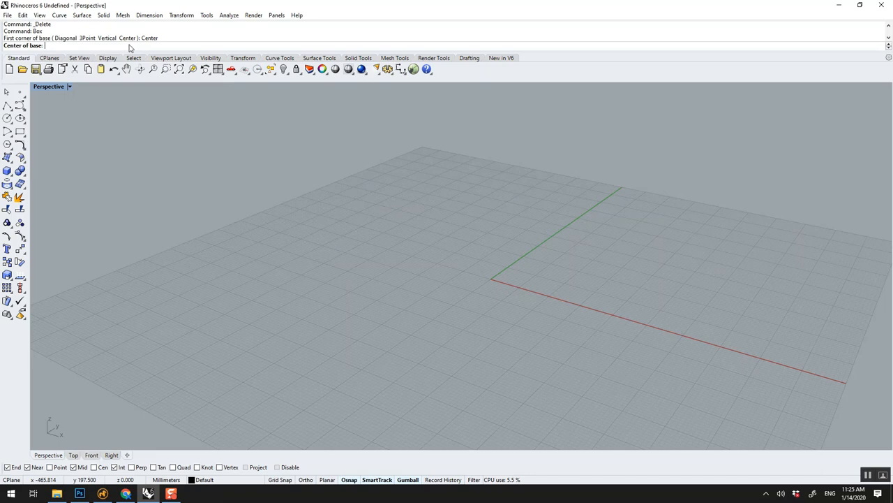
click(495, 279)
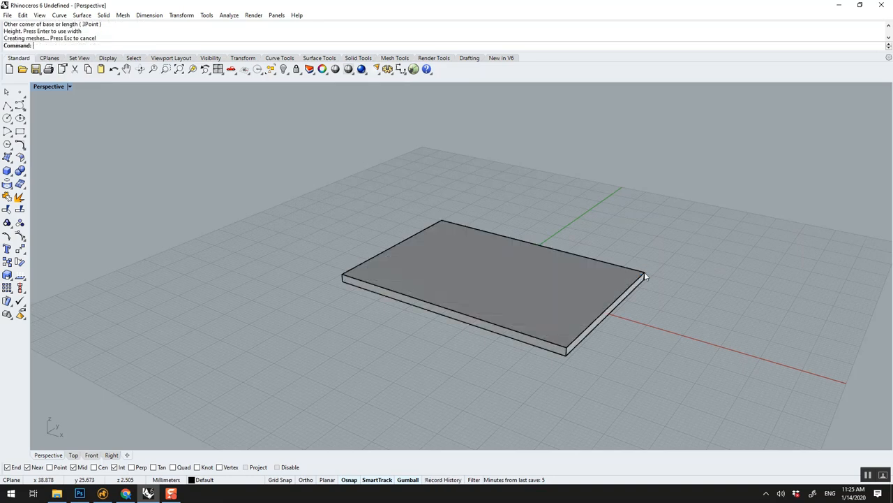
key(Delete)
text(0)
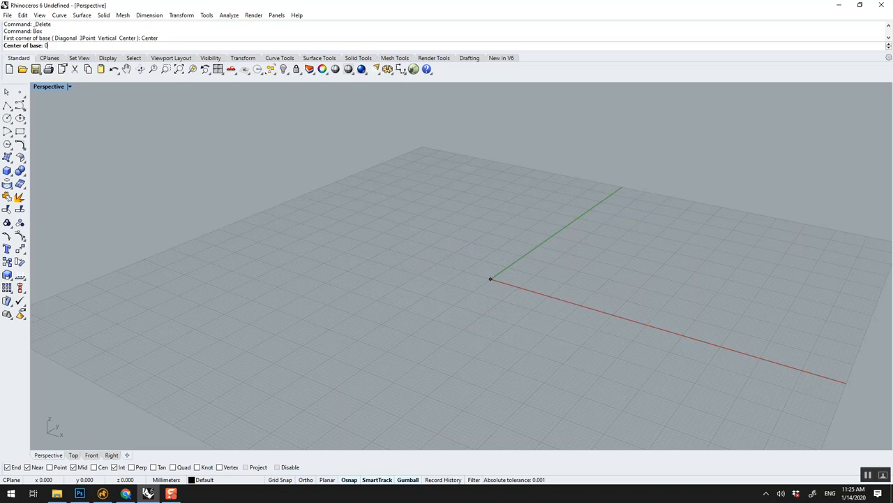
Step: Set the base corner of the thicker centre-based box, then delete the finished test box
click(441, 193)
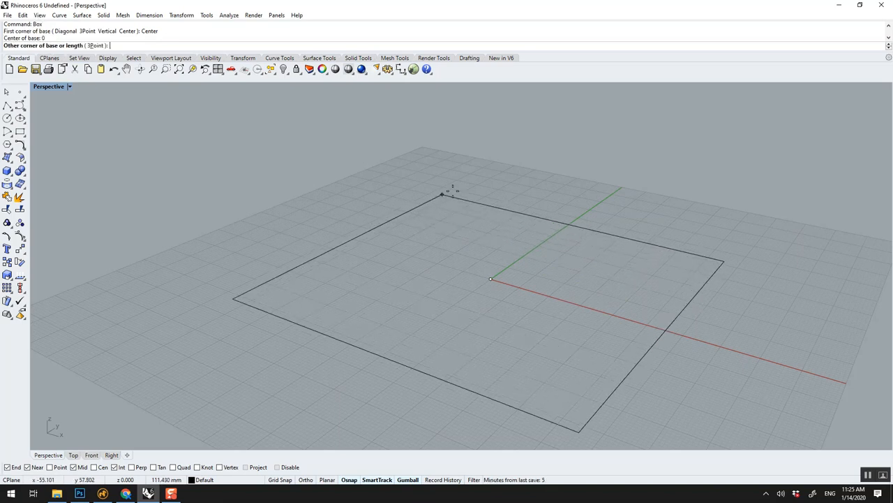
mouse_move(430, 202)
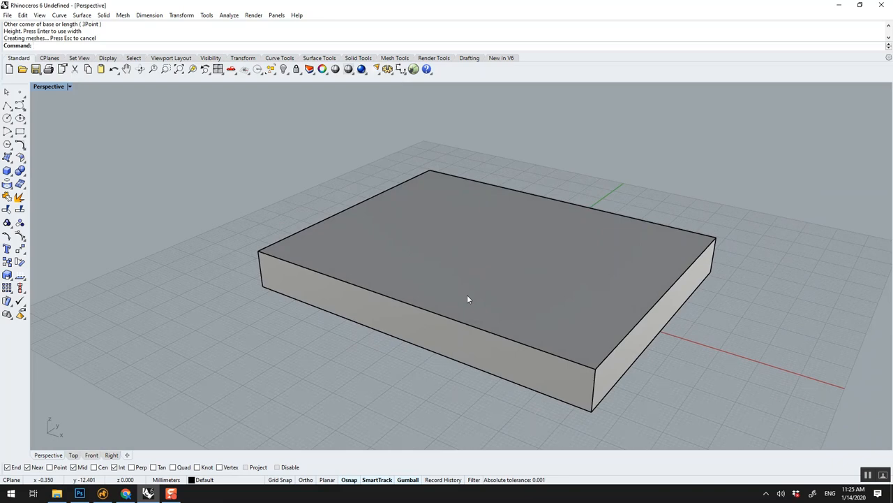
key(Delete)
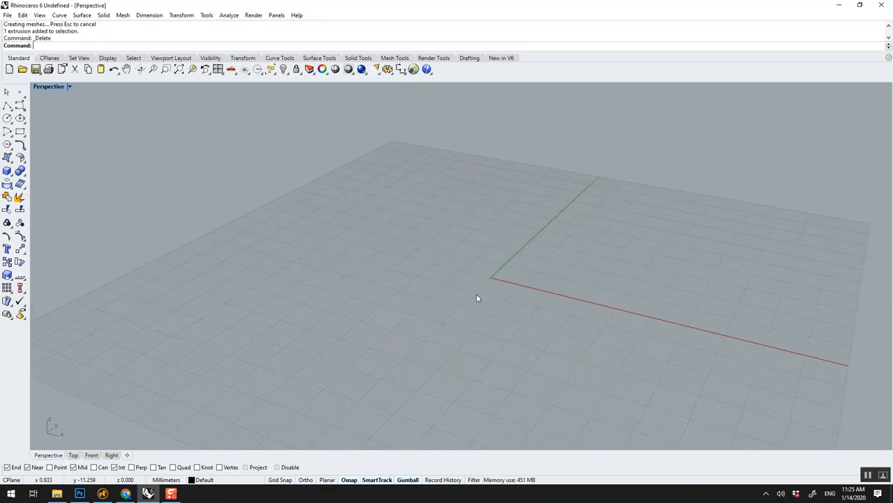
mouse_move(421, 270)
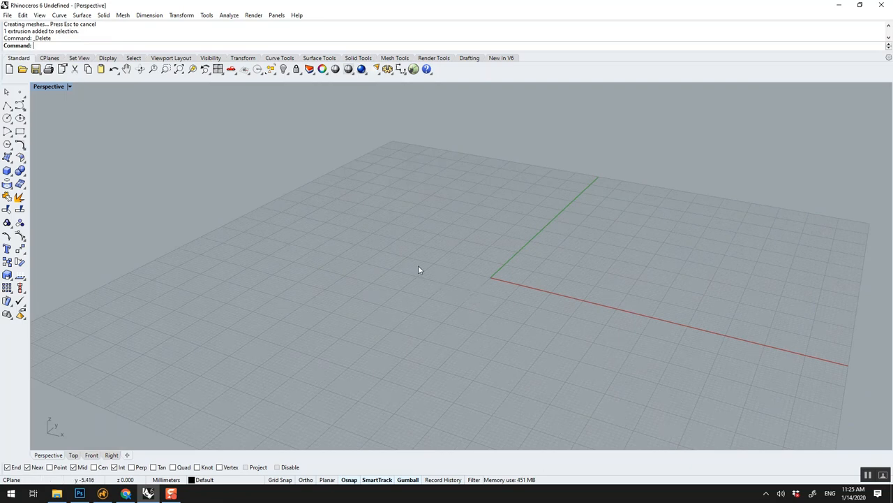
Step: Draw a 60-long narrow box from the origin along the red axis
text(Box)
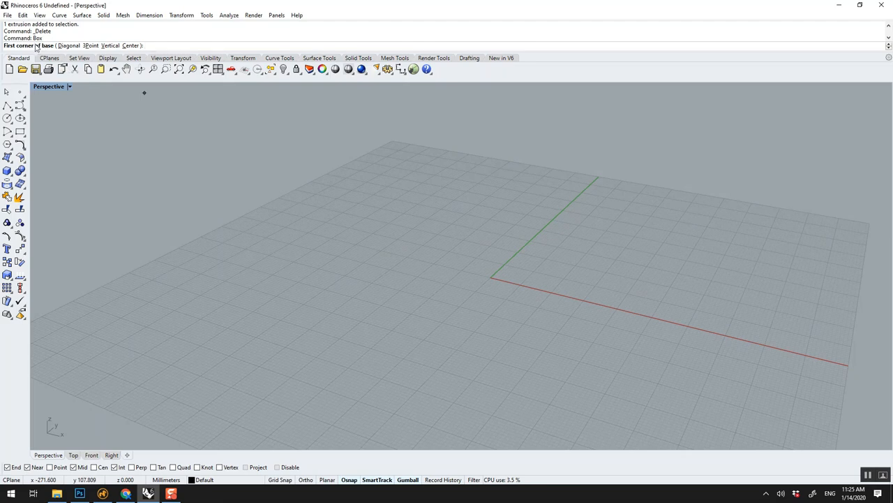
click(493, 277)
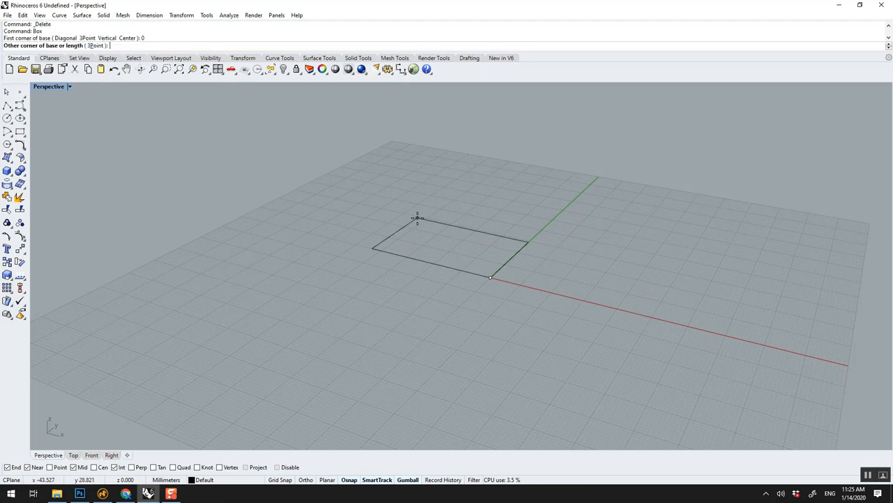
mouse_move(390, 178)
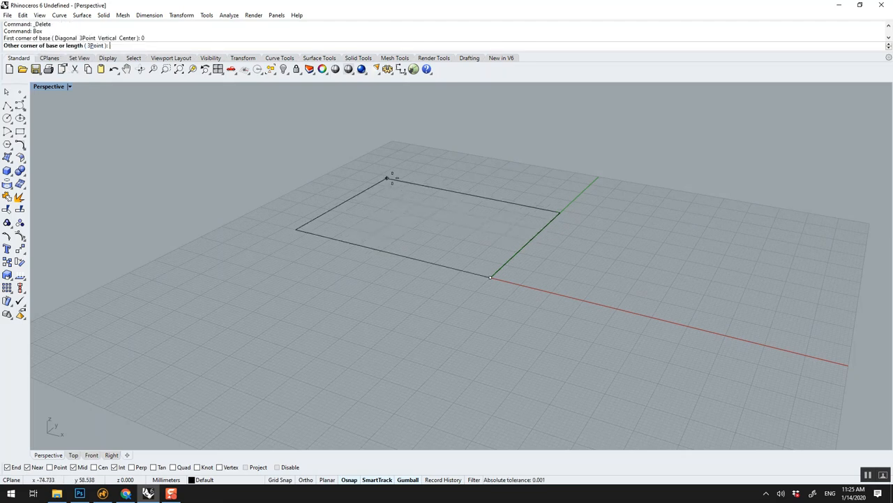
mouse_move(33, 101)
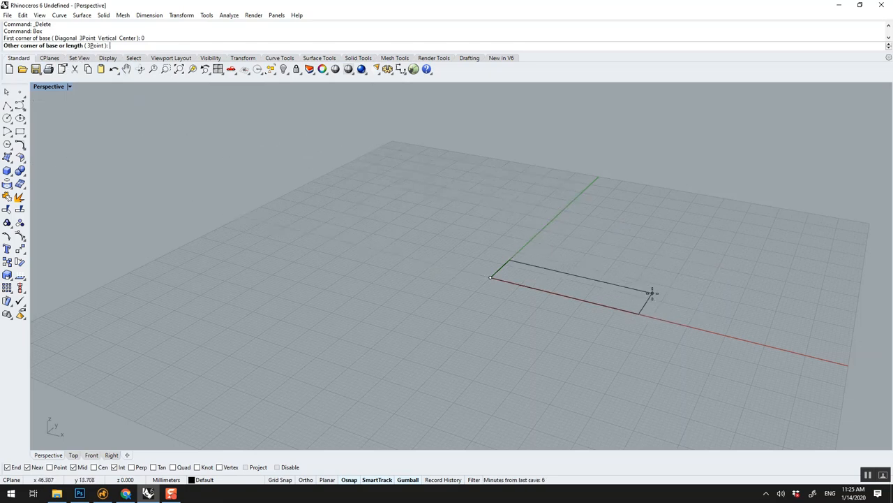
text(60)
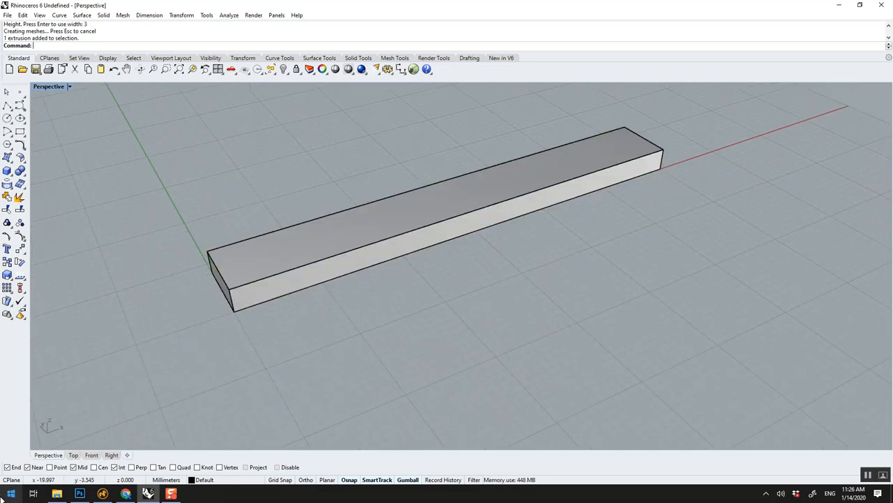
mouse_move(352, 183)
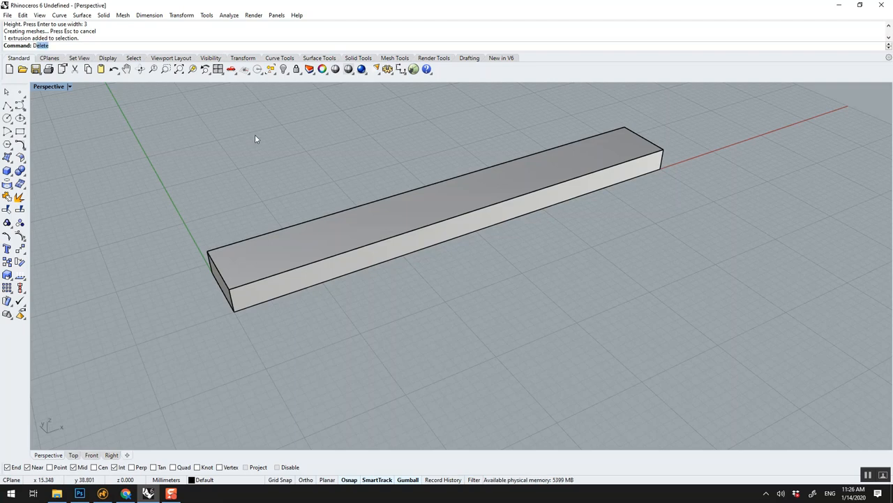
Step: Dimension the bar's 60 length and 3.00 height with Dim
text(Dim)
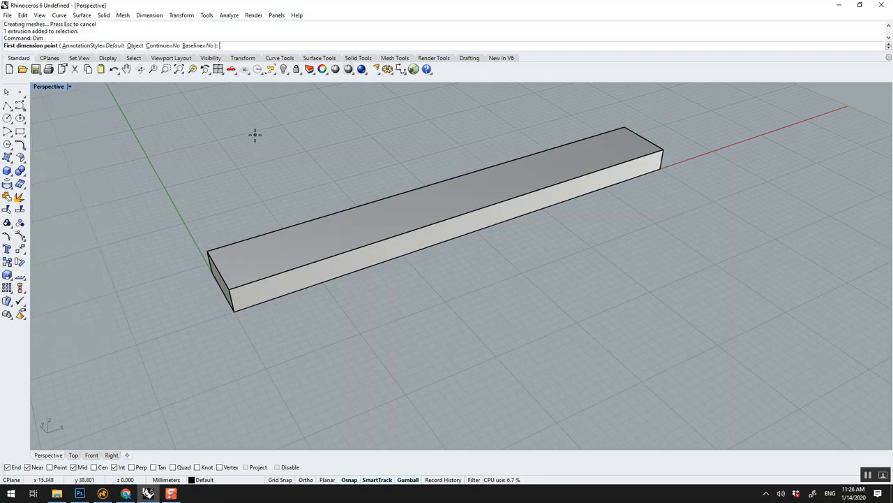
click(232, 313)
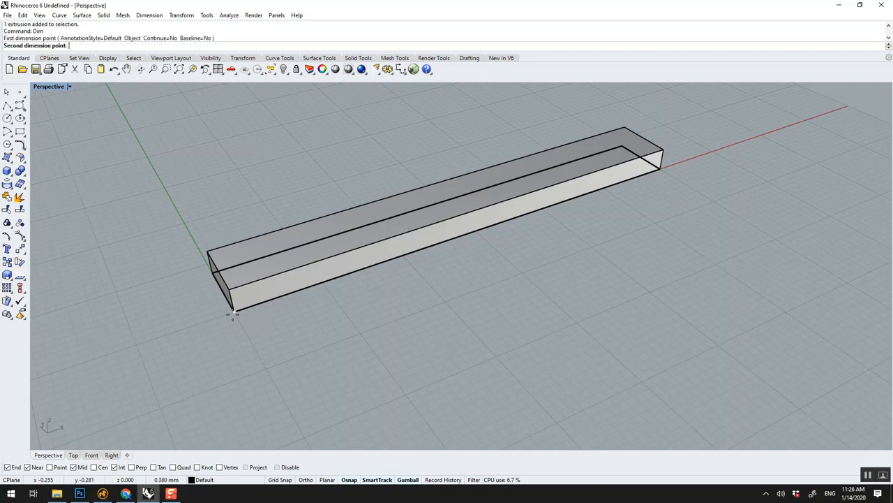
click(659, 170)
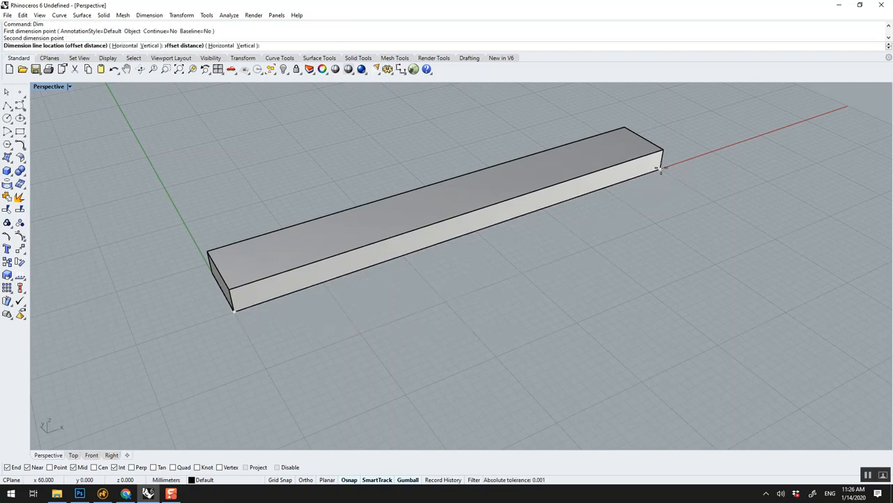
click(498, 246)
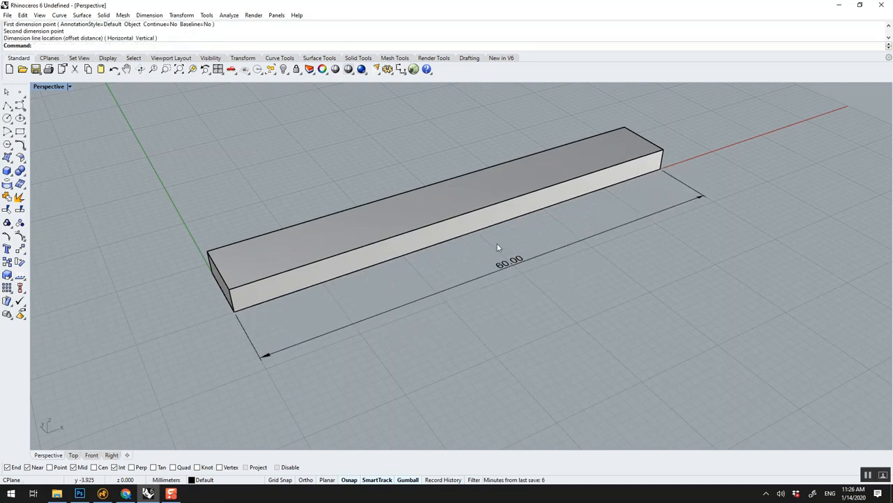
mouse_move(356, 289)
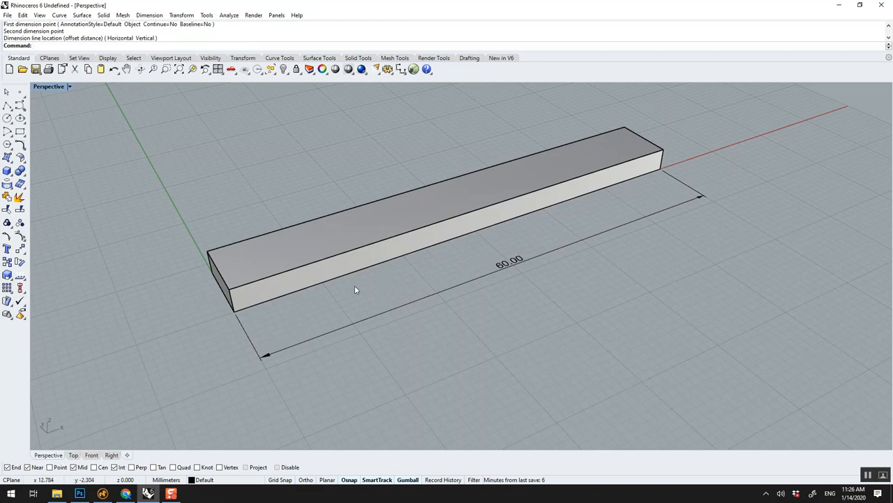
mouse_move(359, 292)
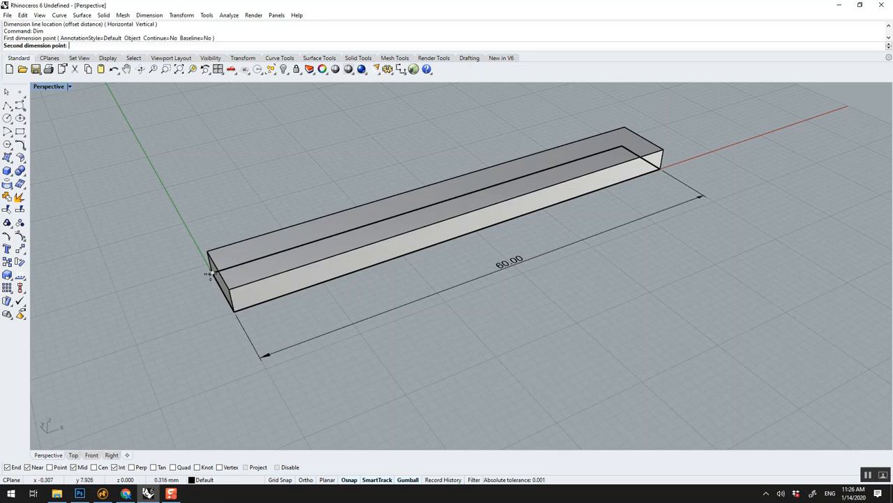
click(207, 275)
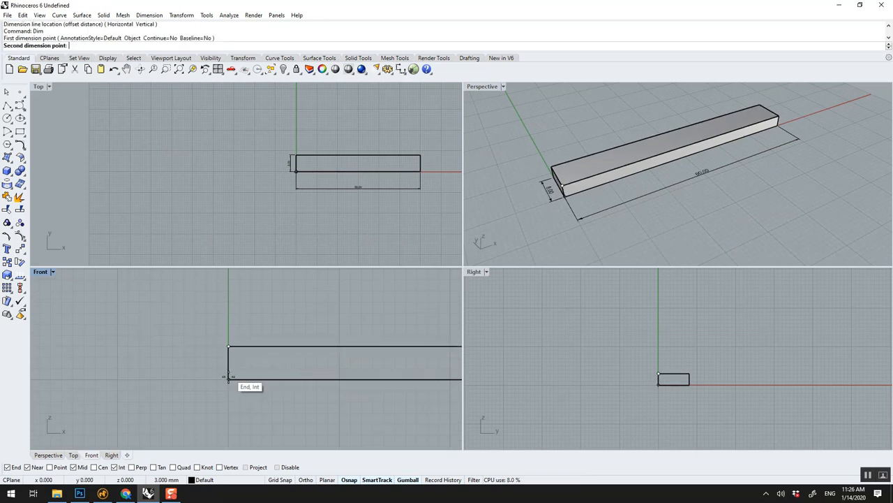
click(211, 375)
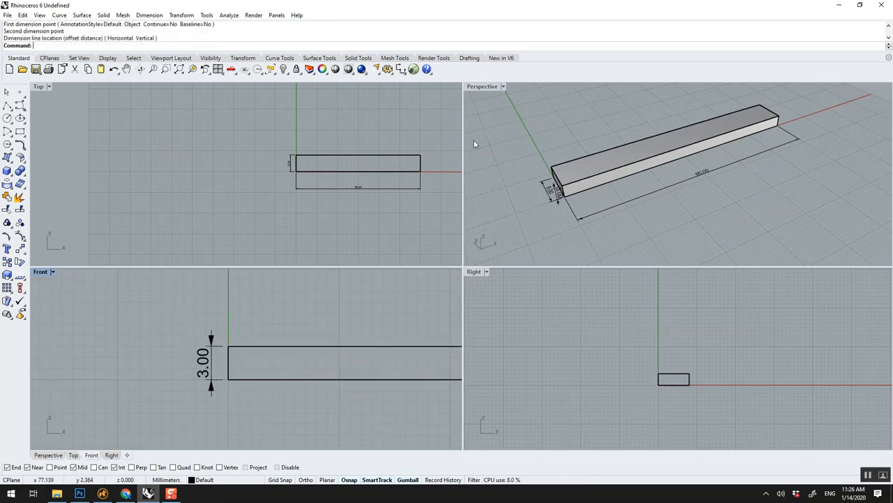
Step: Maximize the Perspective viewport and delete the board with its dimensions
double_click(483, 86)
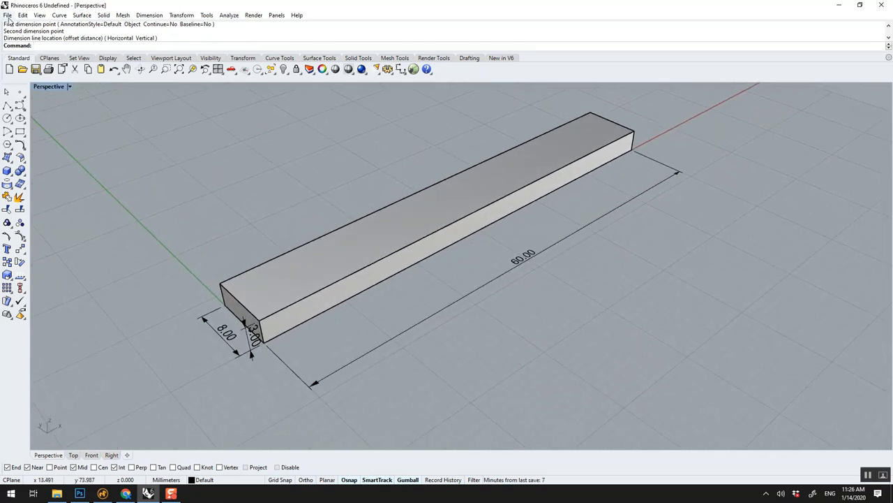
click(10, 13)
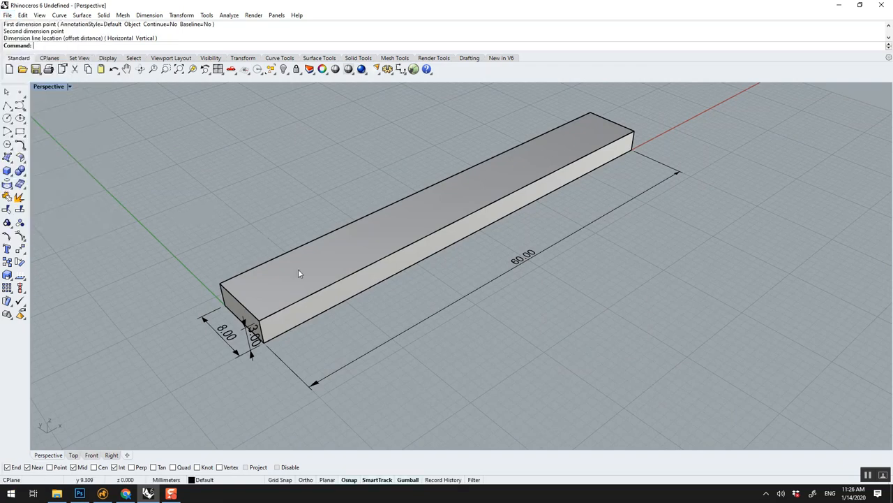
click(254, 342)
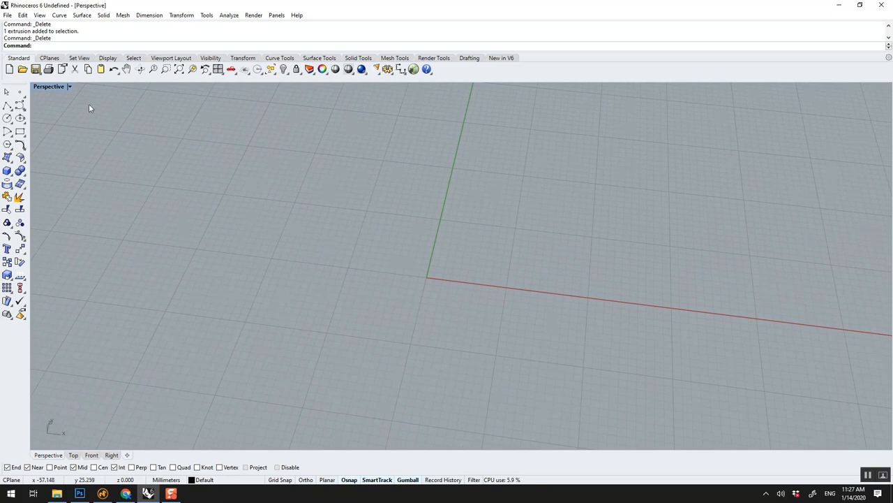
Step: Box a shelf board and gumball-copy it upward into stacked shelves with uprights
text(Box)
text(90)
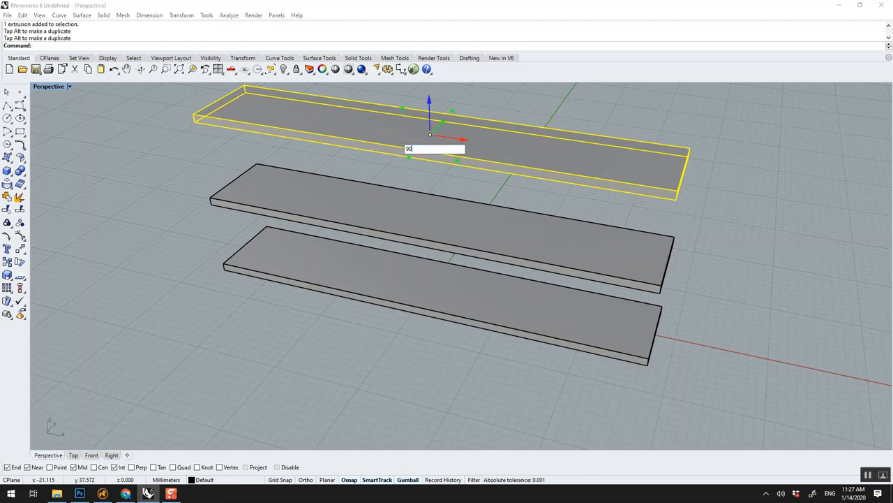
key(enter)
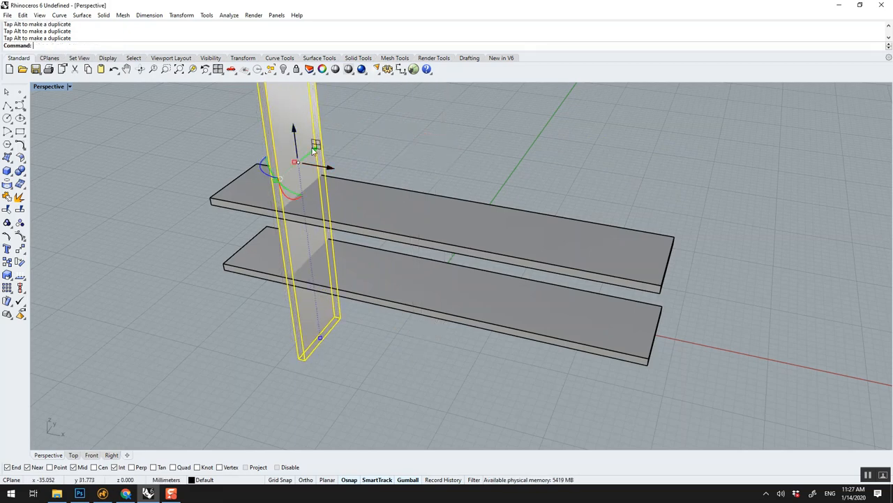
mouse_move(334, 170)
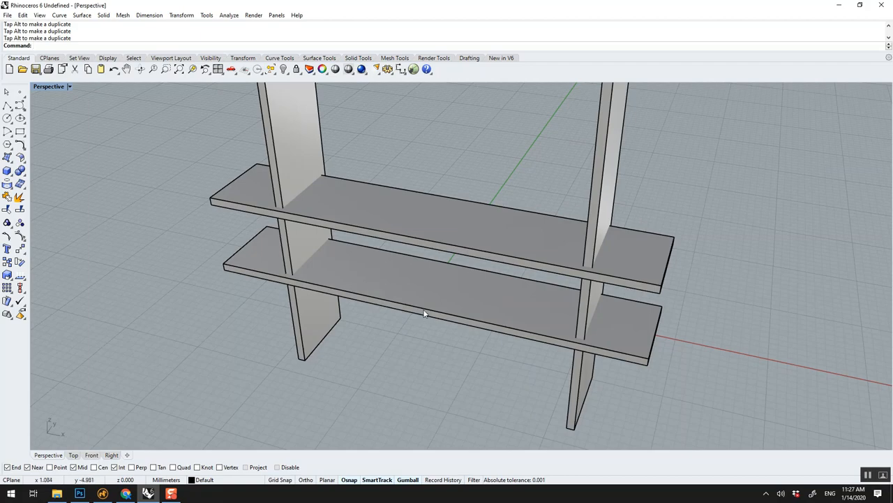
click(425, 313)
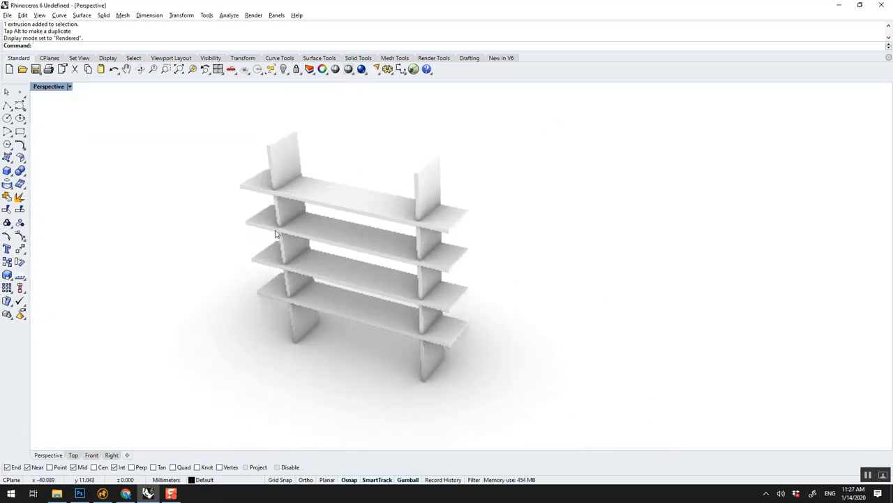
Step: Switch the Perspective viewport from Rendered to Shaded display
drag(279, 235, 370, 193)
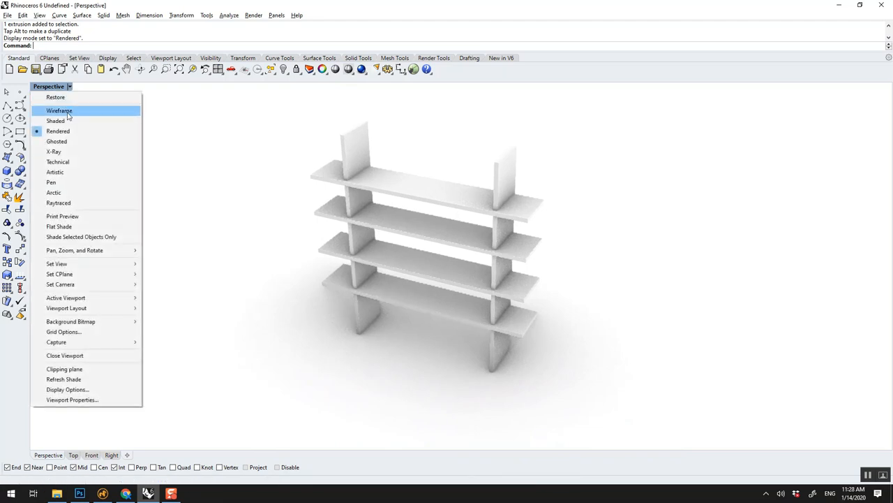
click(56, 120)
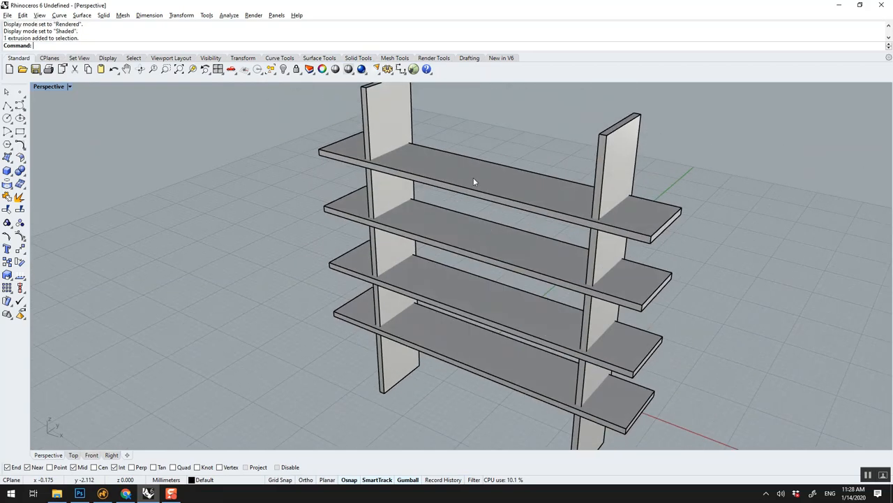
mouse_move(416, 173)
text(BooleanDifference)
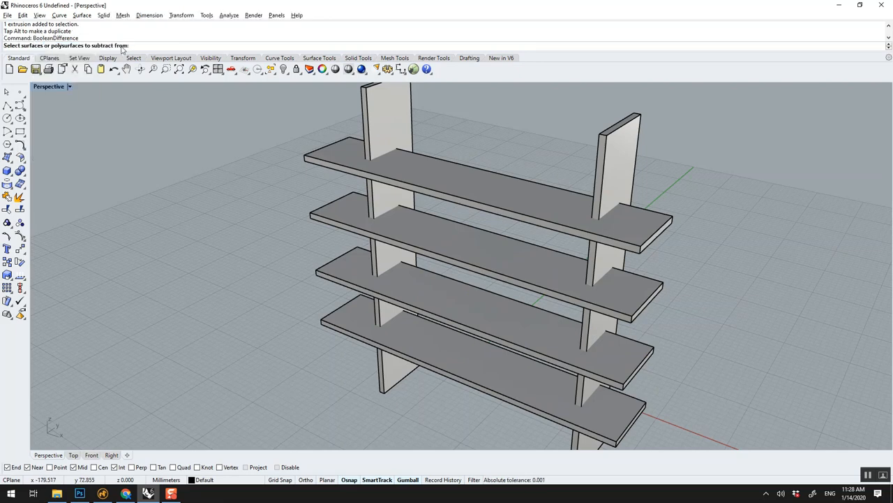
mouse_move(72, 53)
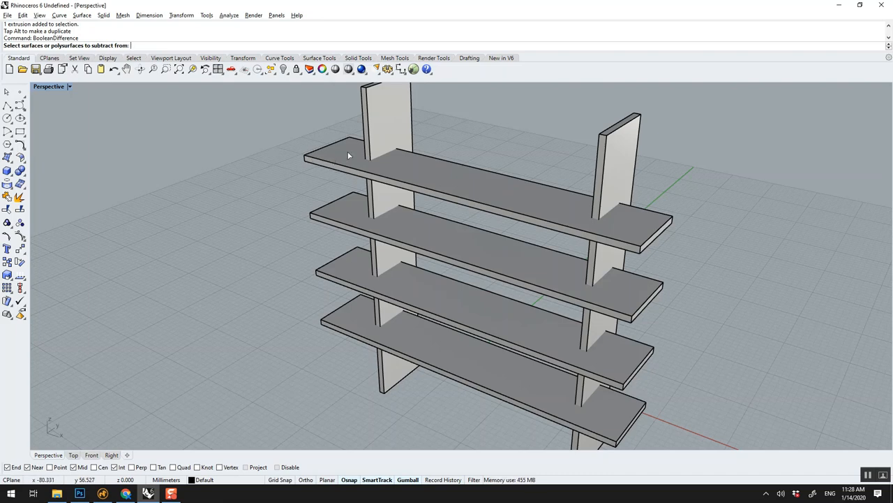
click(384, 125)
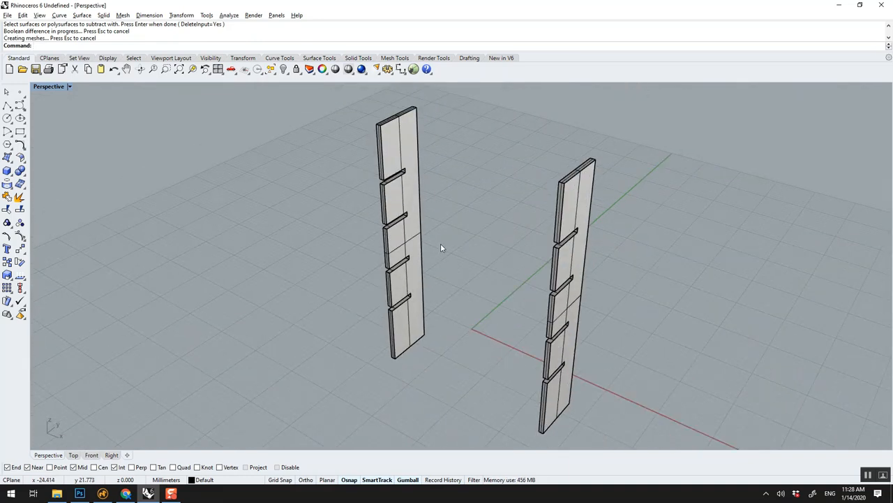
key(ctrl+z)
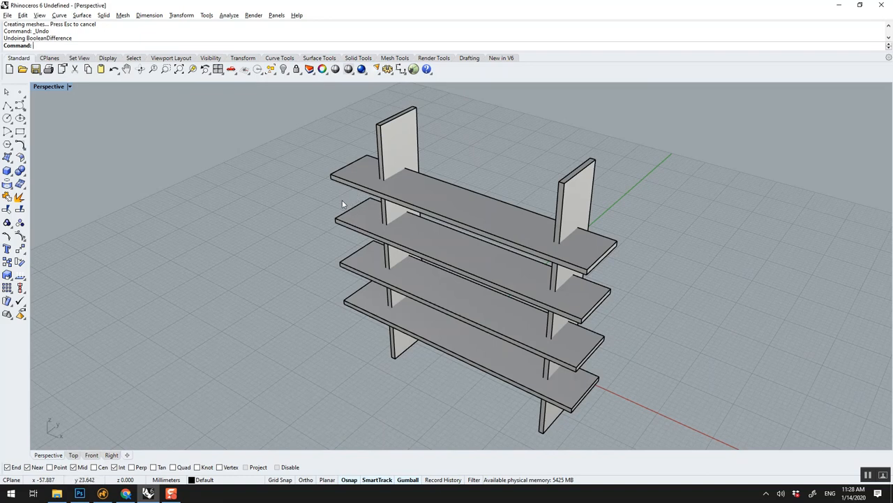
text(Box)
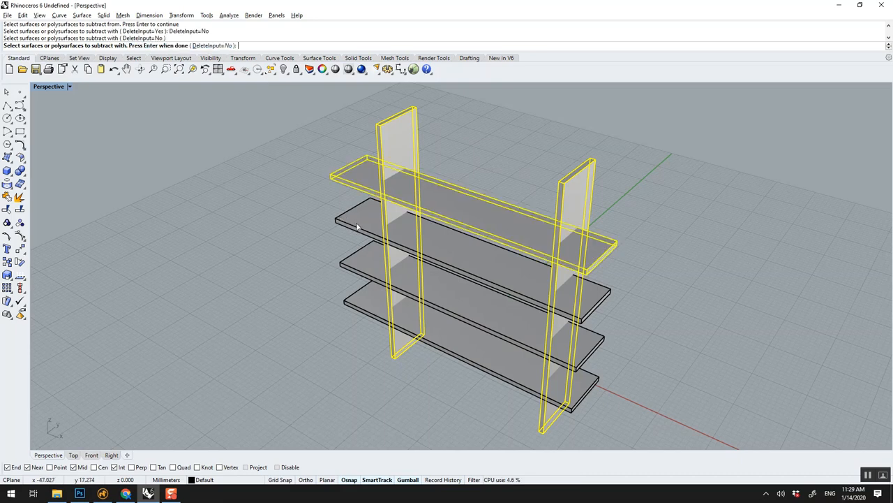
Step: Notch the uprights with the shelves via BooleanDifference, DeleteInput=No
key(Enter)
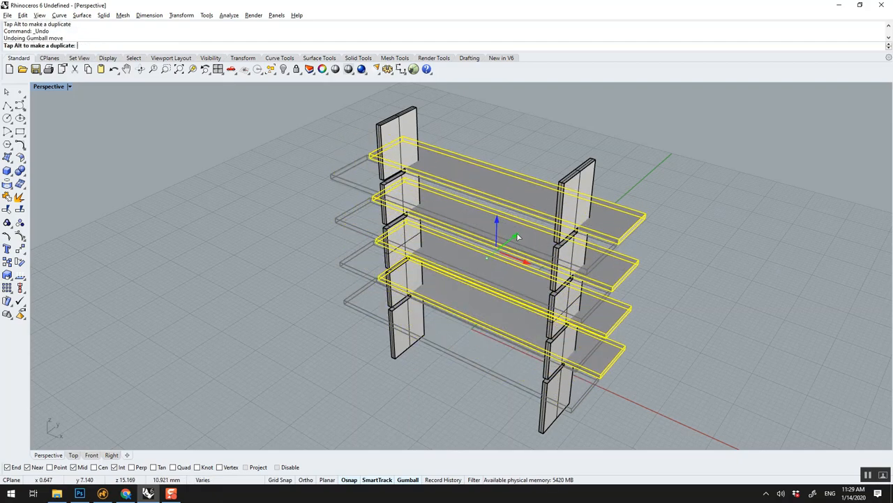
key(ctrl+z)
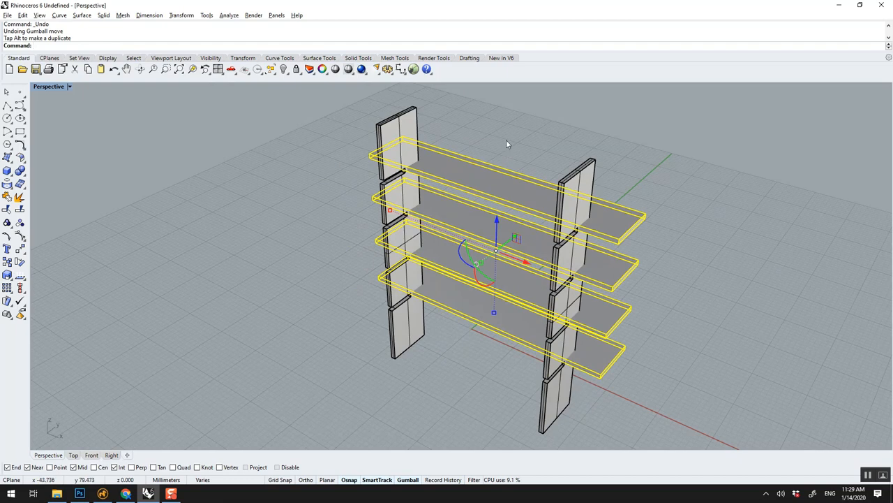
text(Box)
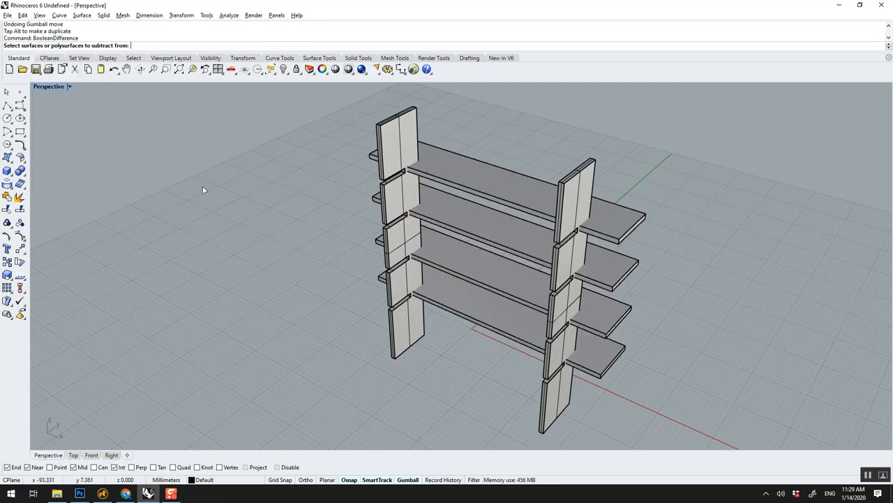
click(472, 221)
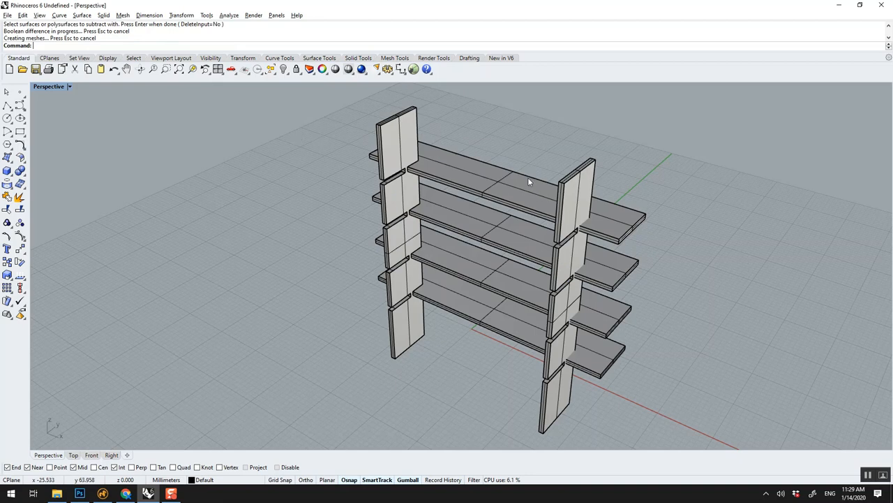
Step: Notch the shelves with the uprights via a second BooleanDifference
click(523, 181)
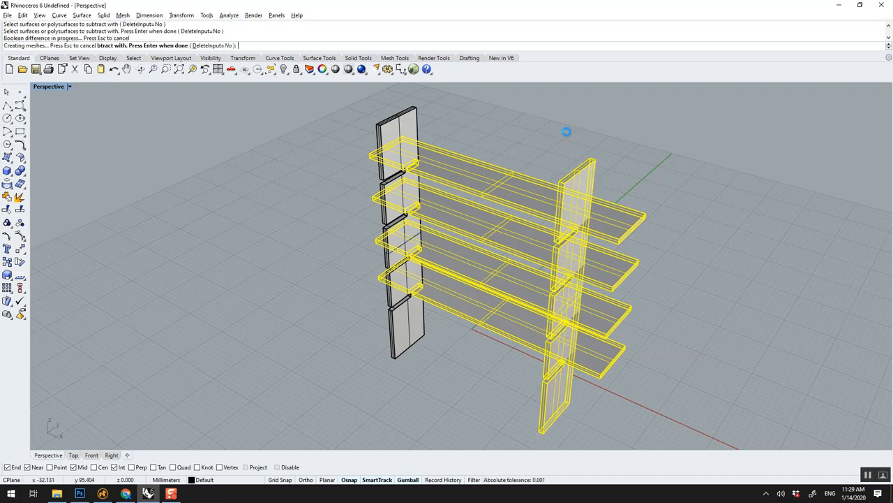
key(Enter)
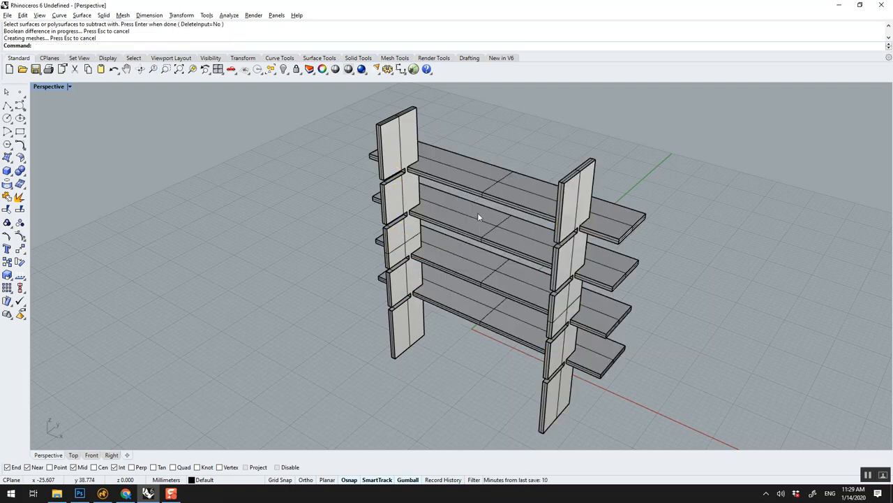
click(479, 230)
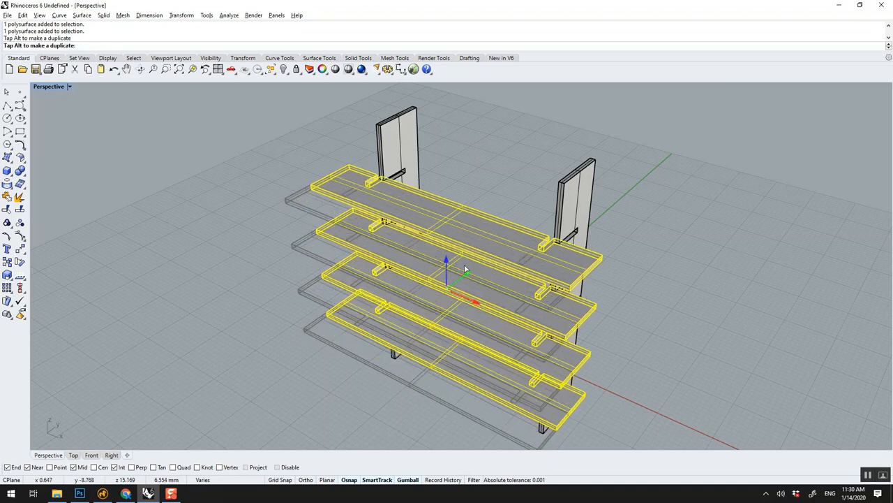
Step: Gumball the notched shelves and uprights back into their interlocking positions
drag(446, 263, 463, 246)
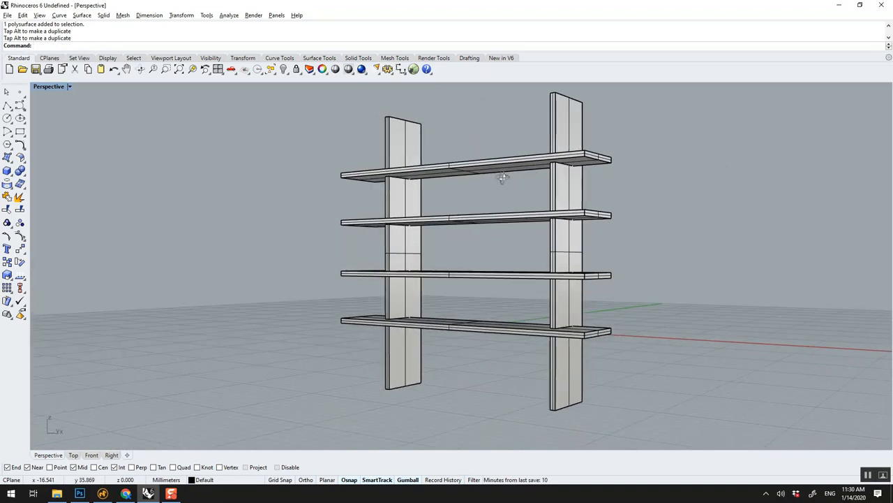
drag(502, 178, 524, 221)
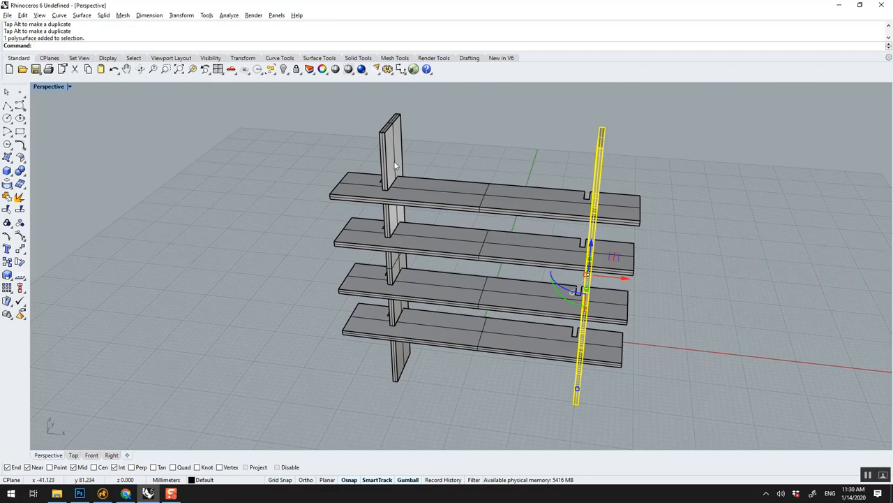
click(391, 160)
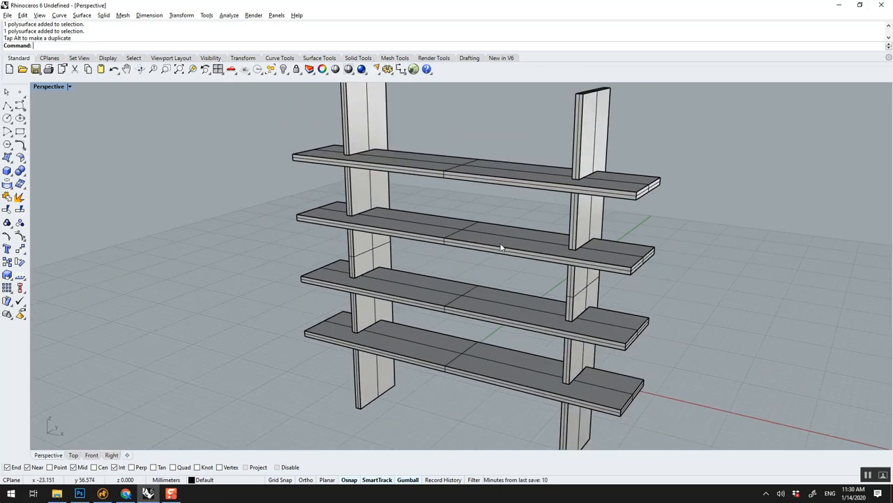
mouse_move(499, 246)
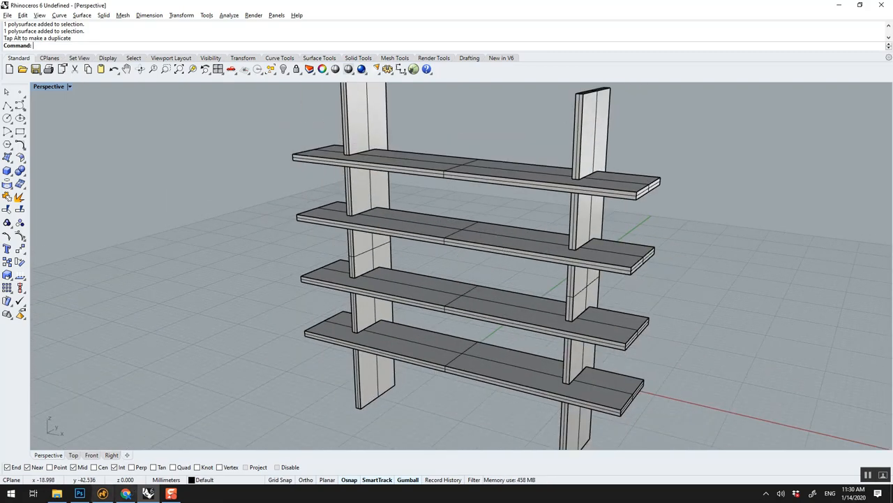